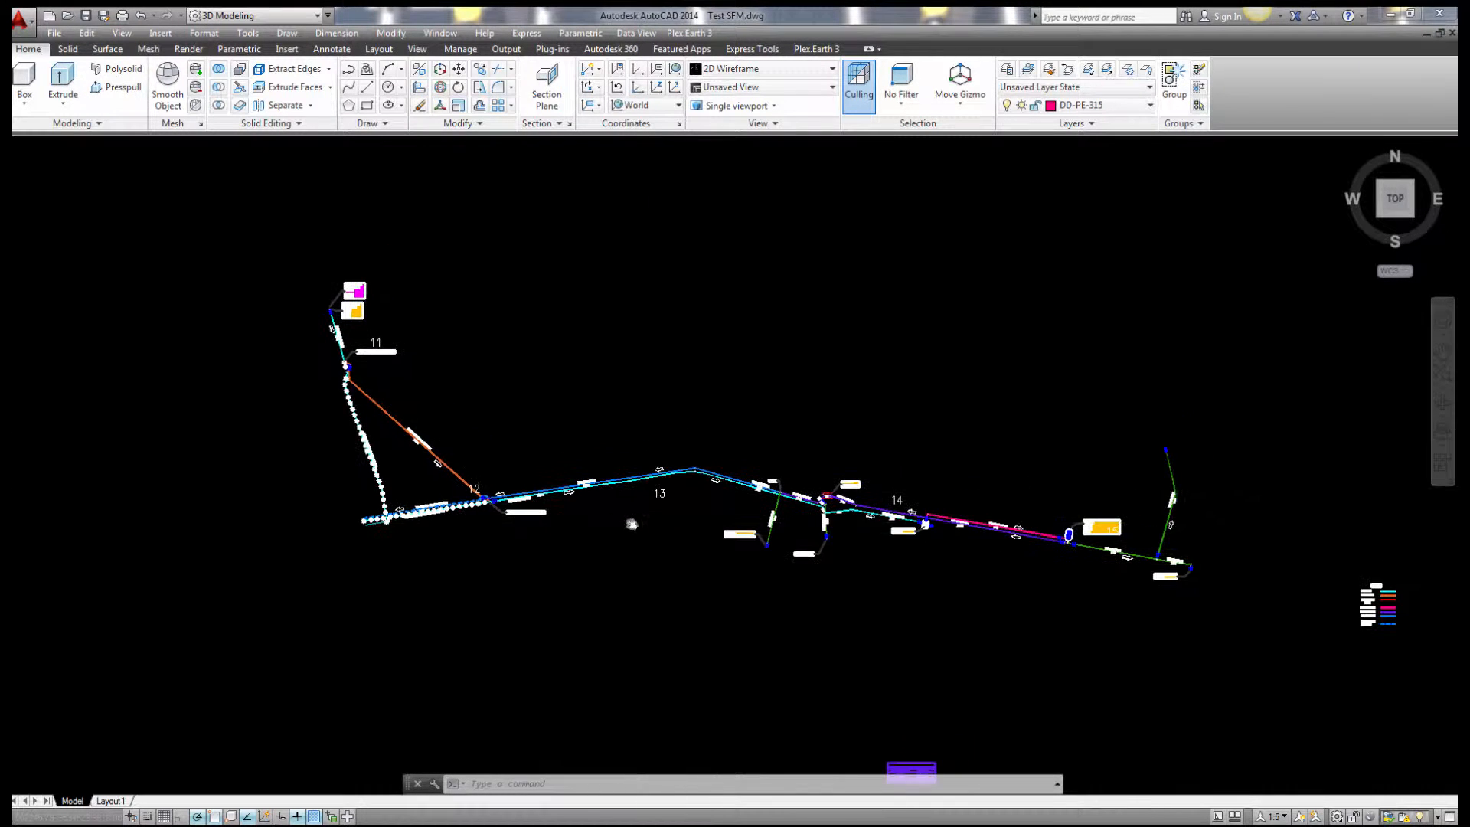
# Show the Plug-ins ribbon and switch to the blank Layout1 sheet
pyautogui.click(551, 49)
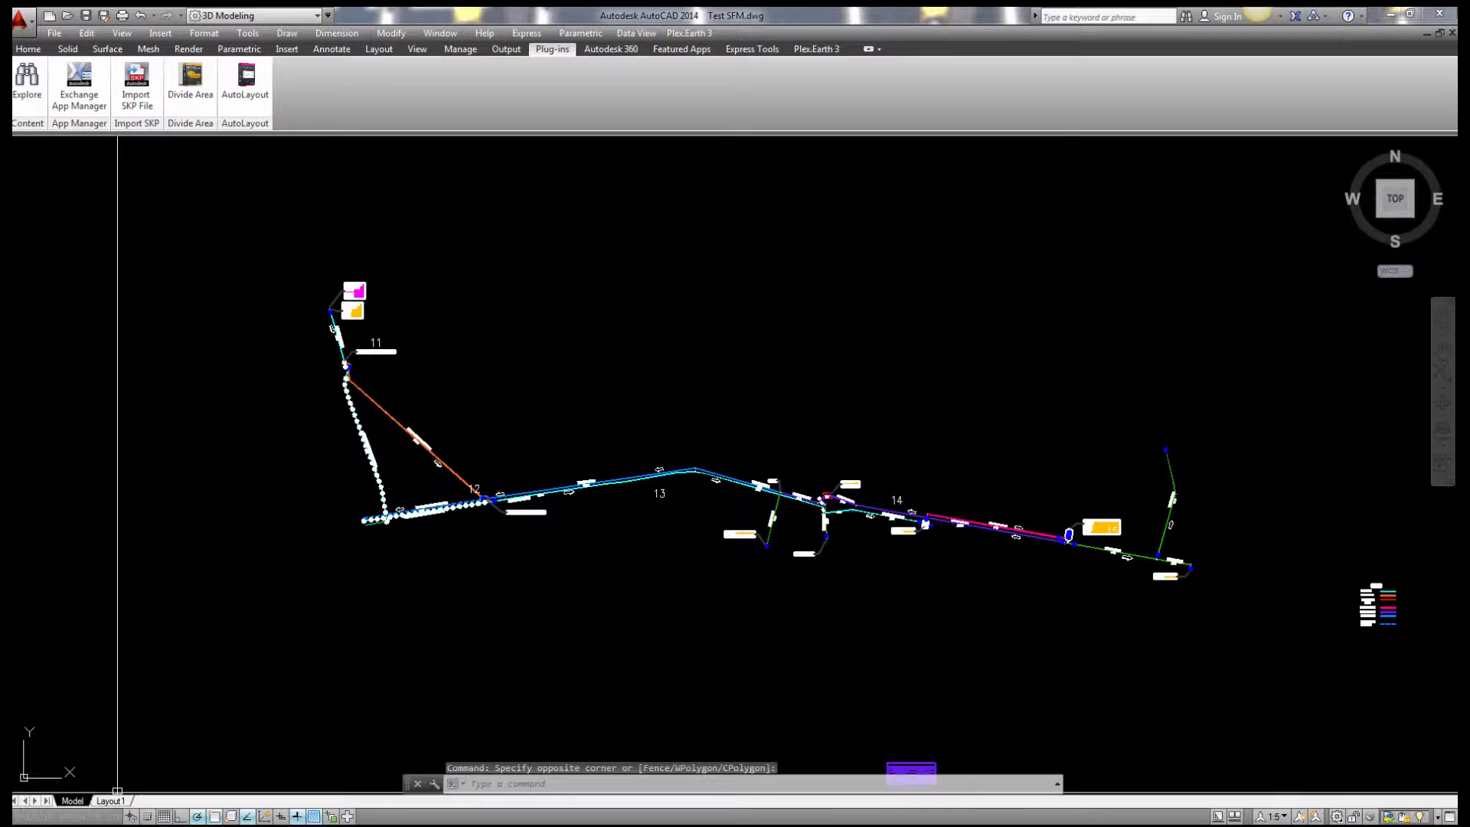
pyautogui.click(110, 801)
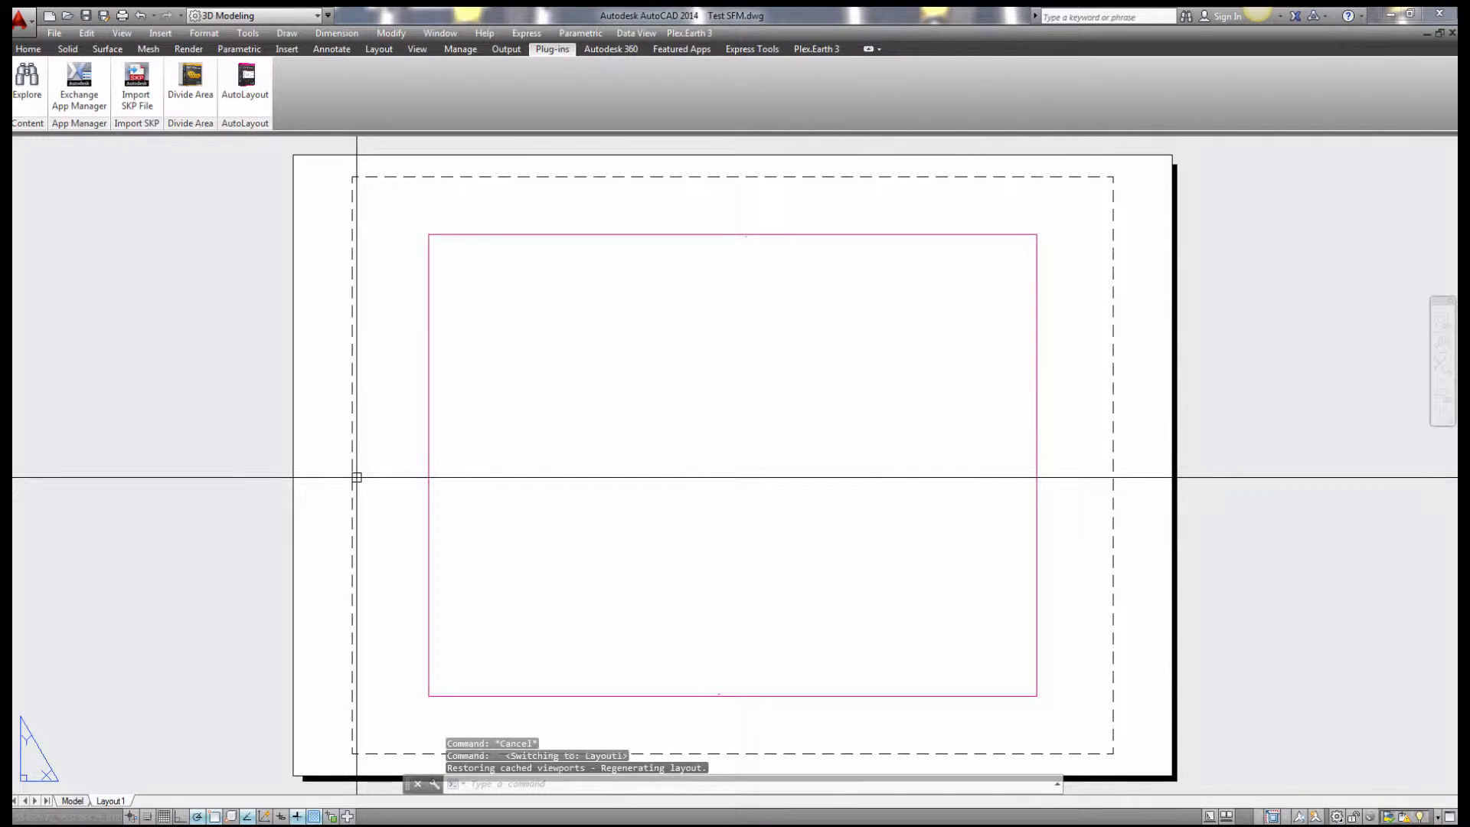
# Create a new Layout1 page setup named 297x1400 with PAGESETUP
pyautogui.write('PAGESETUP')
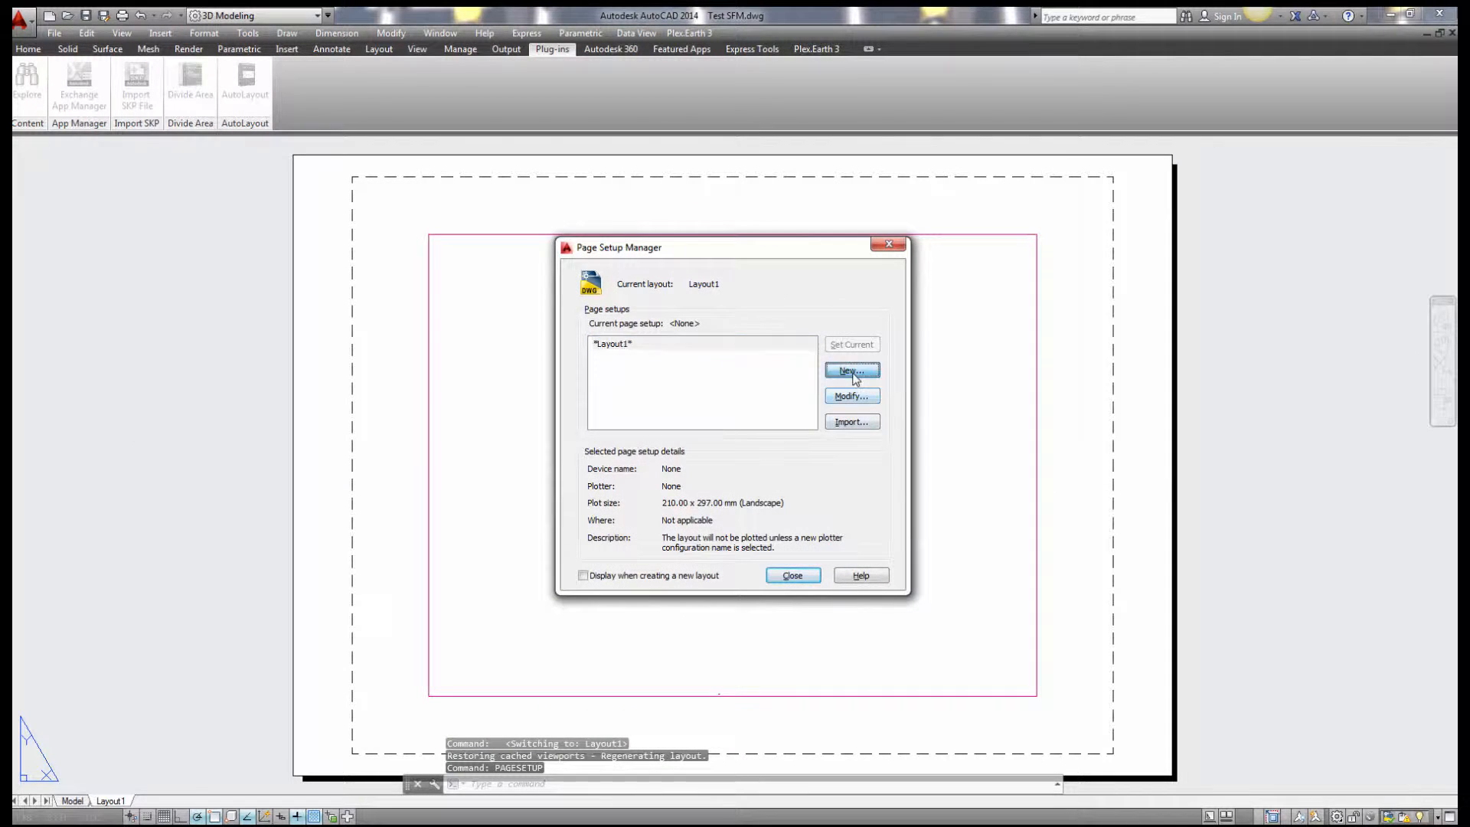
pyautogui.click(850, 369)
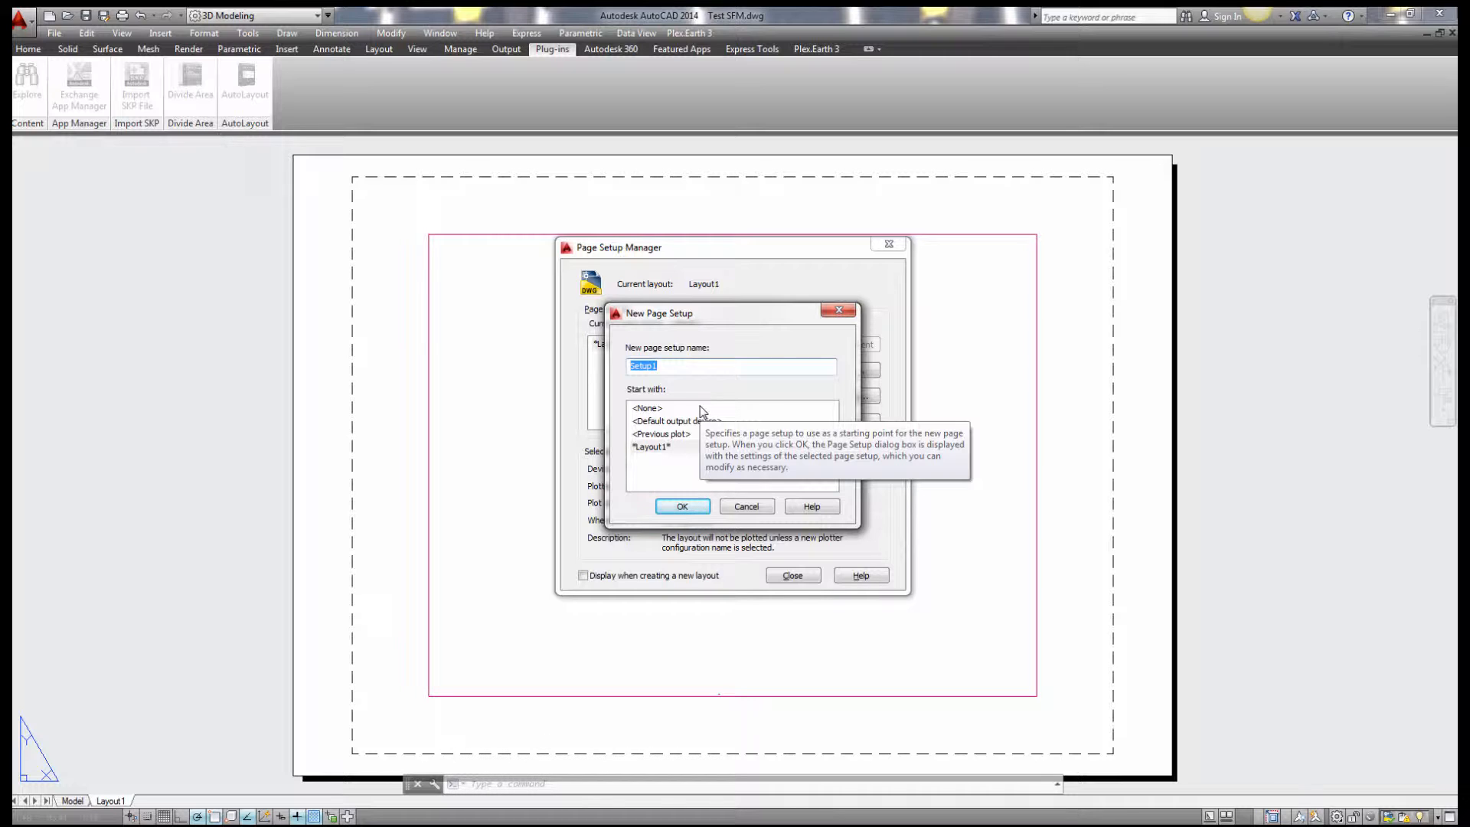
pyautogui.write('297')
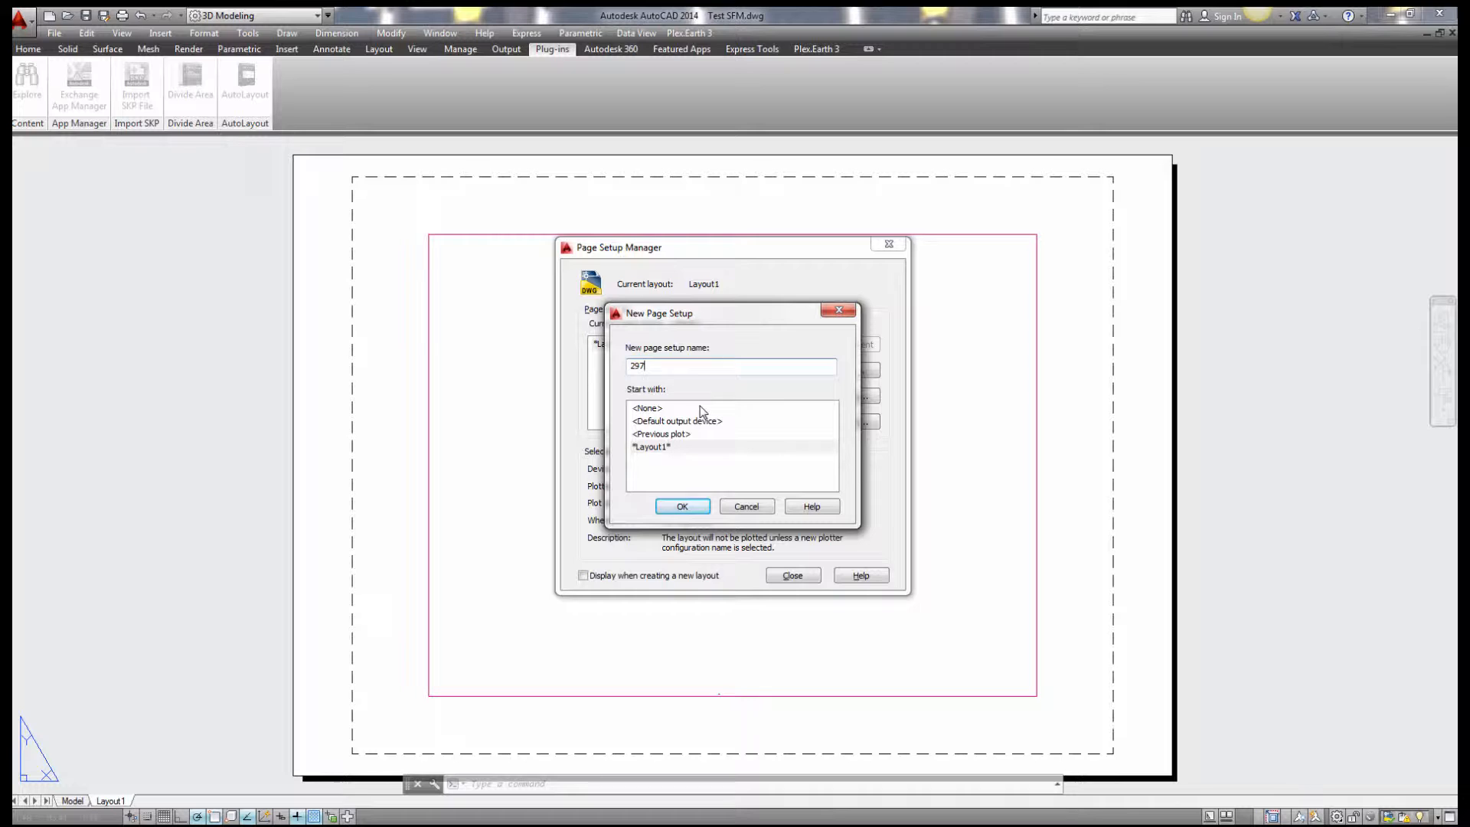
pyautogui.write('x14')
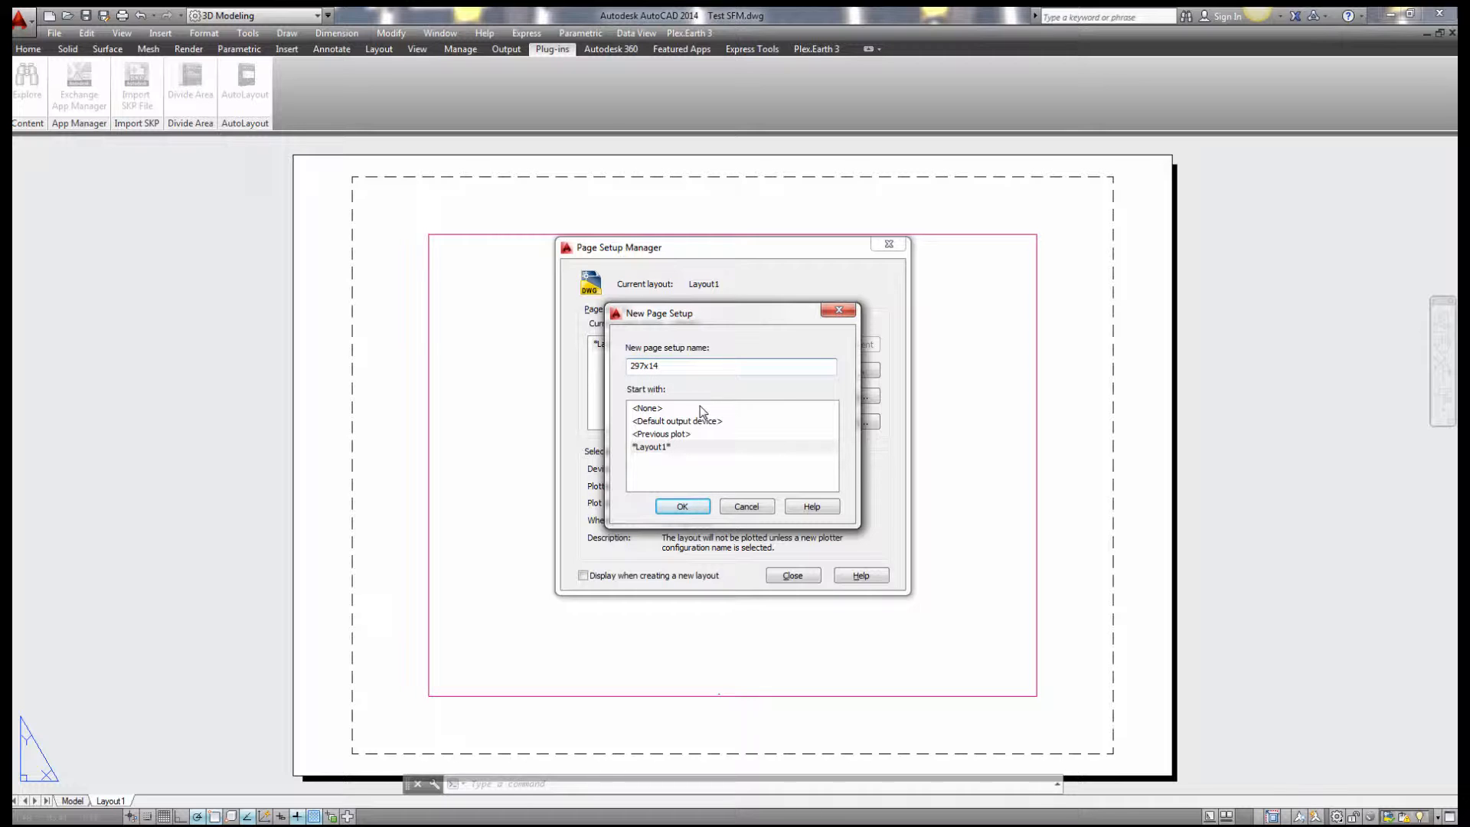
pyautogui.write('00')
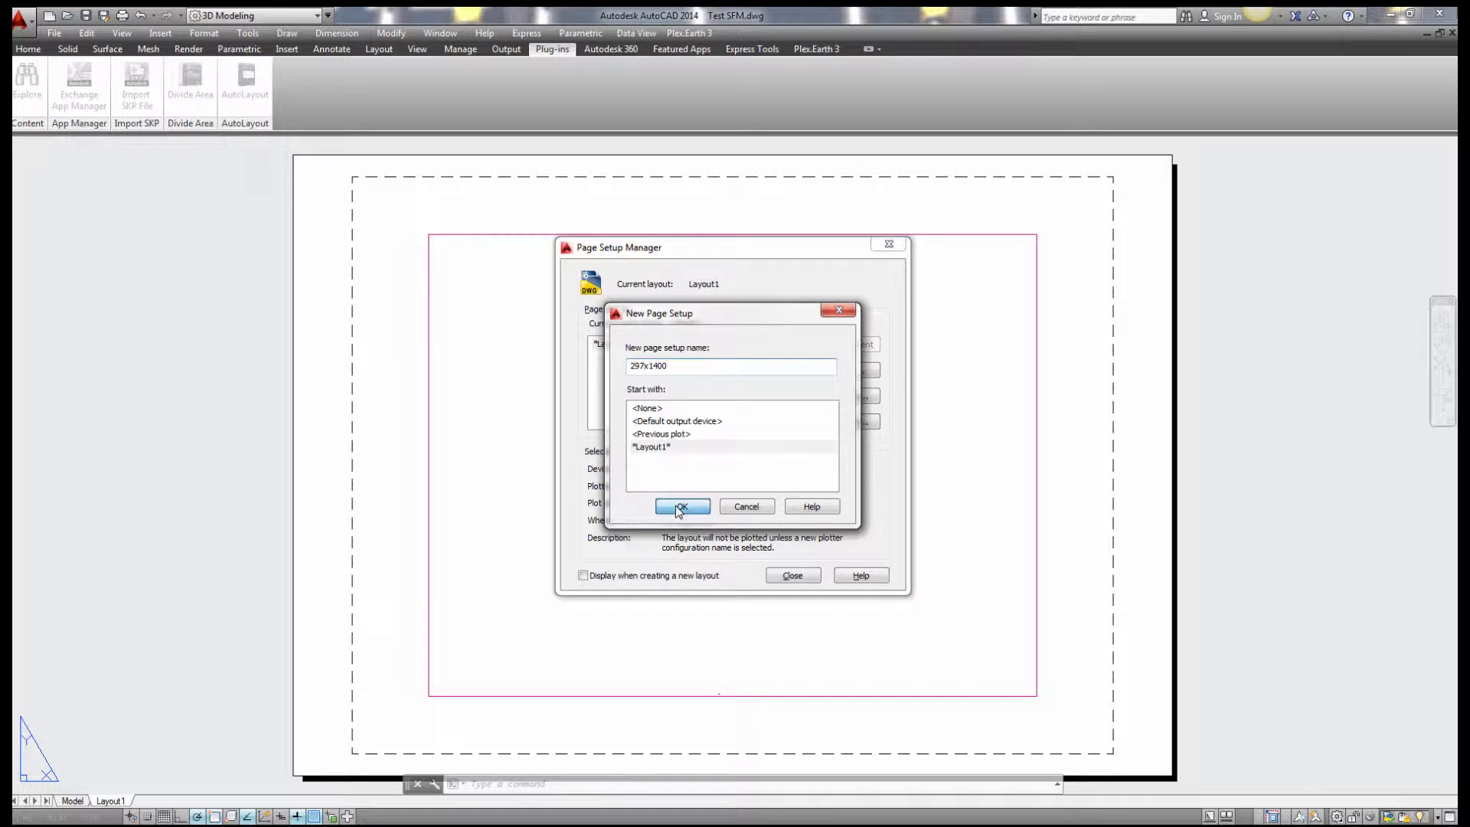
pyautogui.click(681, 506)
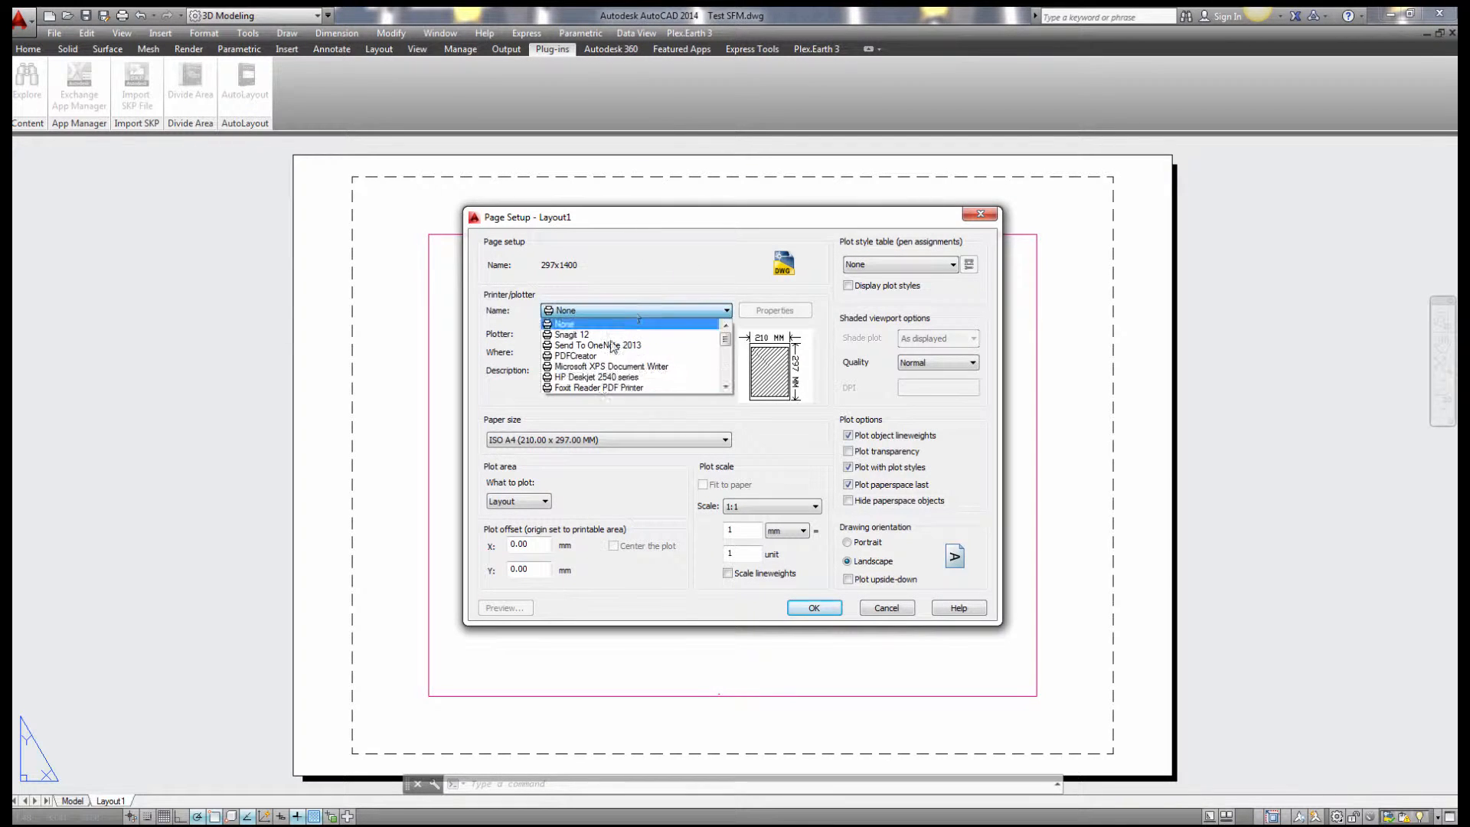
# Select DWG To PDF.pc3 and start a new custom paper size from scratch
pyautogui.click(586, 310)
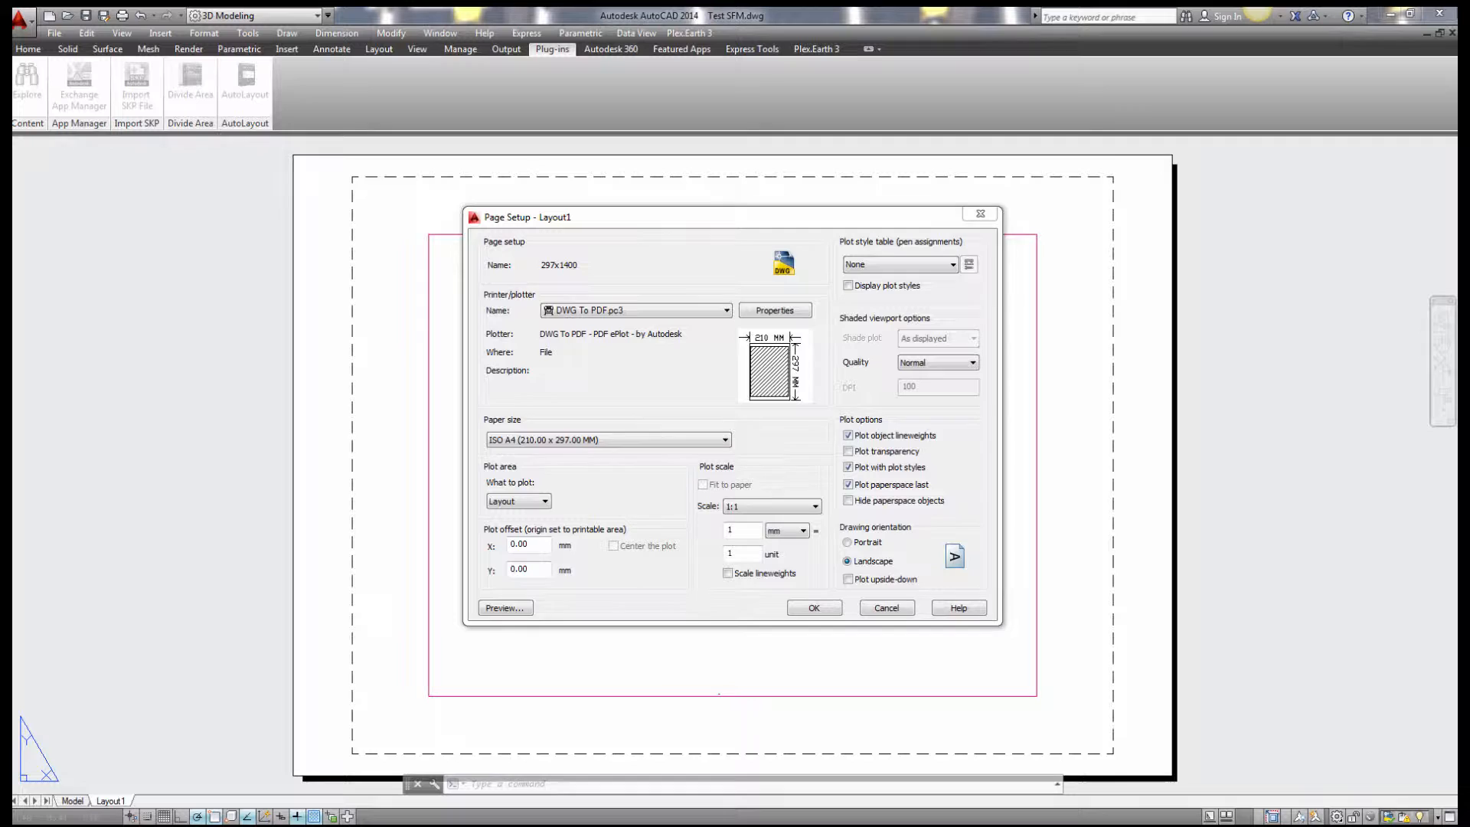
pyautogui.click(774, 309)
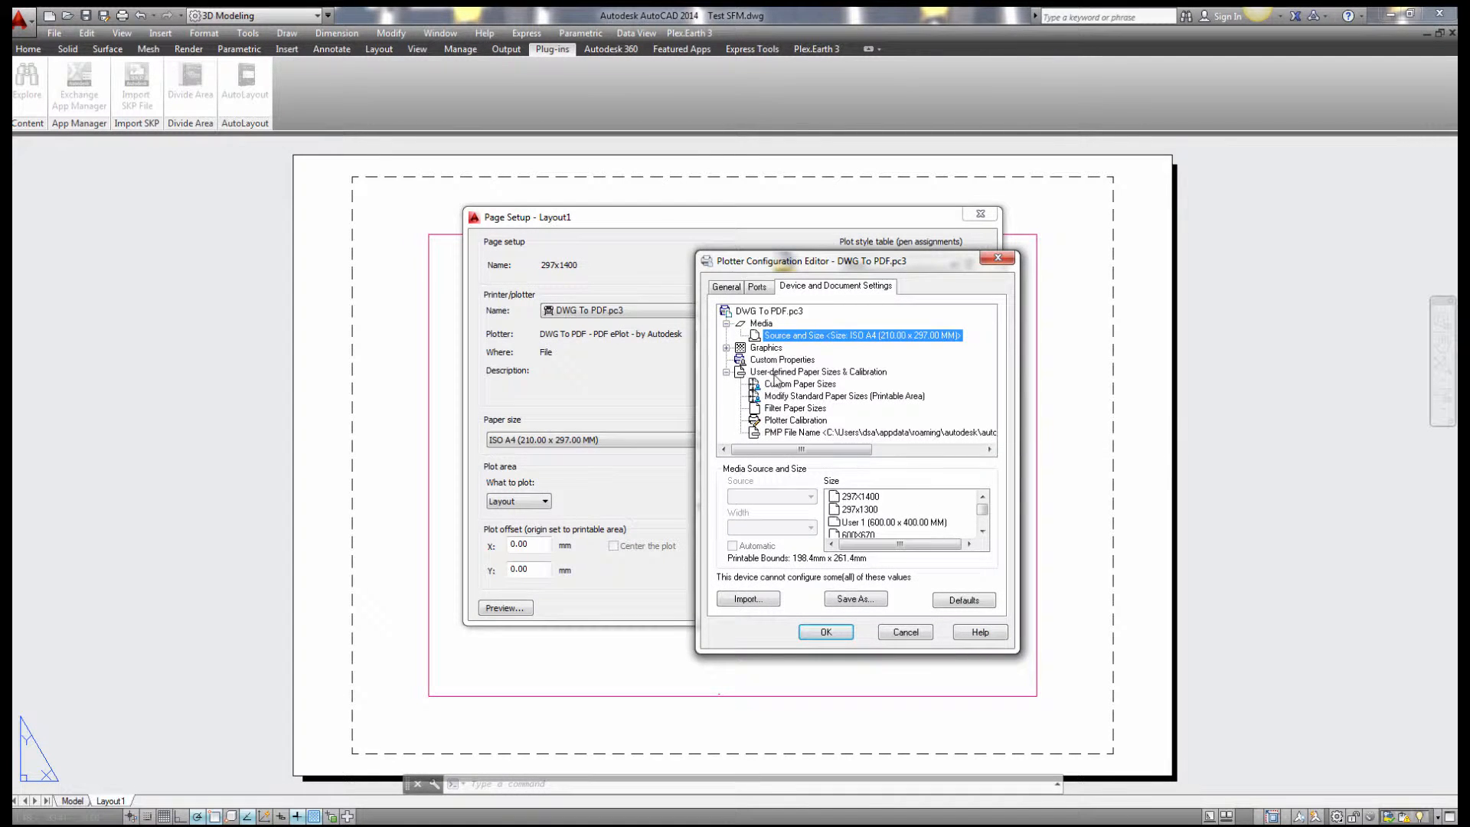
pyautogui.click(799, 384)
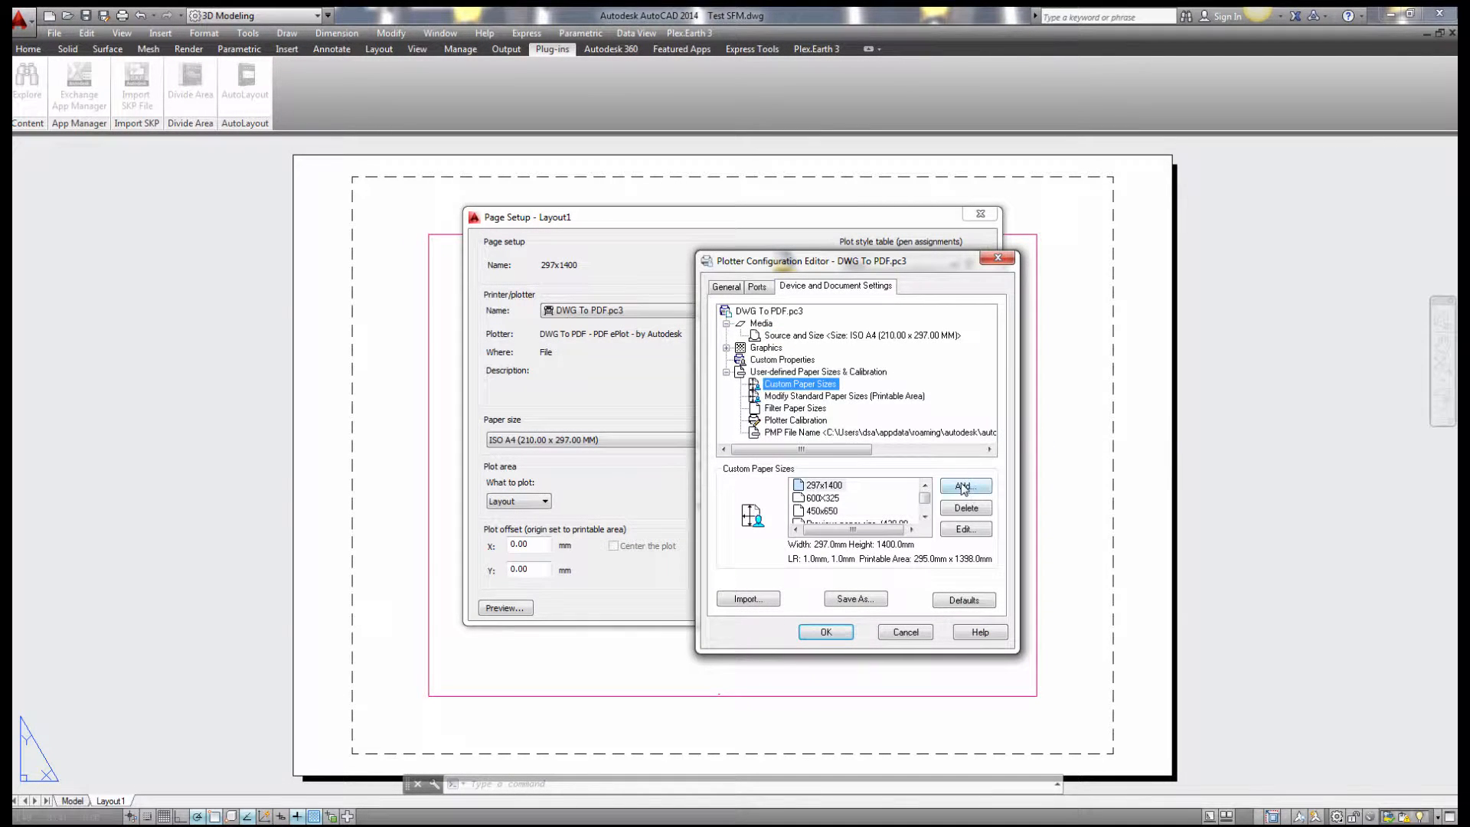
pyautogui.click(964, 485)
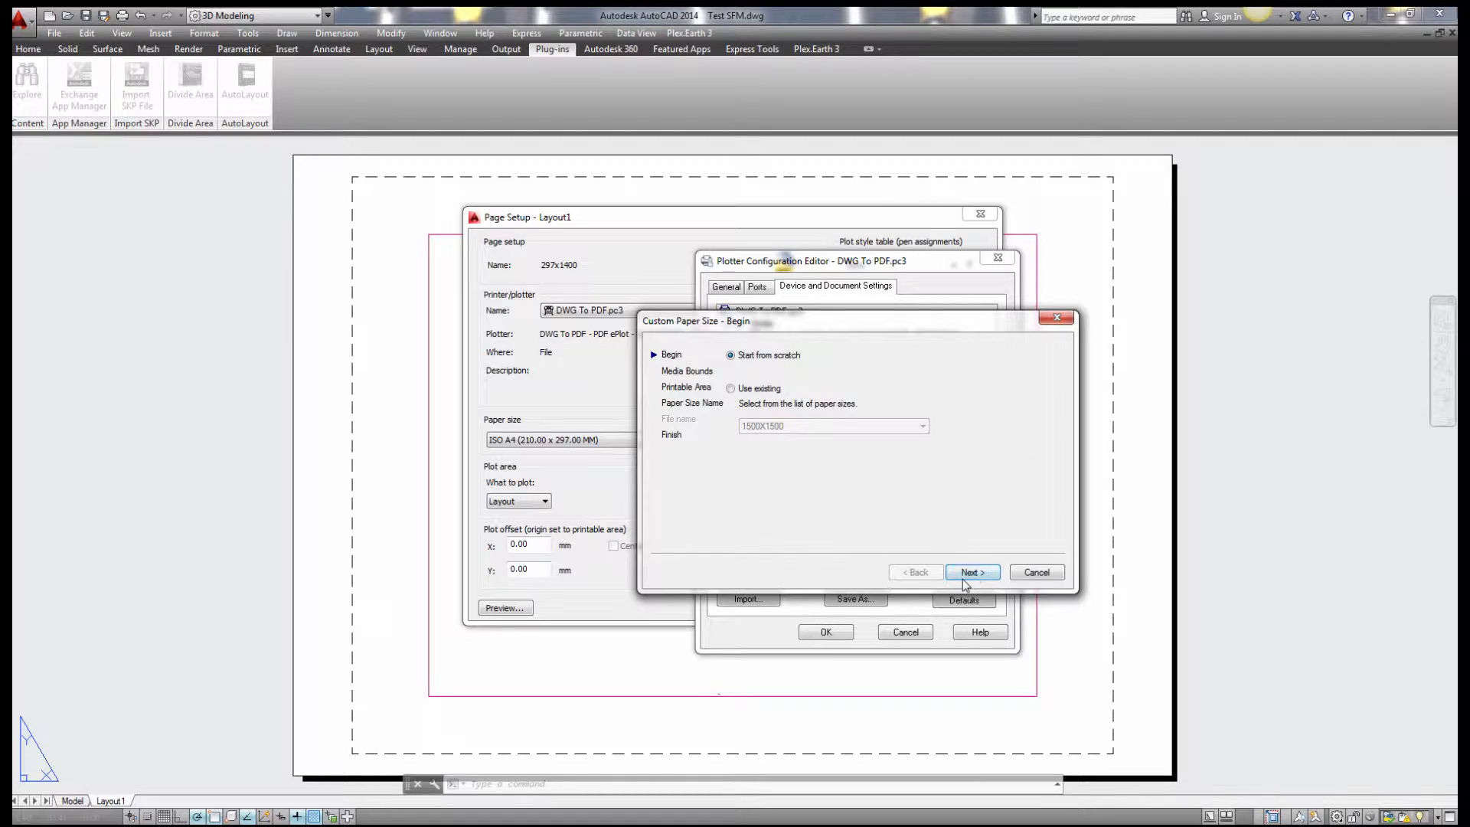
pyautogui.click(972, 572)
pyautogui.write('14')
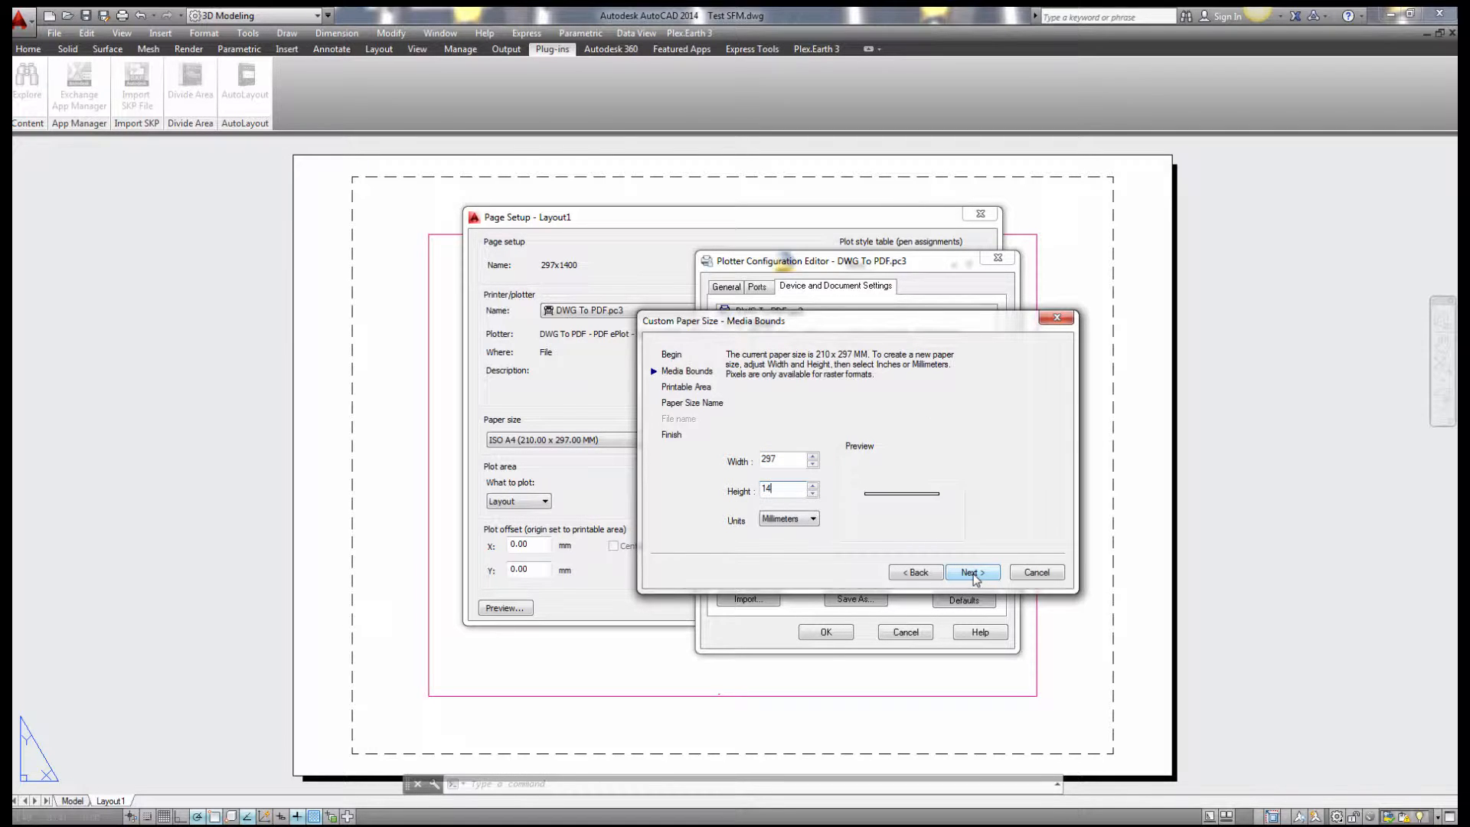
# Define custom paper 297 × 1400 mm with 1 mm margins, named 297x1400
pyautogui.click(972, 572)
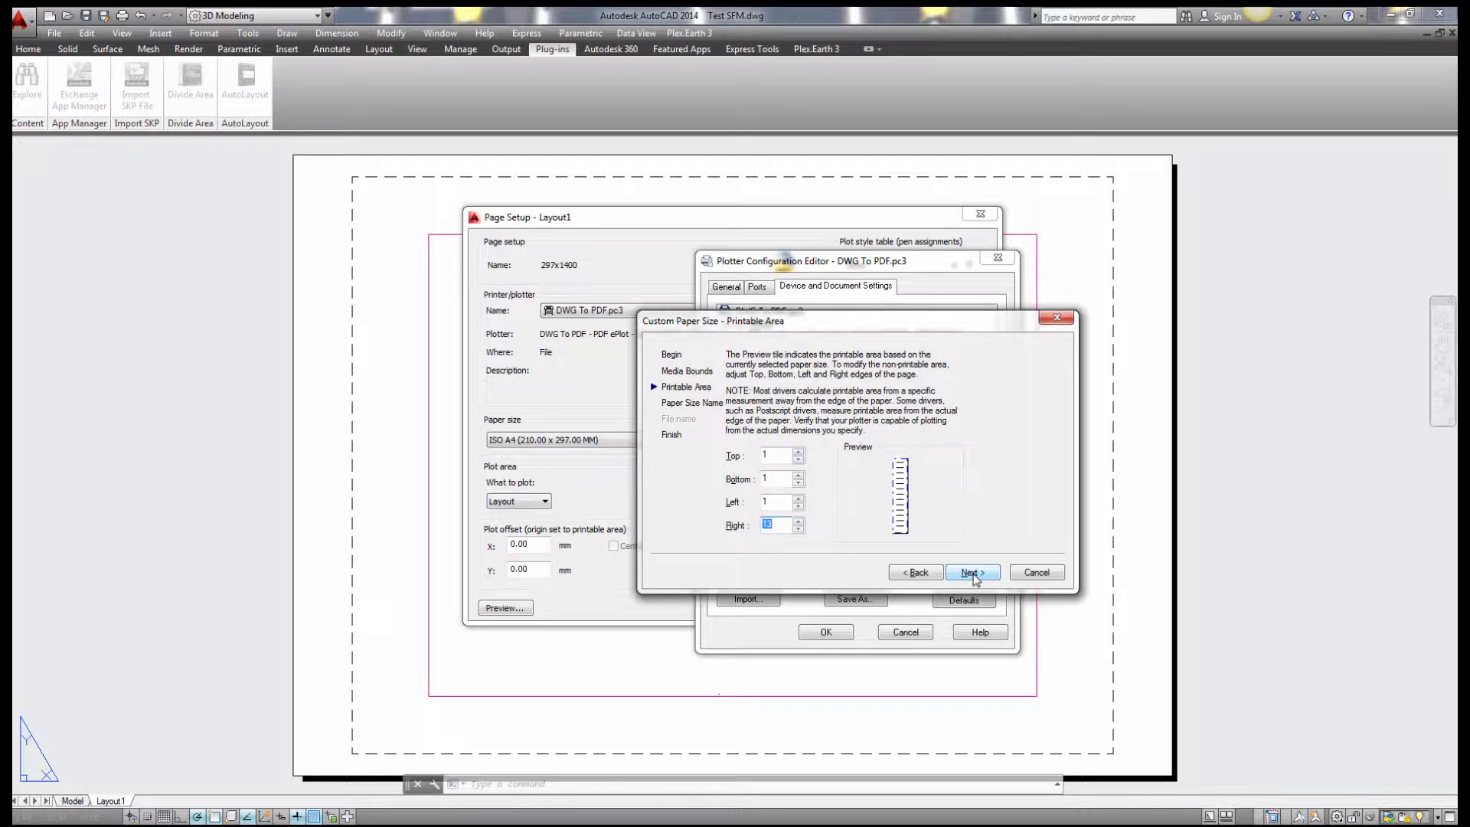
pyautogui.write('1')
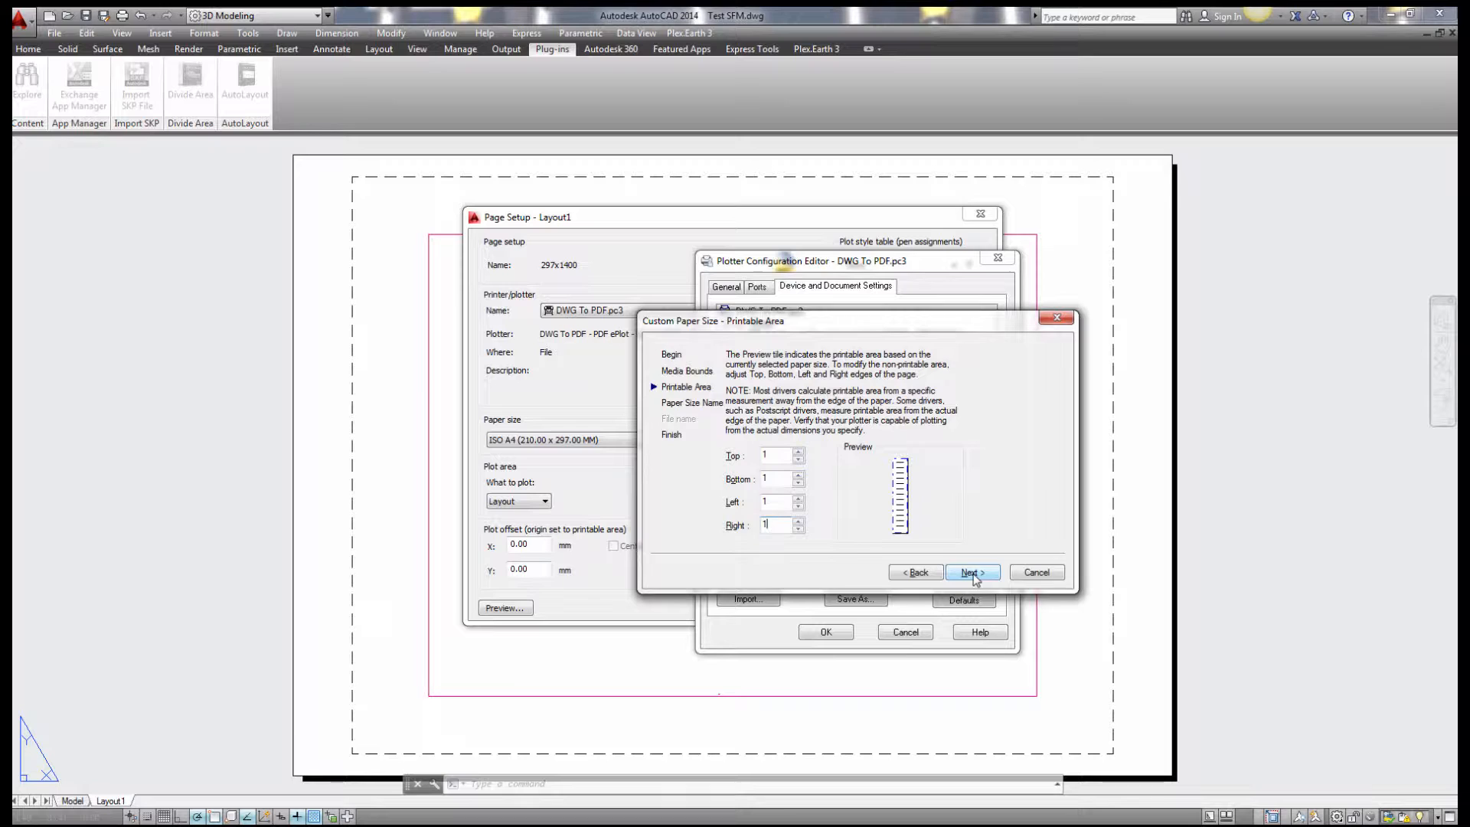
pyautogui.click(970, 572)
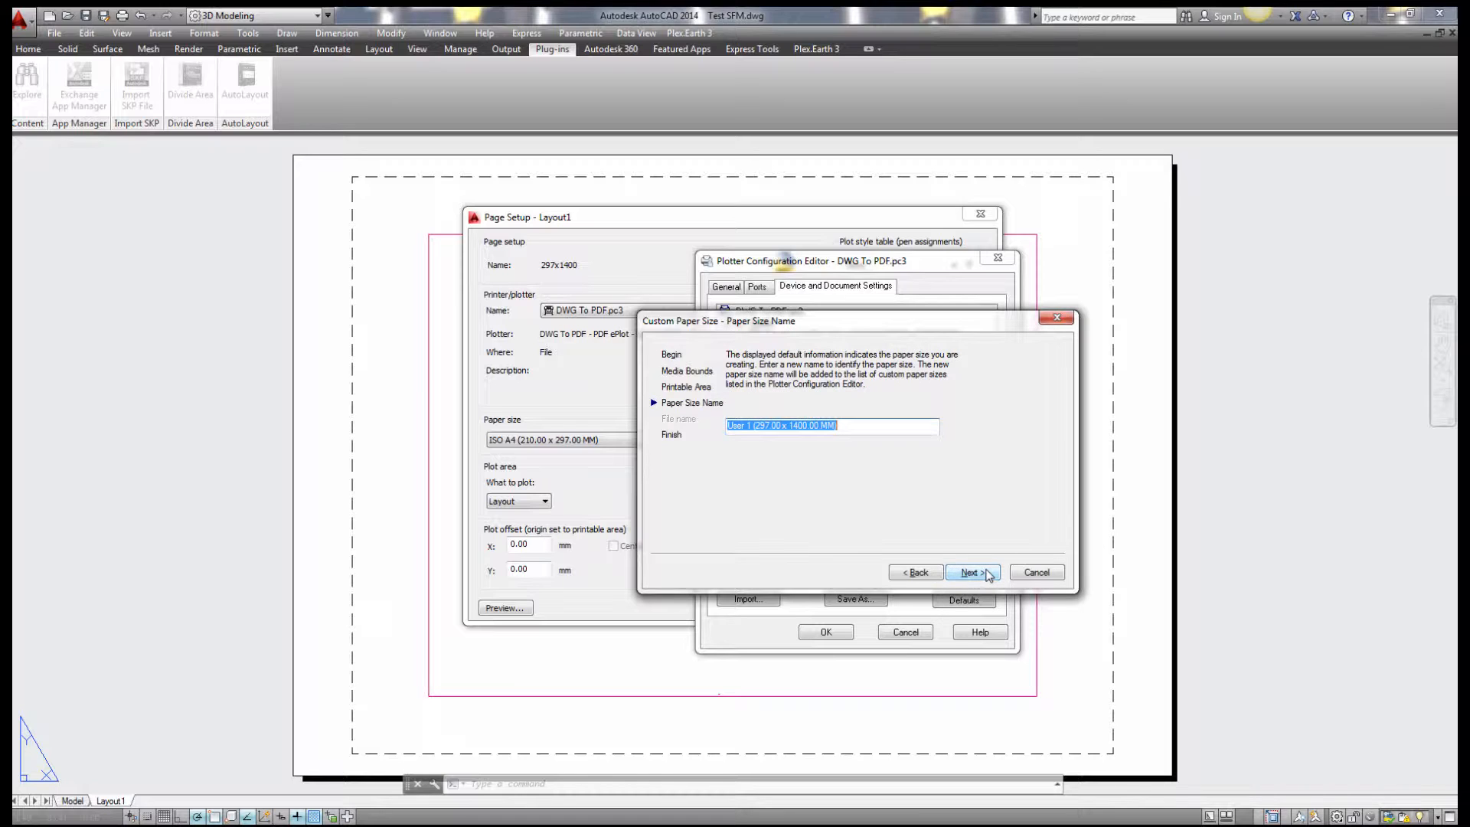
pyautogui.write('297x14')
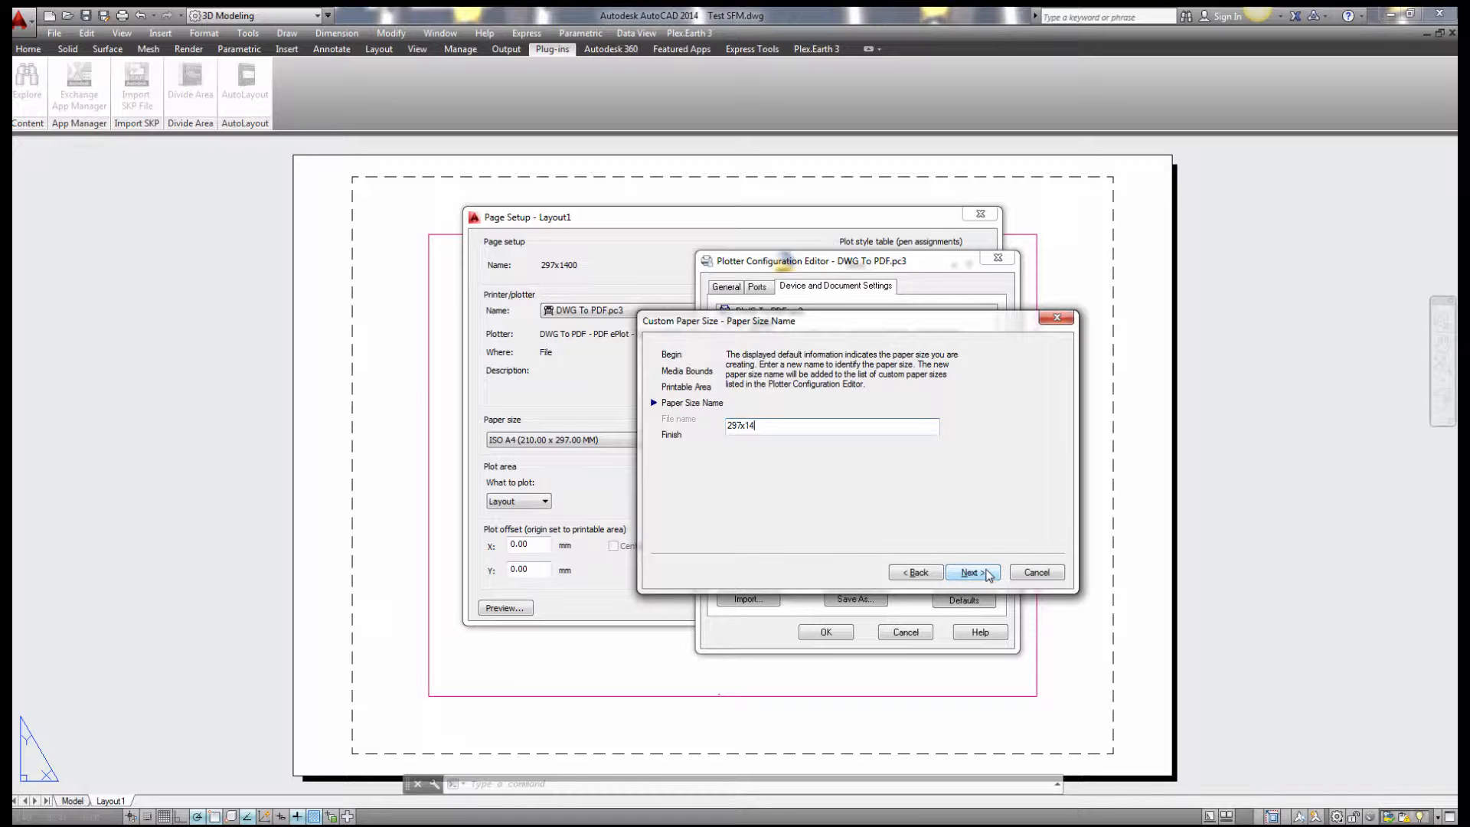
pyautogui.click(971, 572)
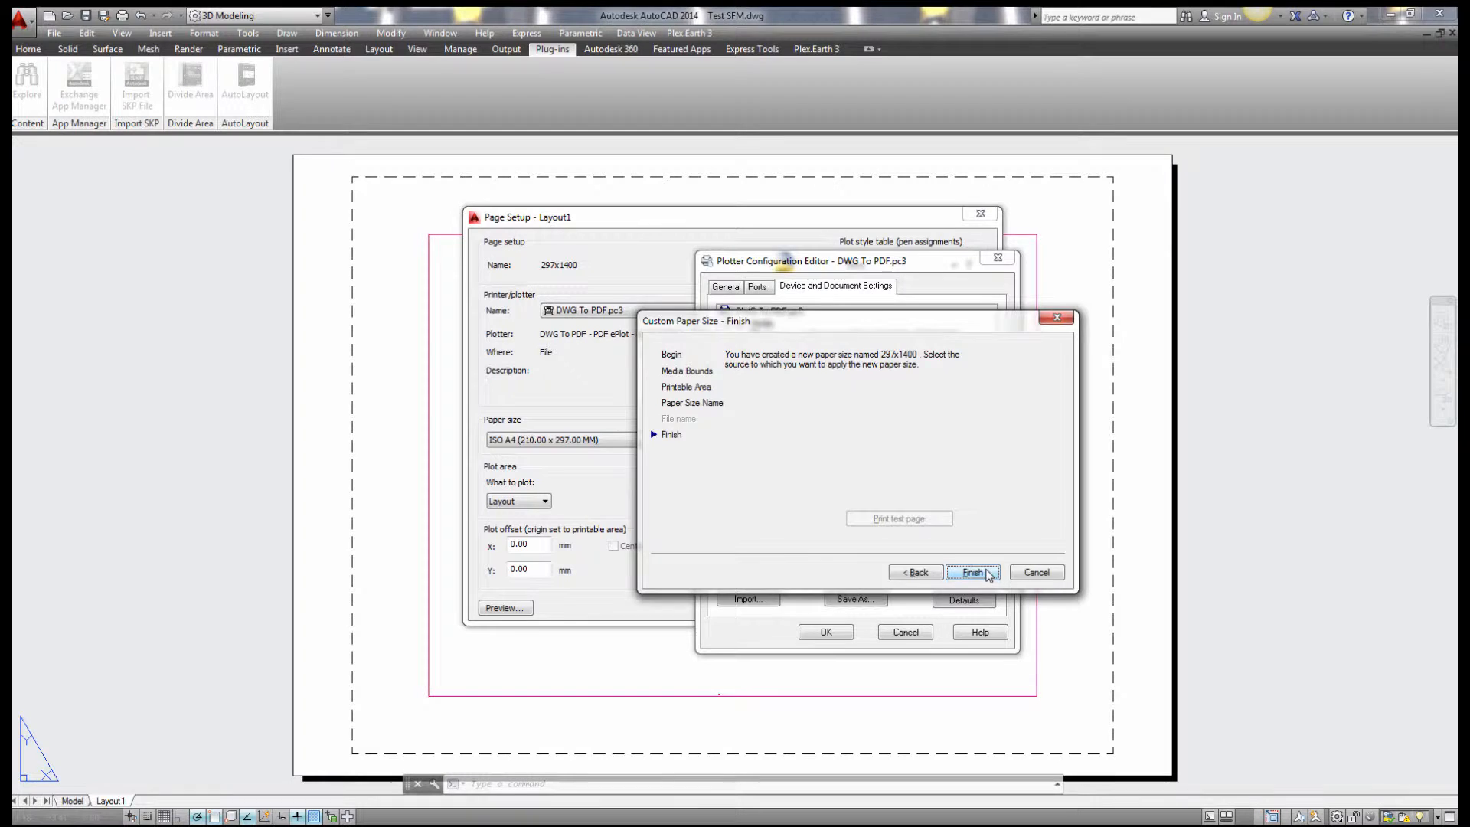
pyautogui.click(972, 572)
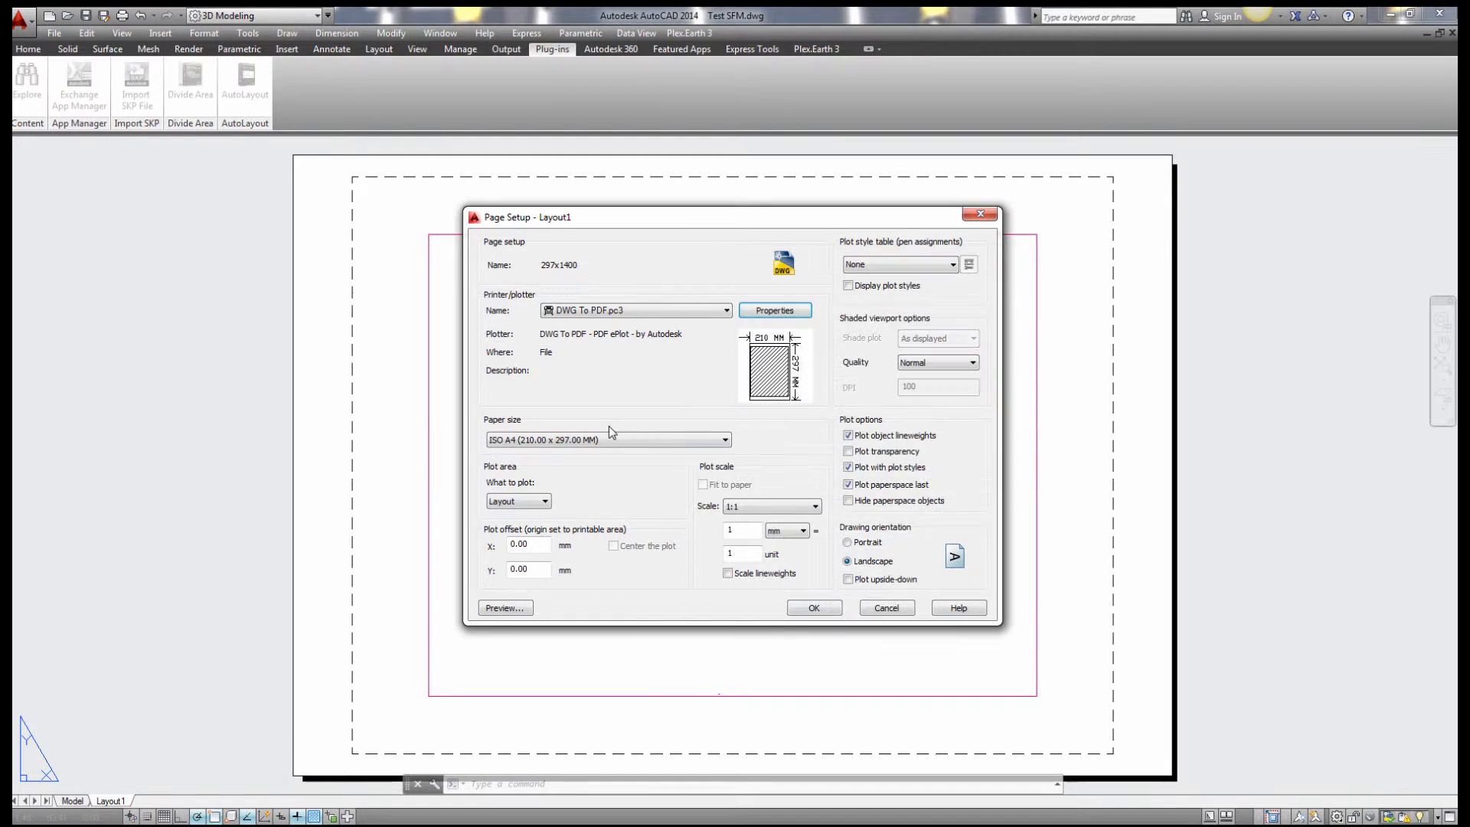
# Use 297x1400 paper and plot a window from 0,0 to 1400,297
pyautogui.click(606, 439)
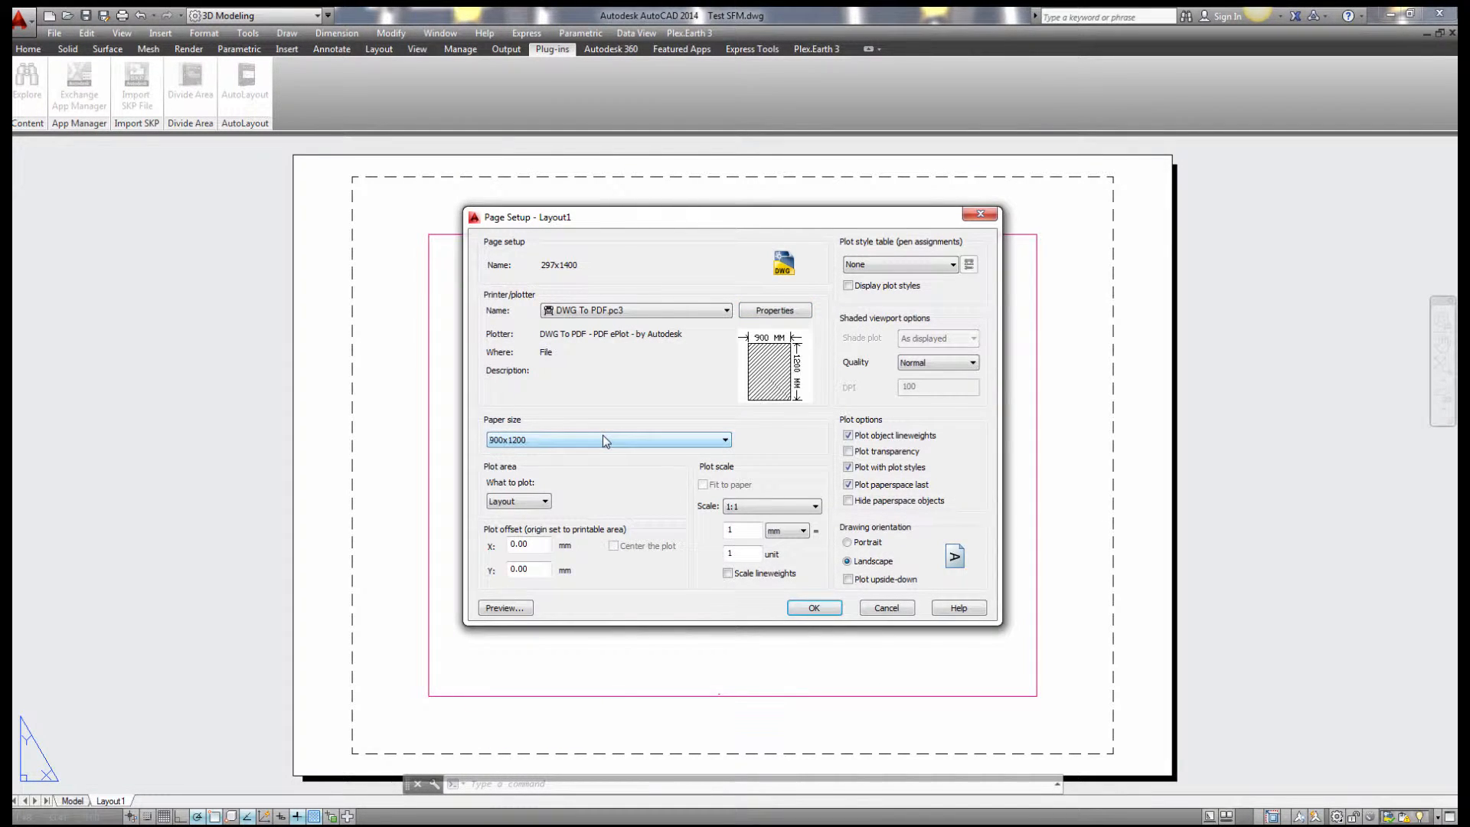
pyautogui.click(607, 439)
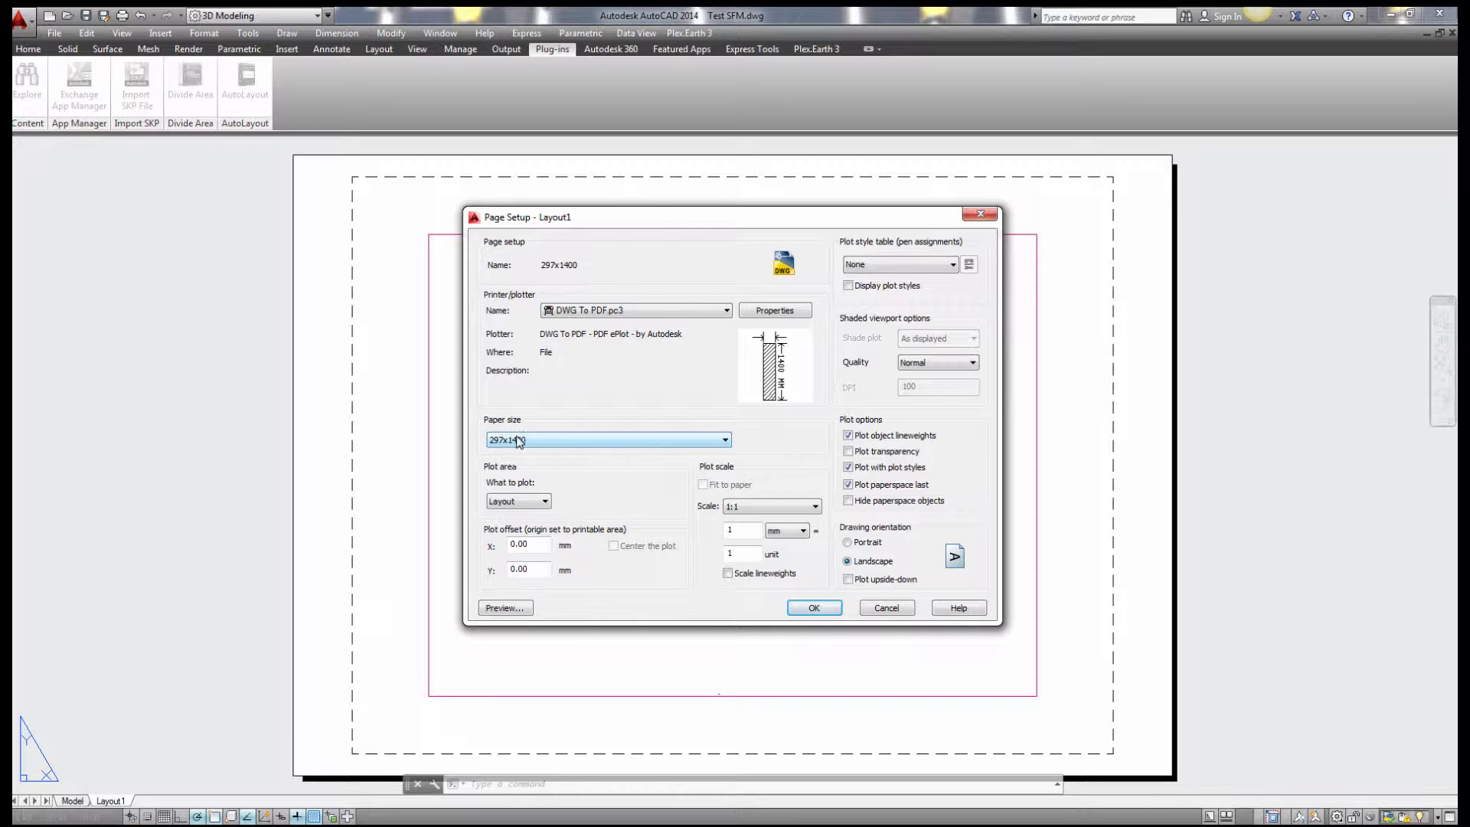
pyautogui.click(811, 607)
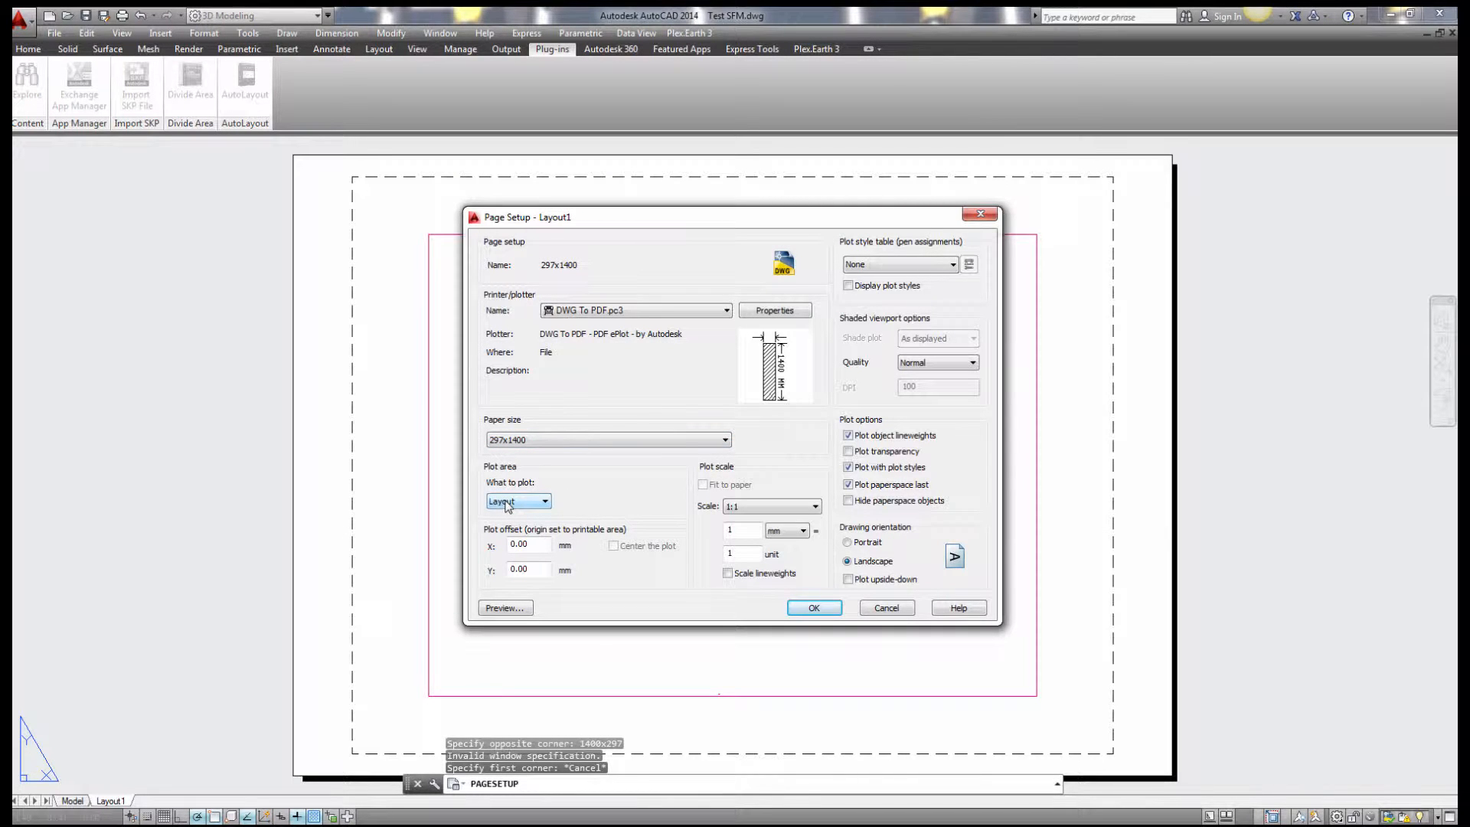
pyautogui.click(544, 500)
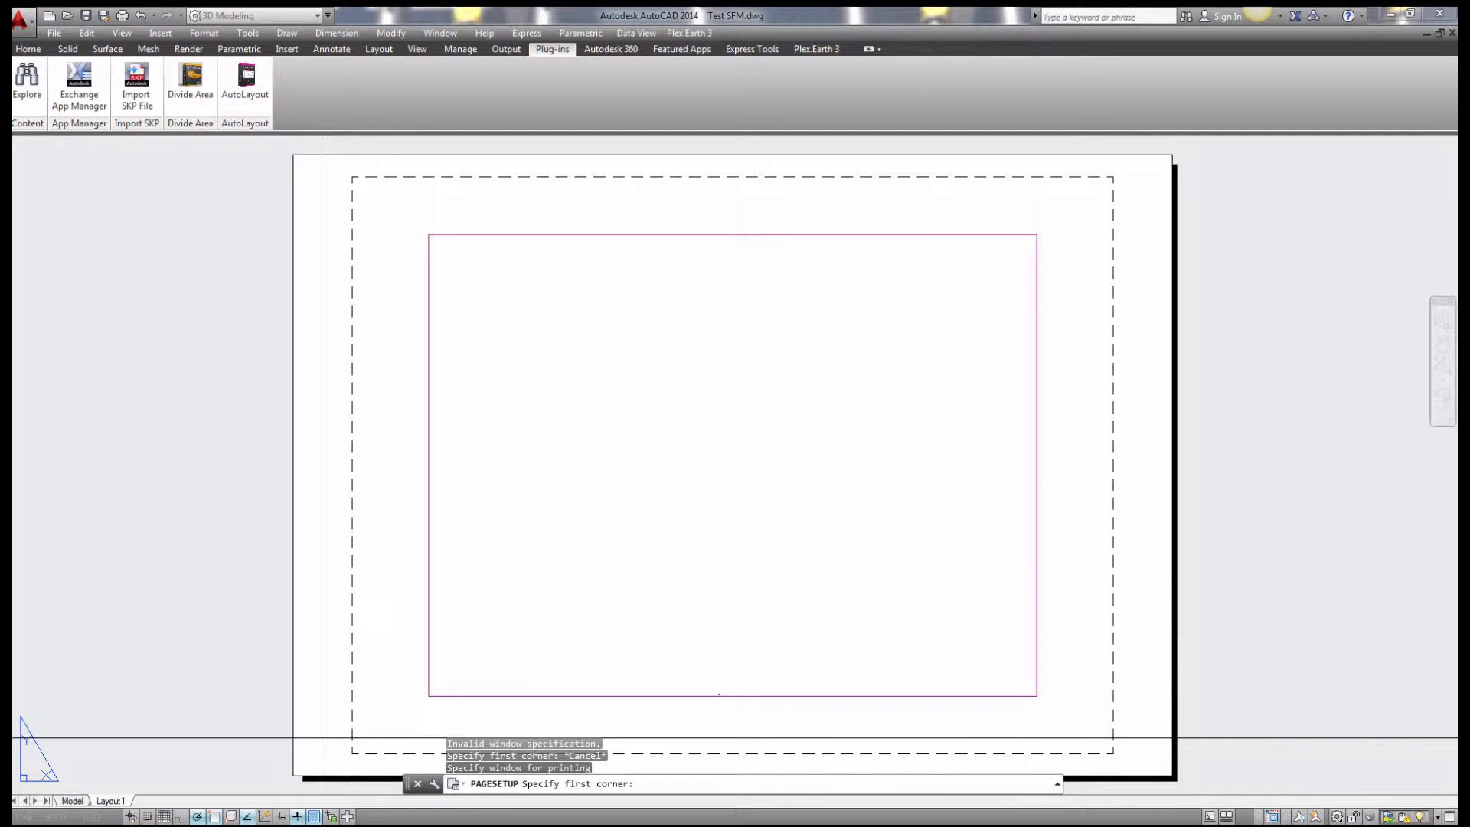
pyautogui.write('0,0')
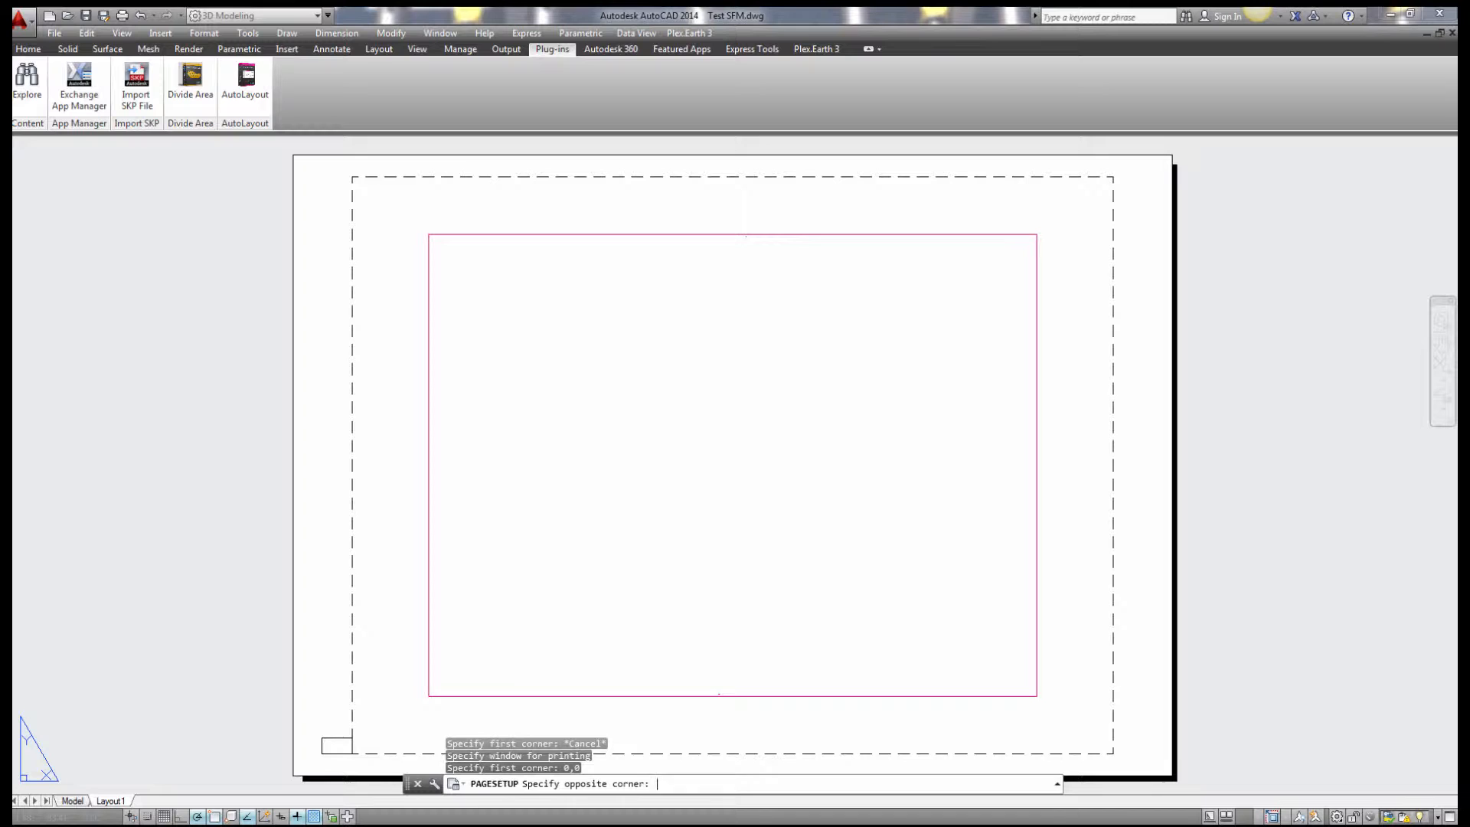
pyautogui.write('14')
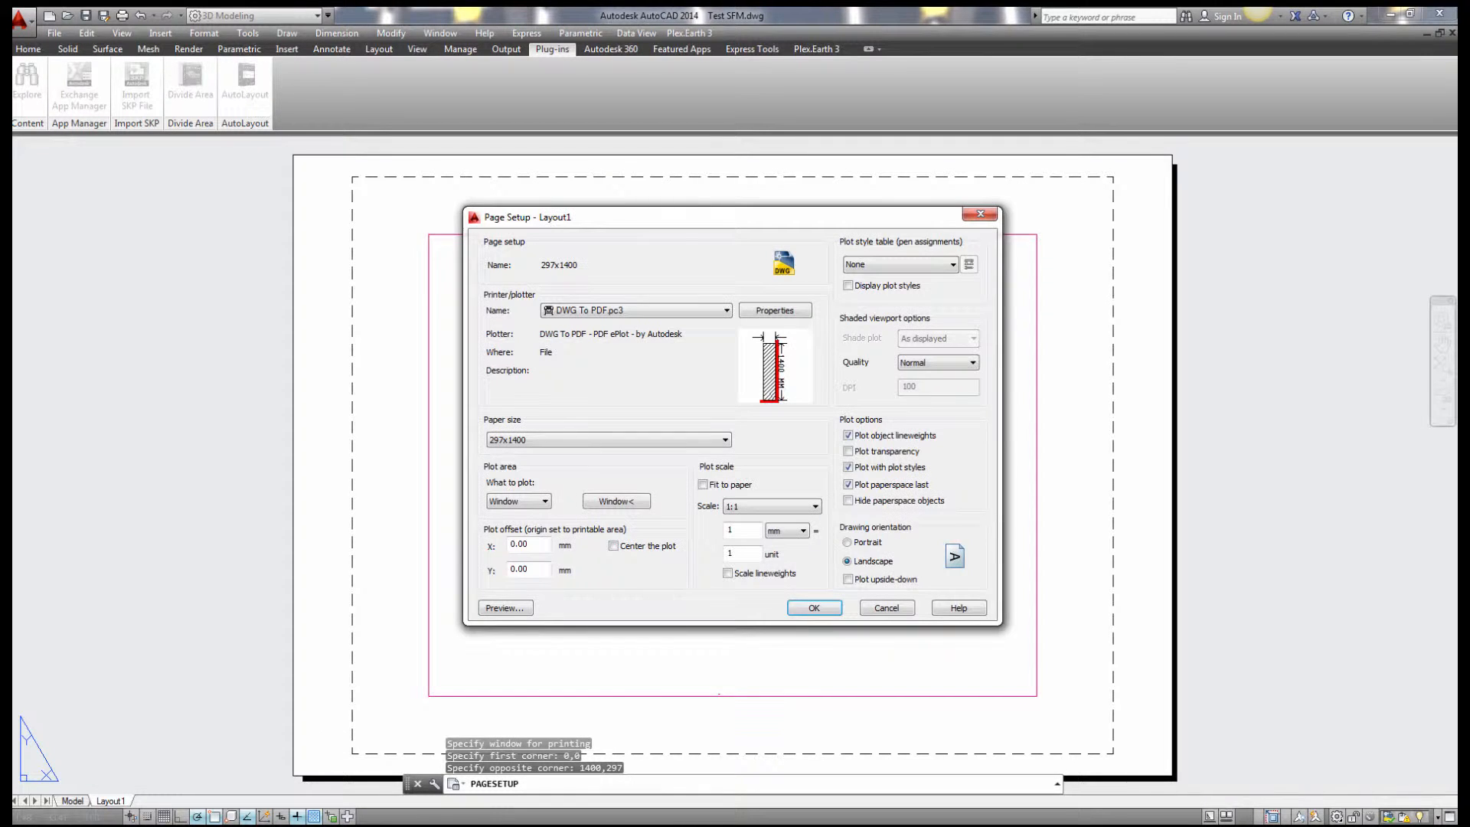
# Center the plot, apply the acad.ctb plot style table, and save the page setup
pyautogui.click(613, 546)
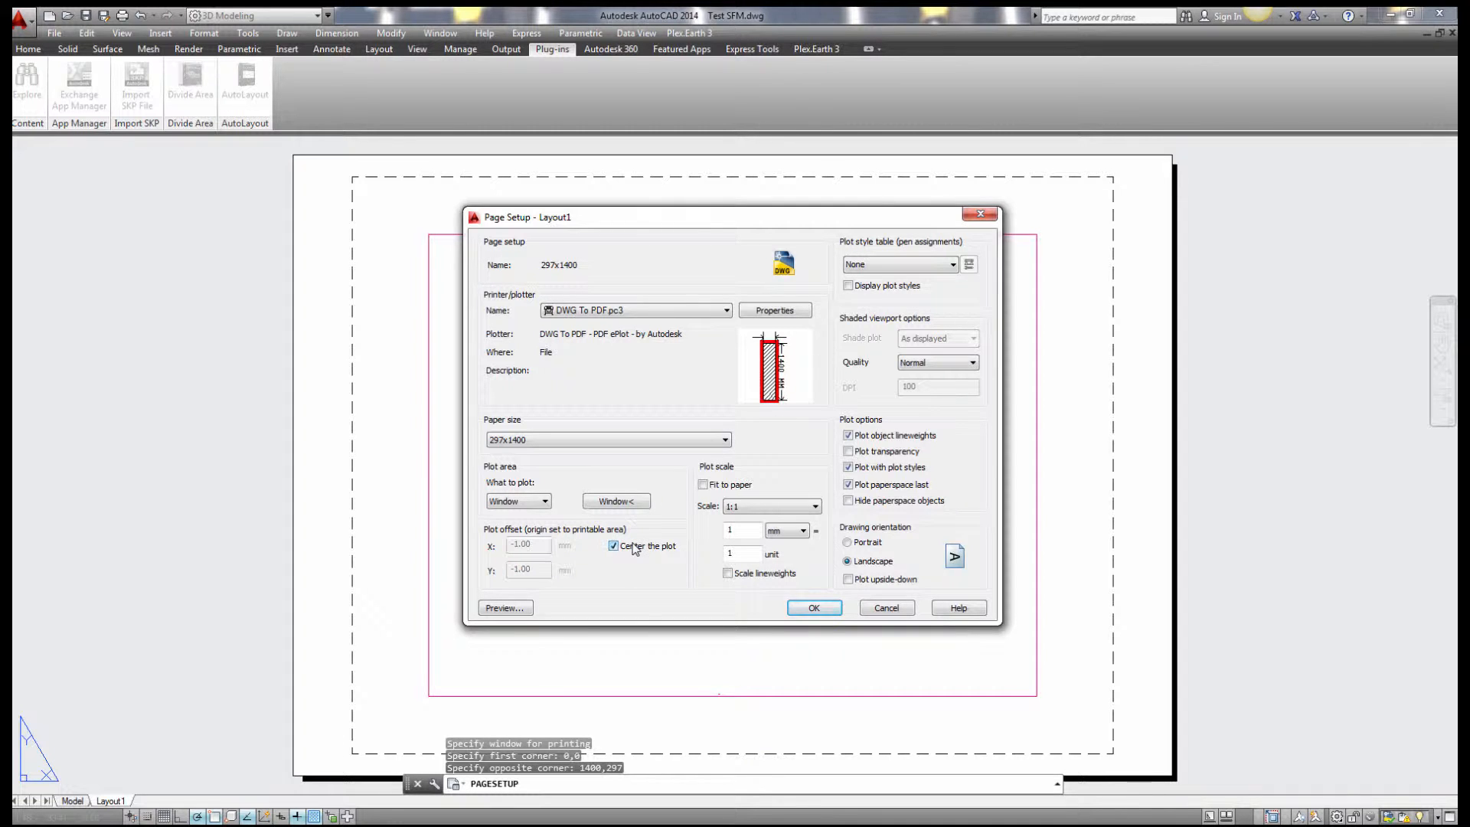
pyautogui.click(951, 264)
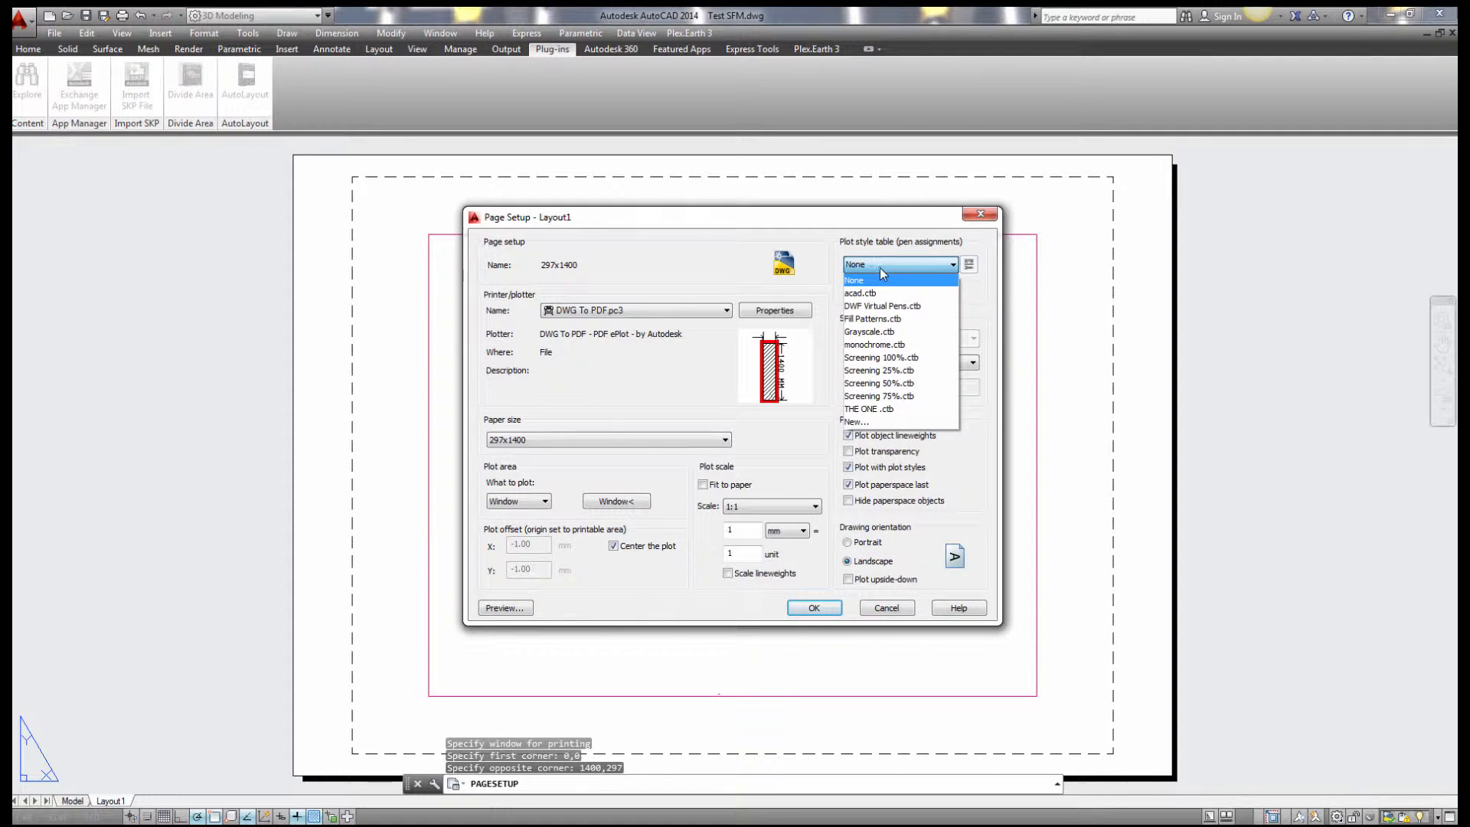
pyautogui.click(859, 292)
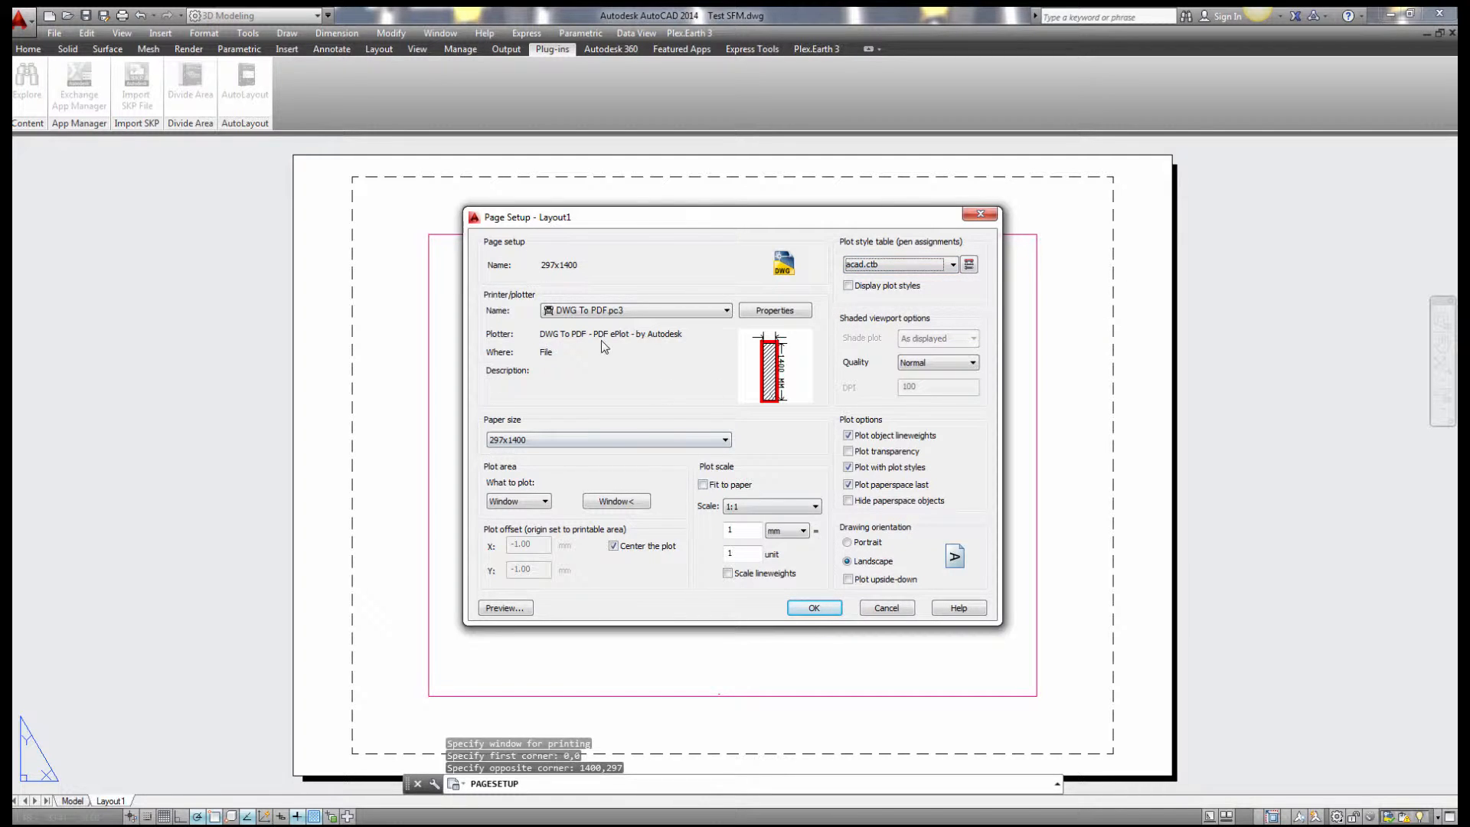
pyautogui.moveTo(757, 303)
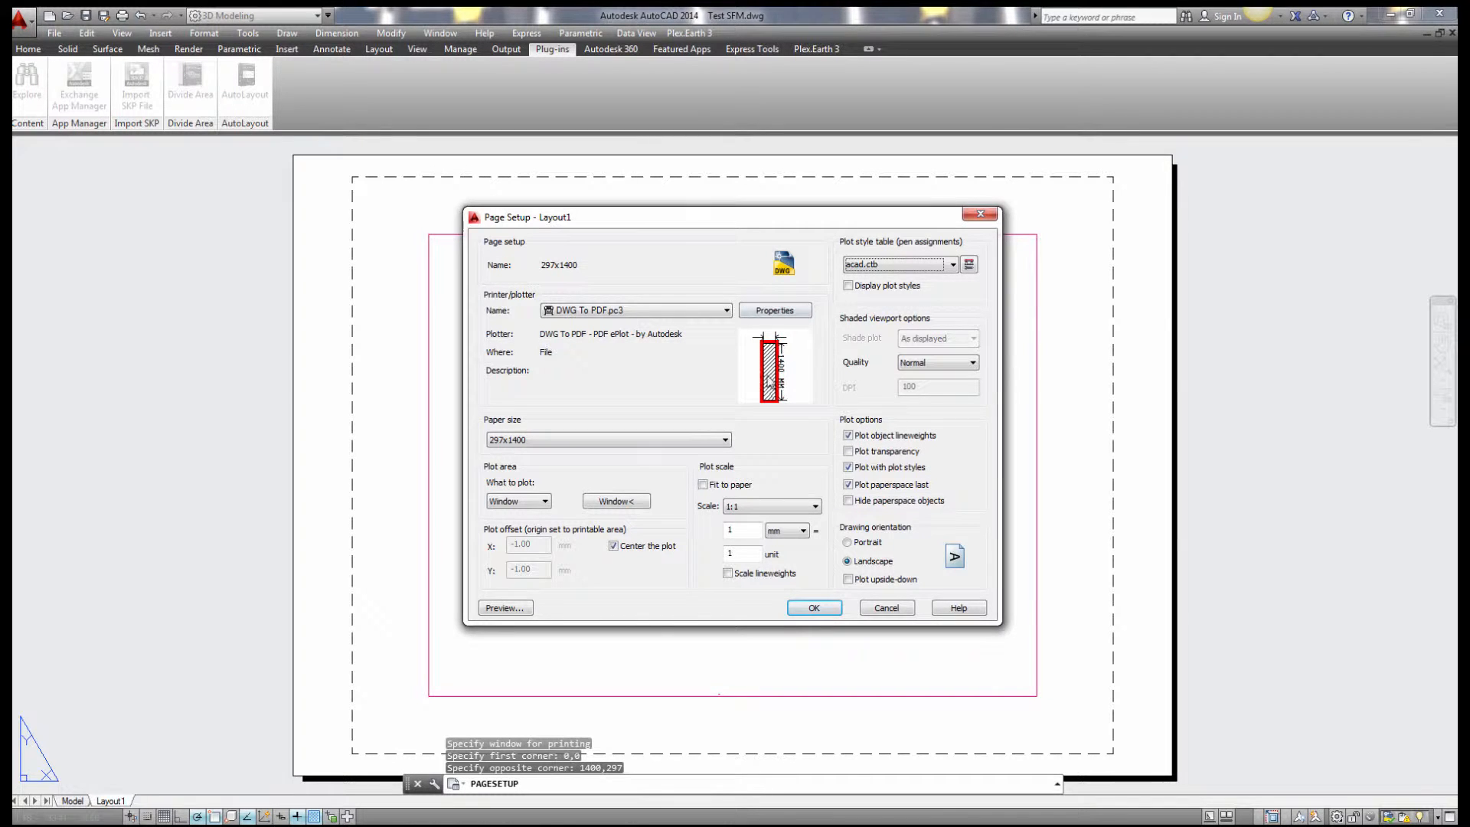
pyautogui.moveTo(776, 361)
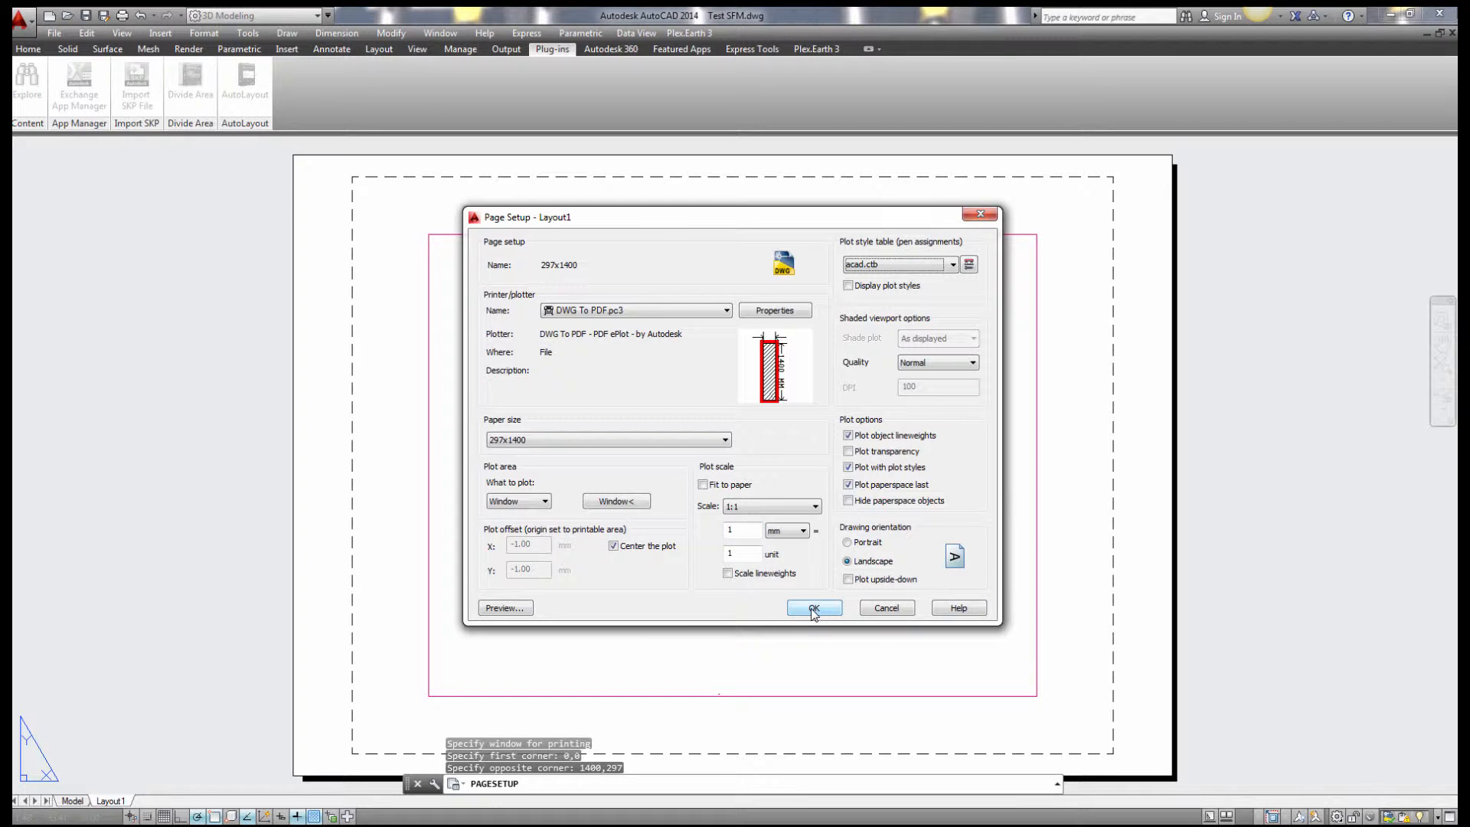
pyautogui.click(811, 607)
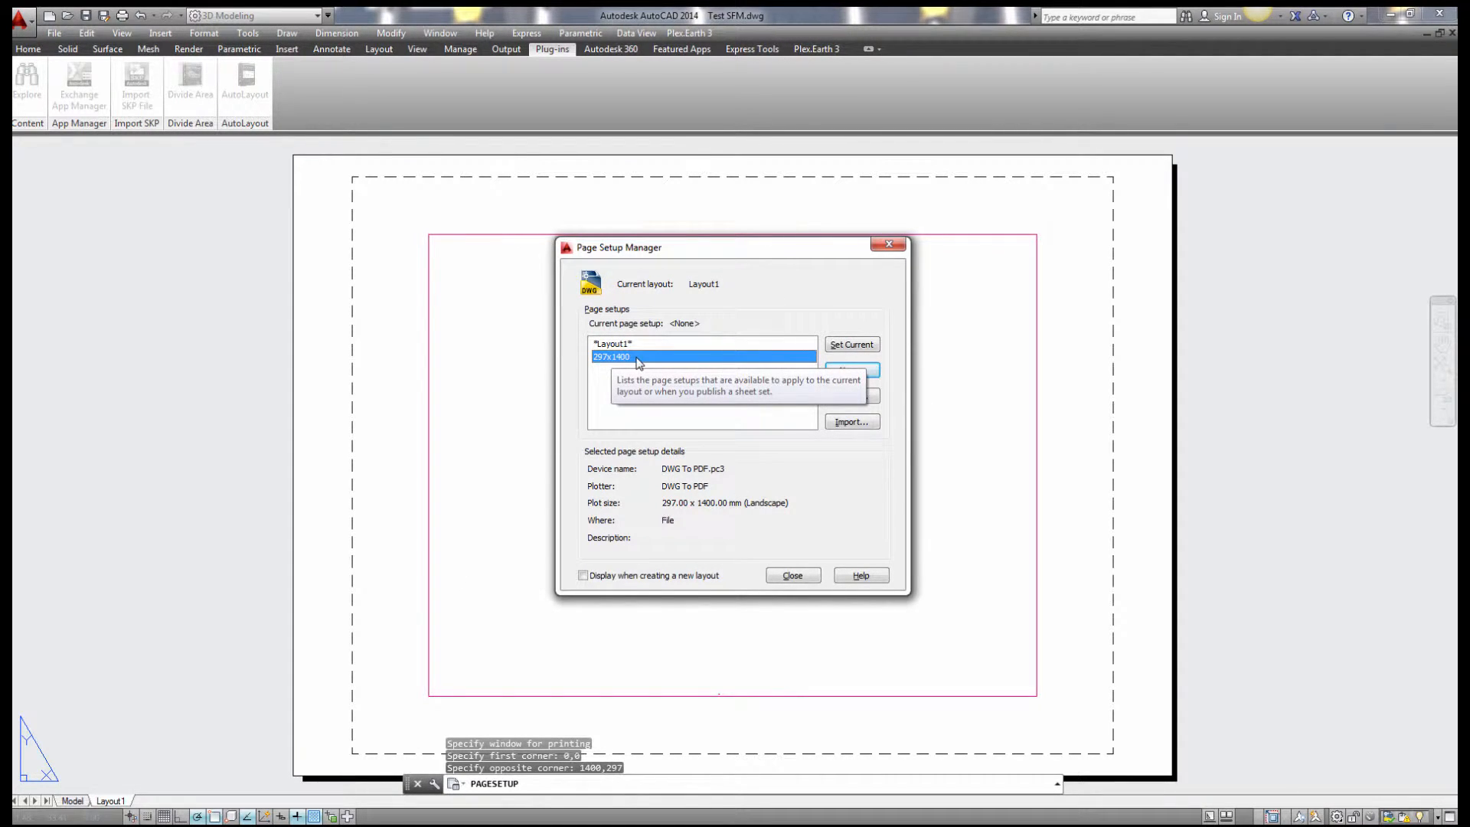
# Close the Page Setup Manager and return to the pipeline in model space
pyautogui.click(791, 575)
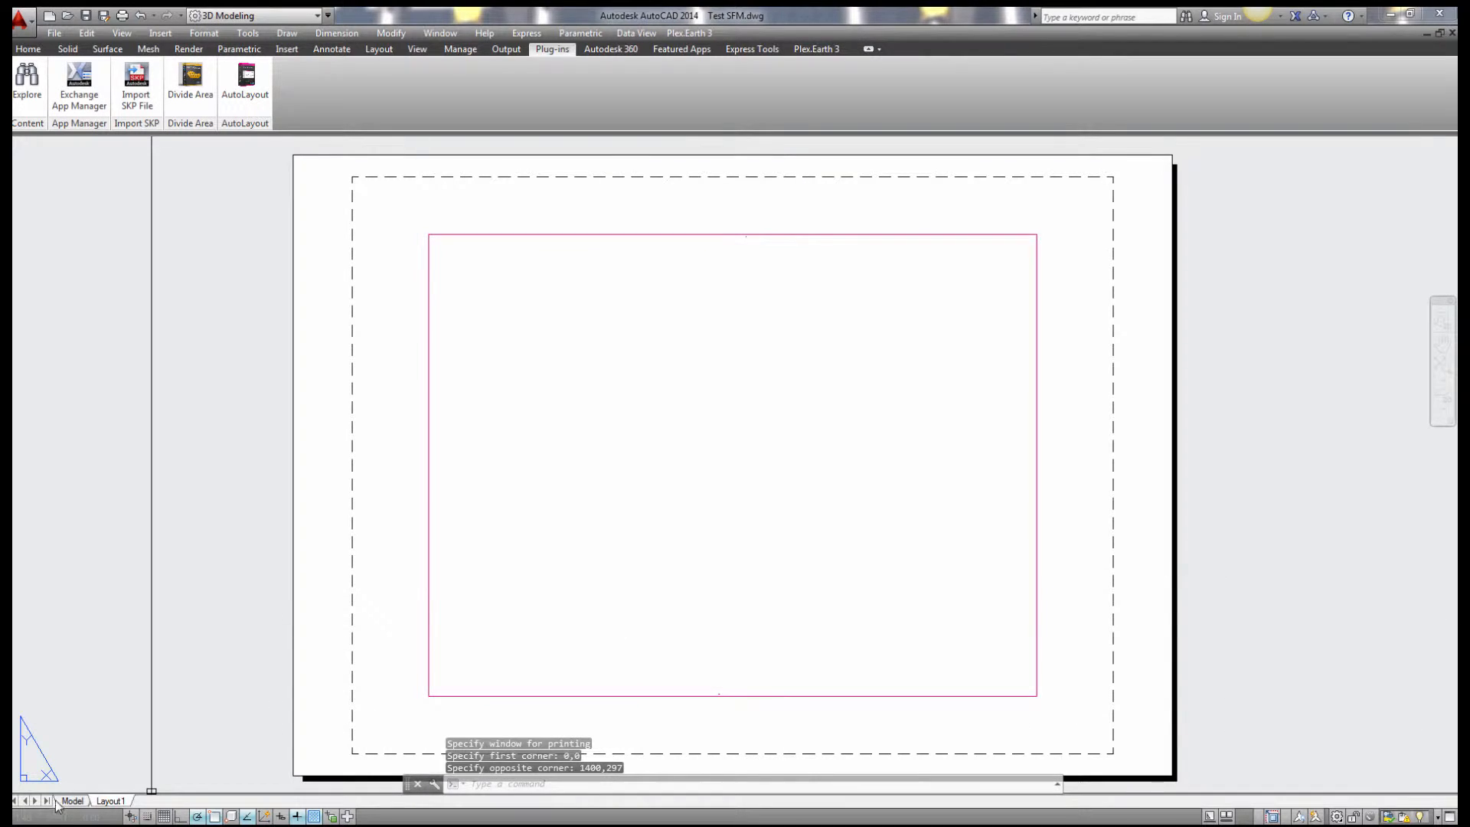
pyautogui.click(72, 799)
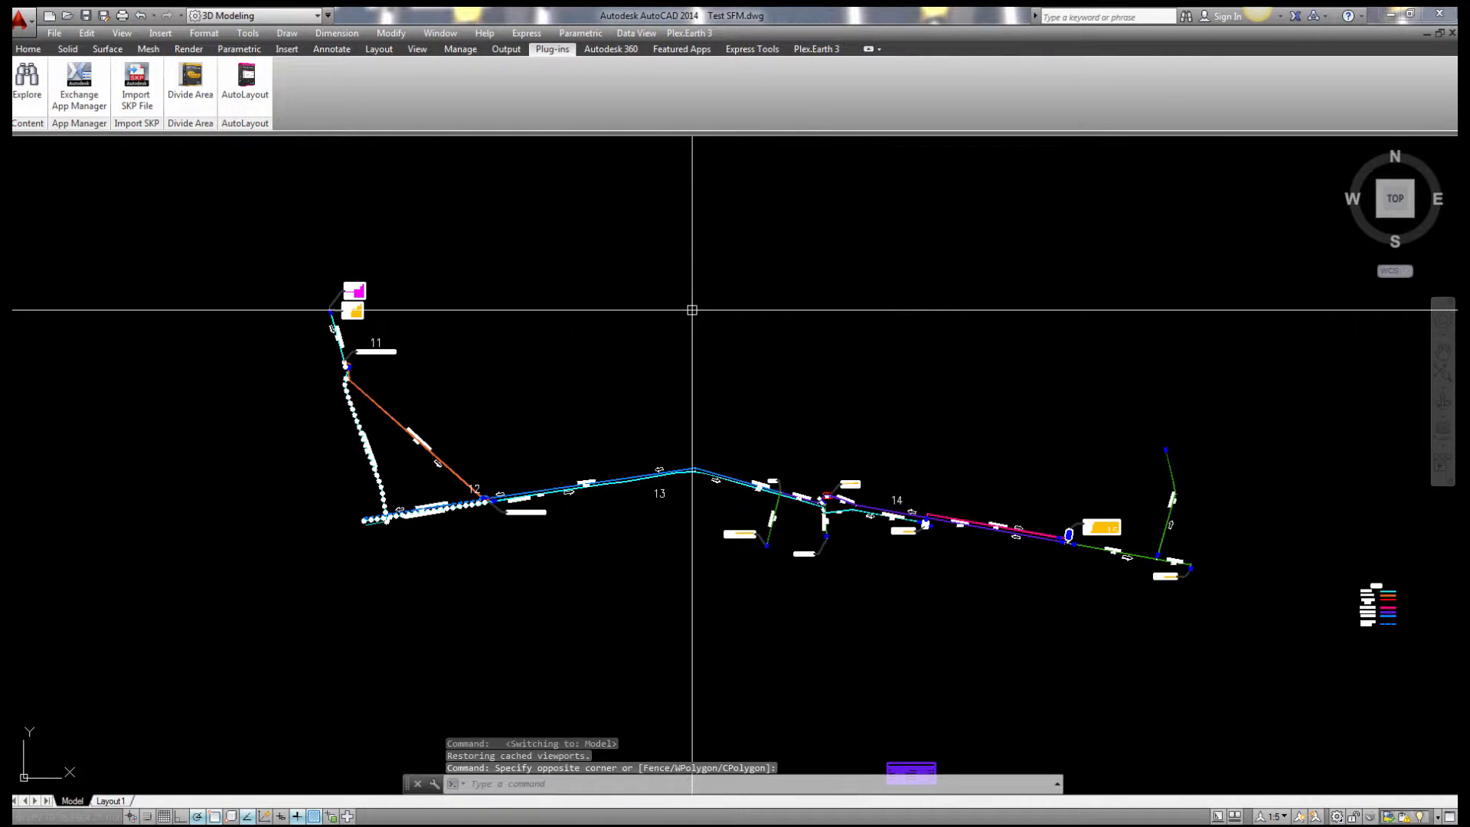
# Set AutoLayout to page setup 297x1400 at plotting scale 1000 and draw frames
pyautogui.write('aut')
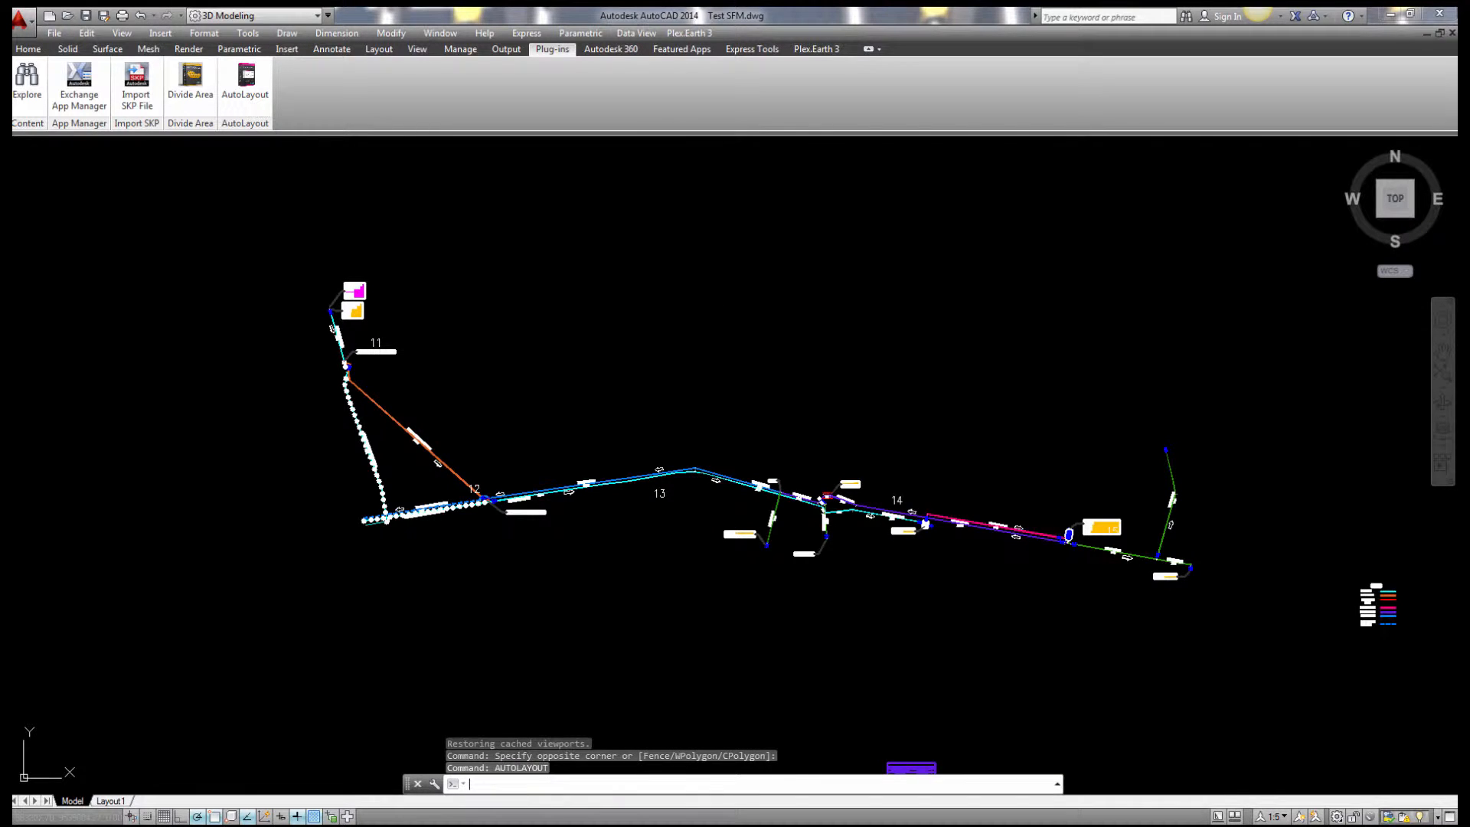
pyautogui.click(245, 84)
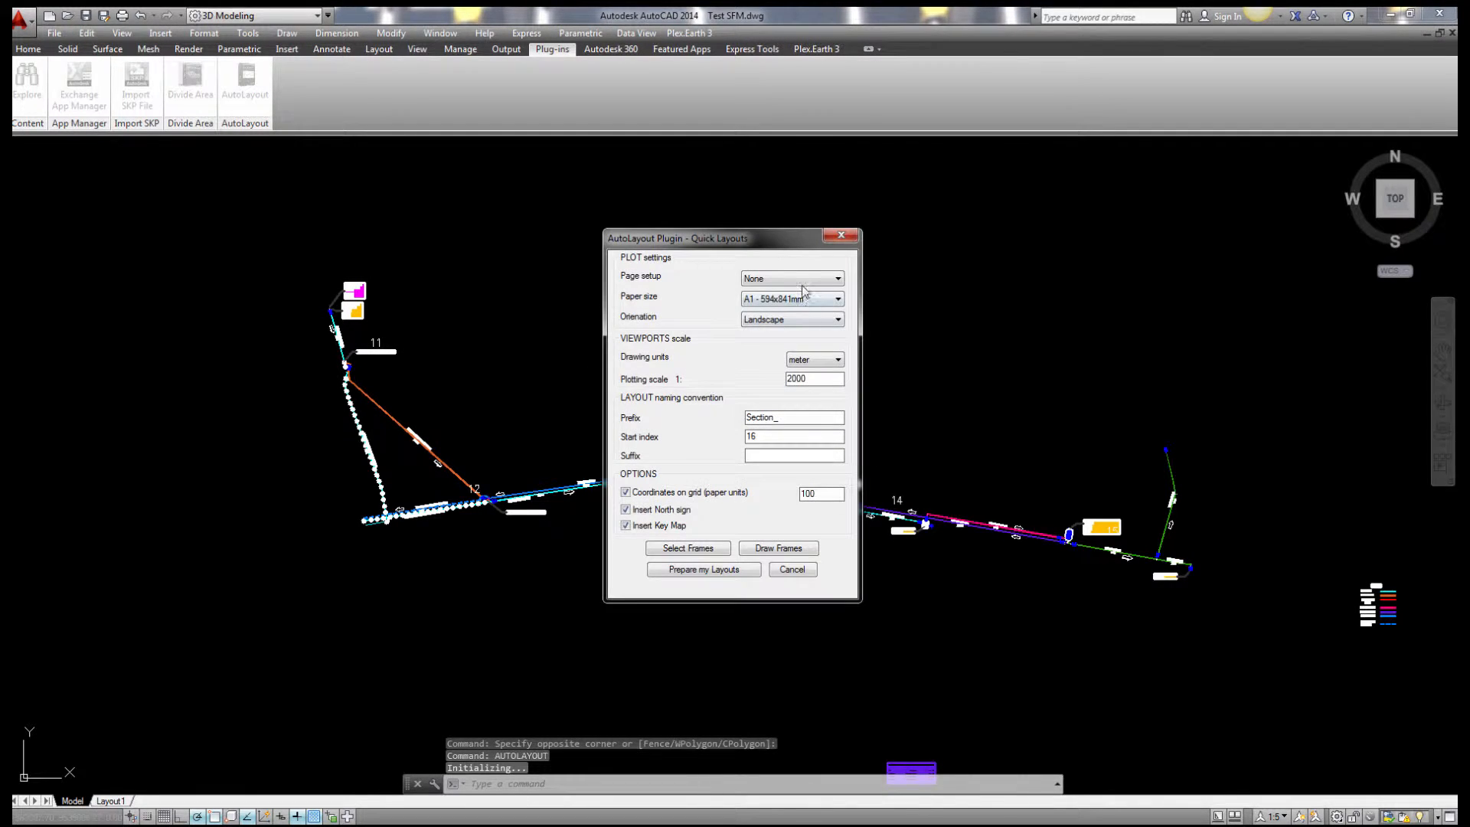
pyautogui.click(836, 279)
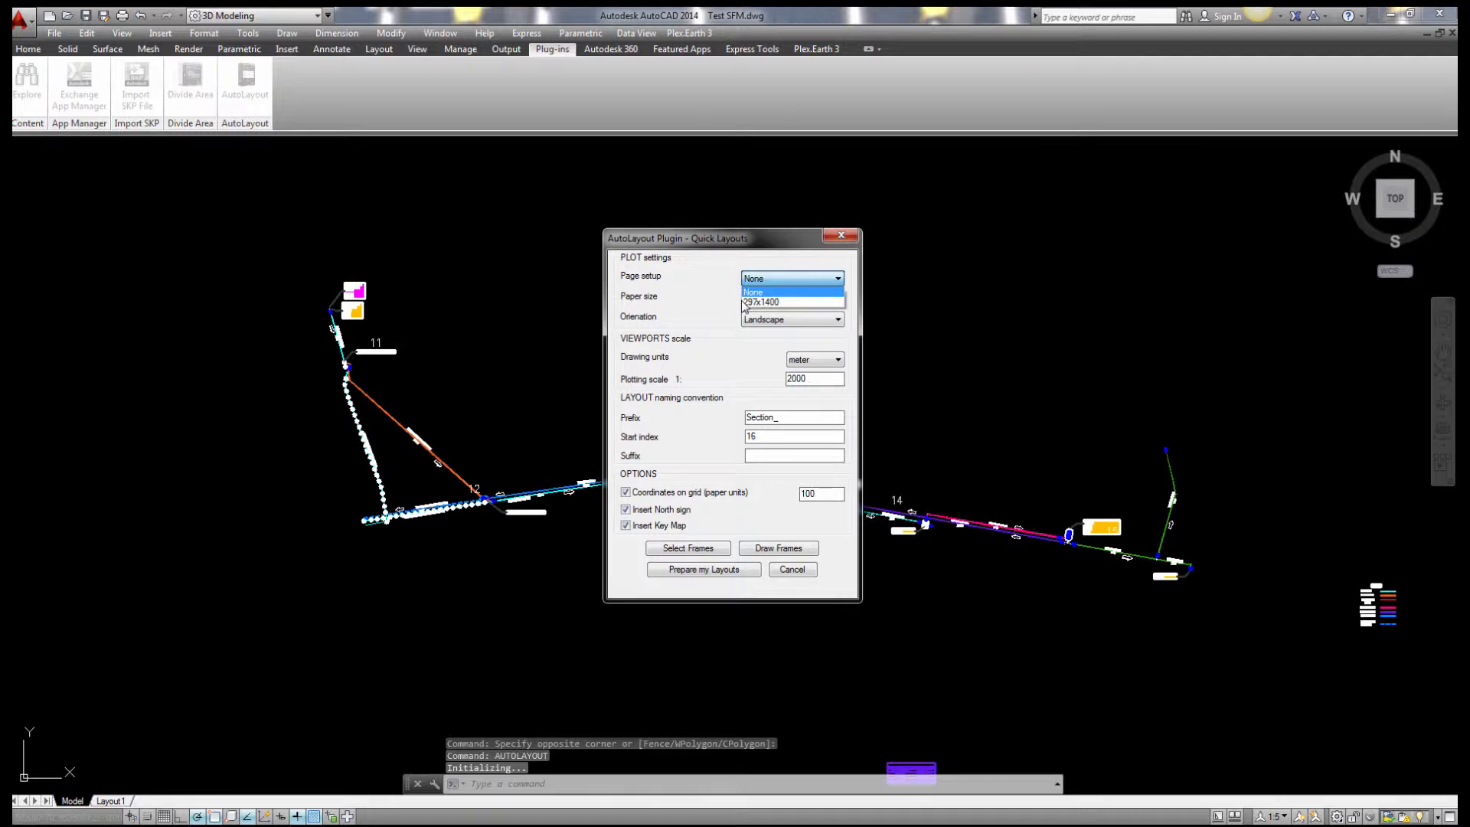
pyautogui.moveTo(792, 302)
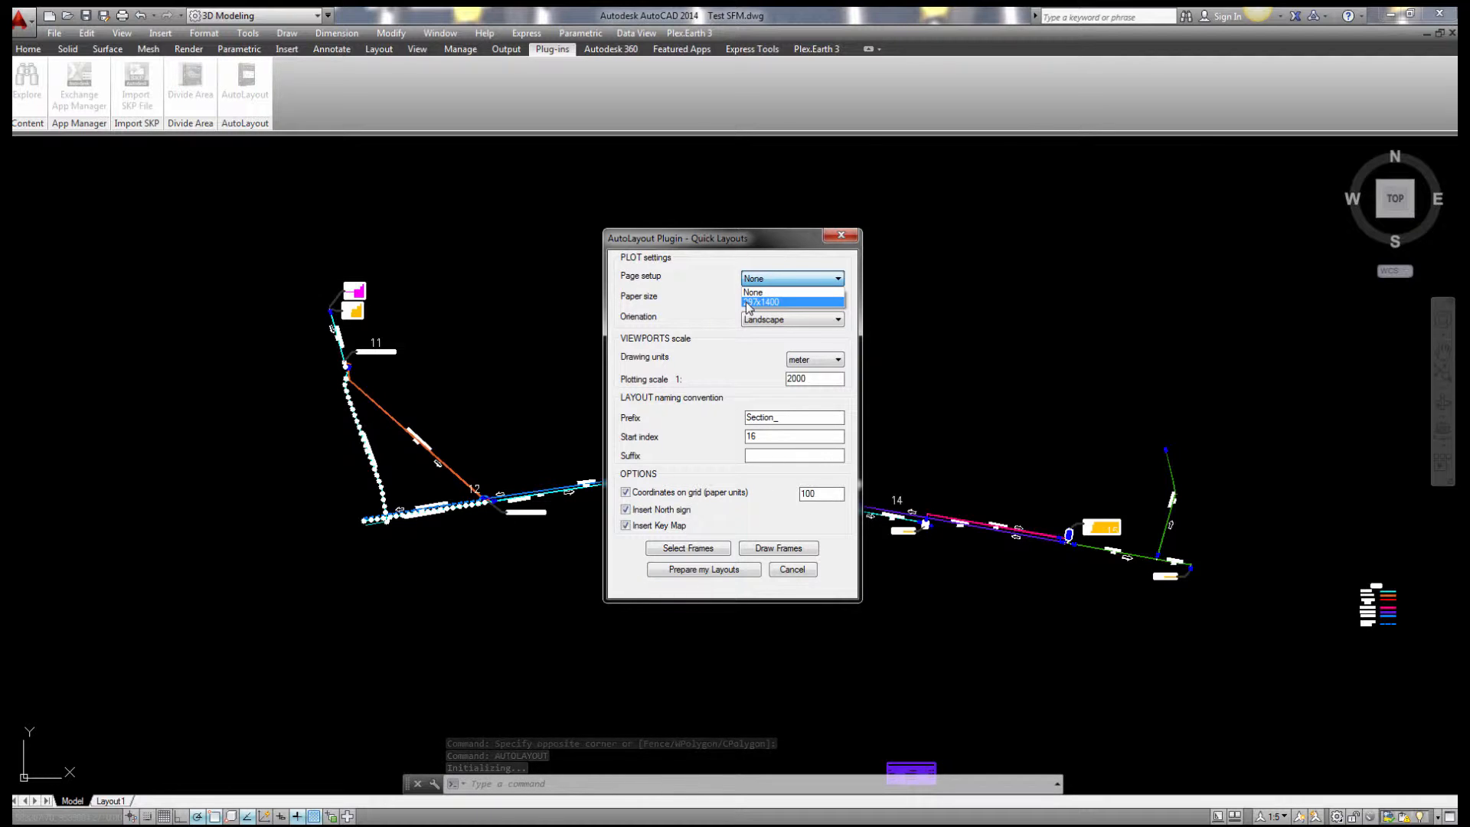
pyautogui.click(763, 301)
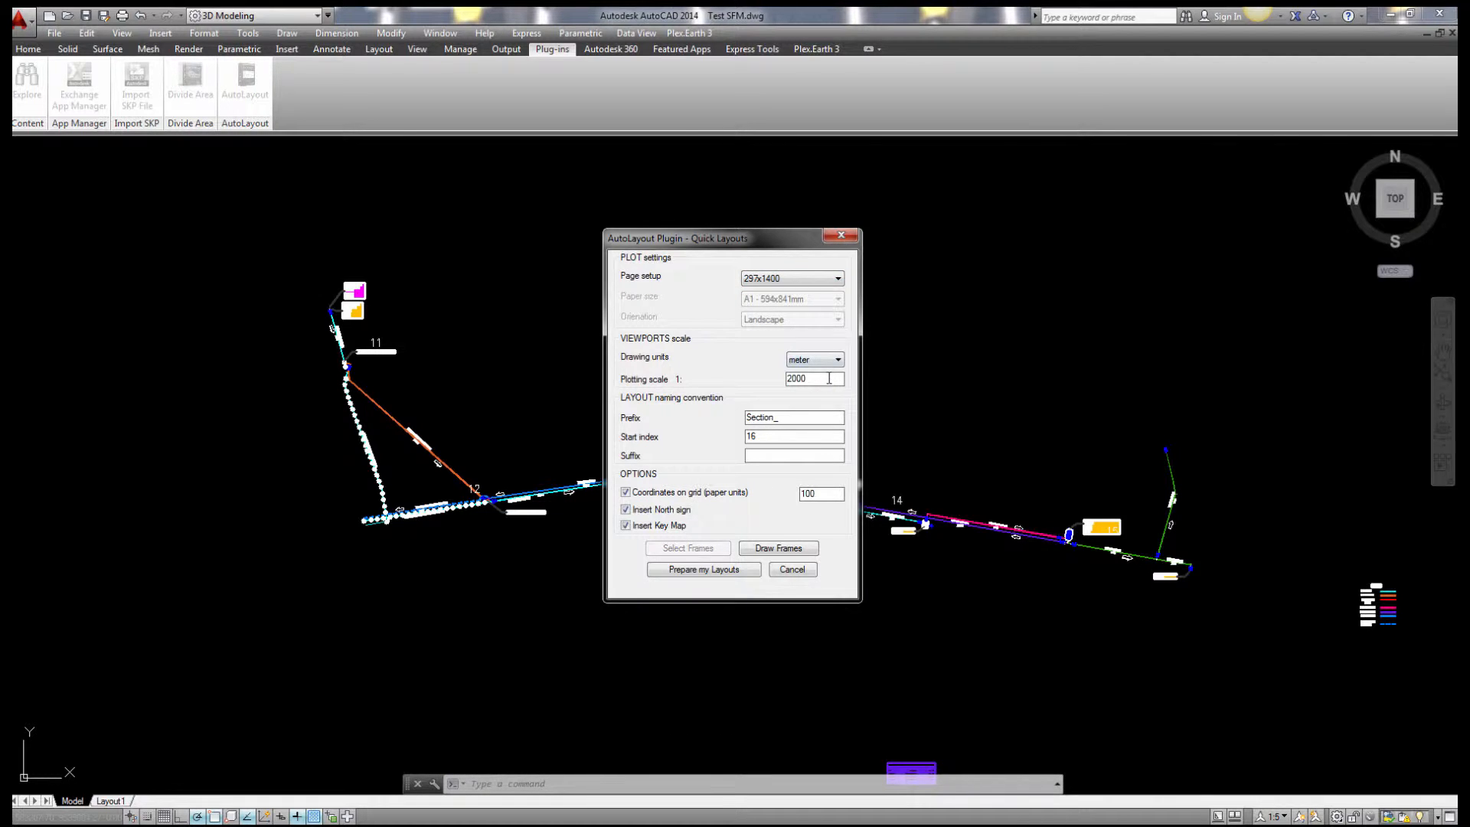
pyautogui.tripleClick(811, 377)
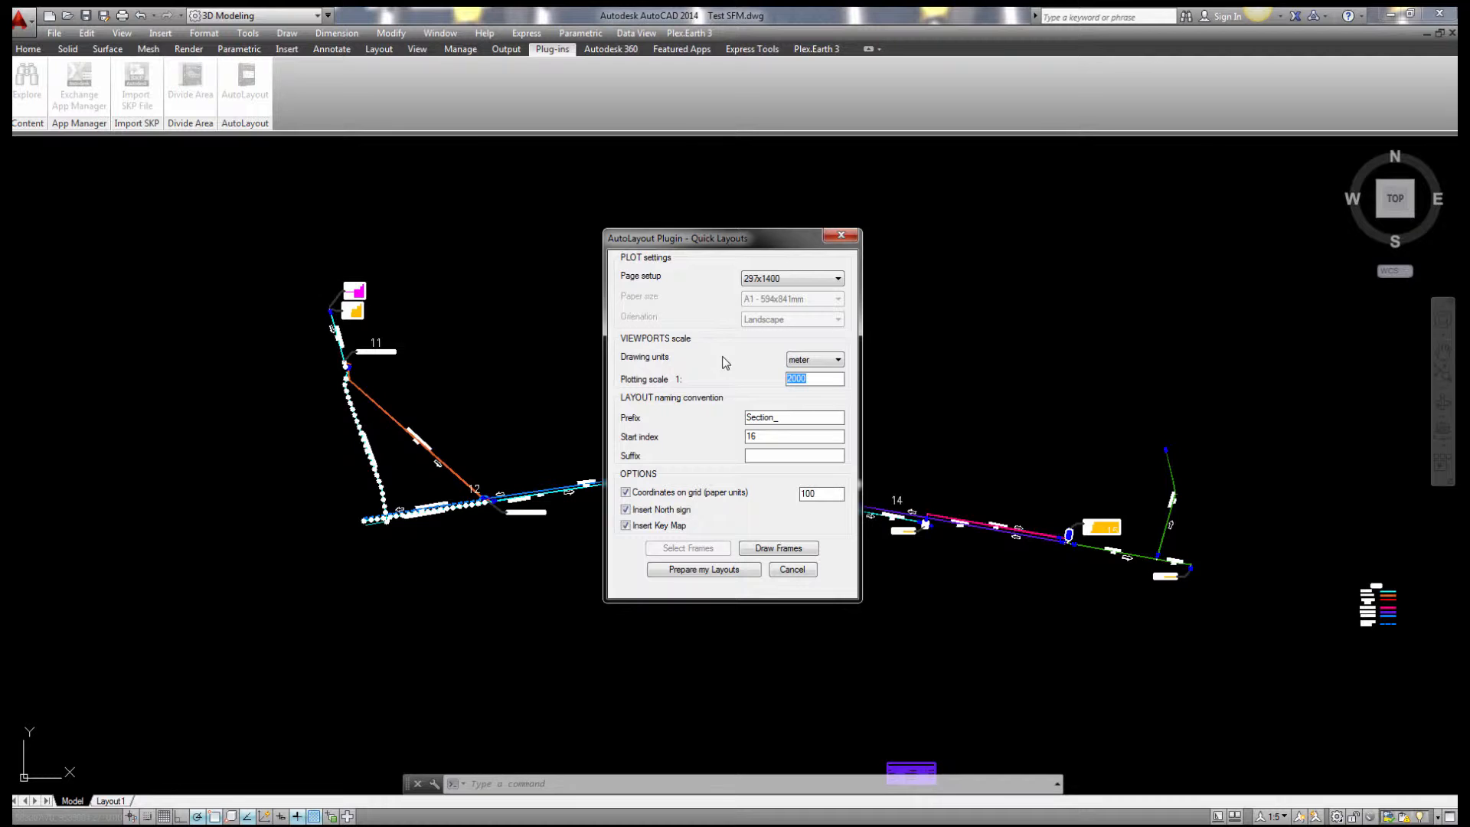
pyautogui.write('1000')
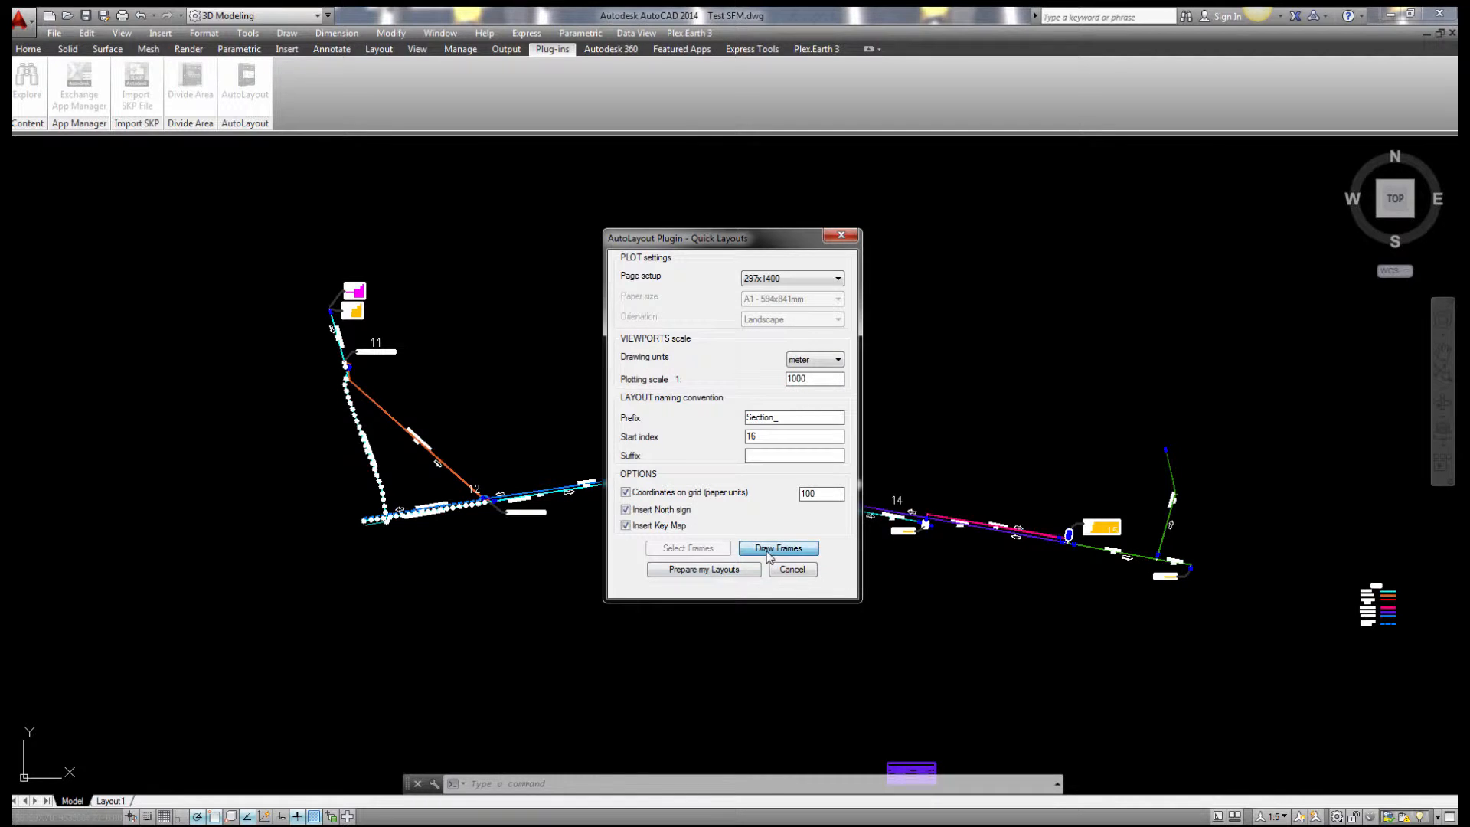
pyautogui.click(776, 547)
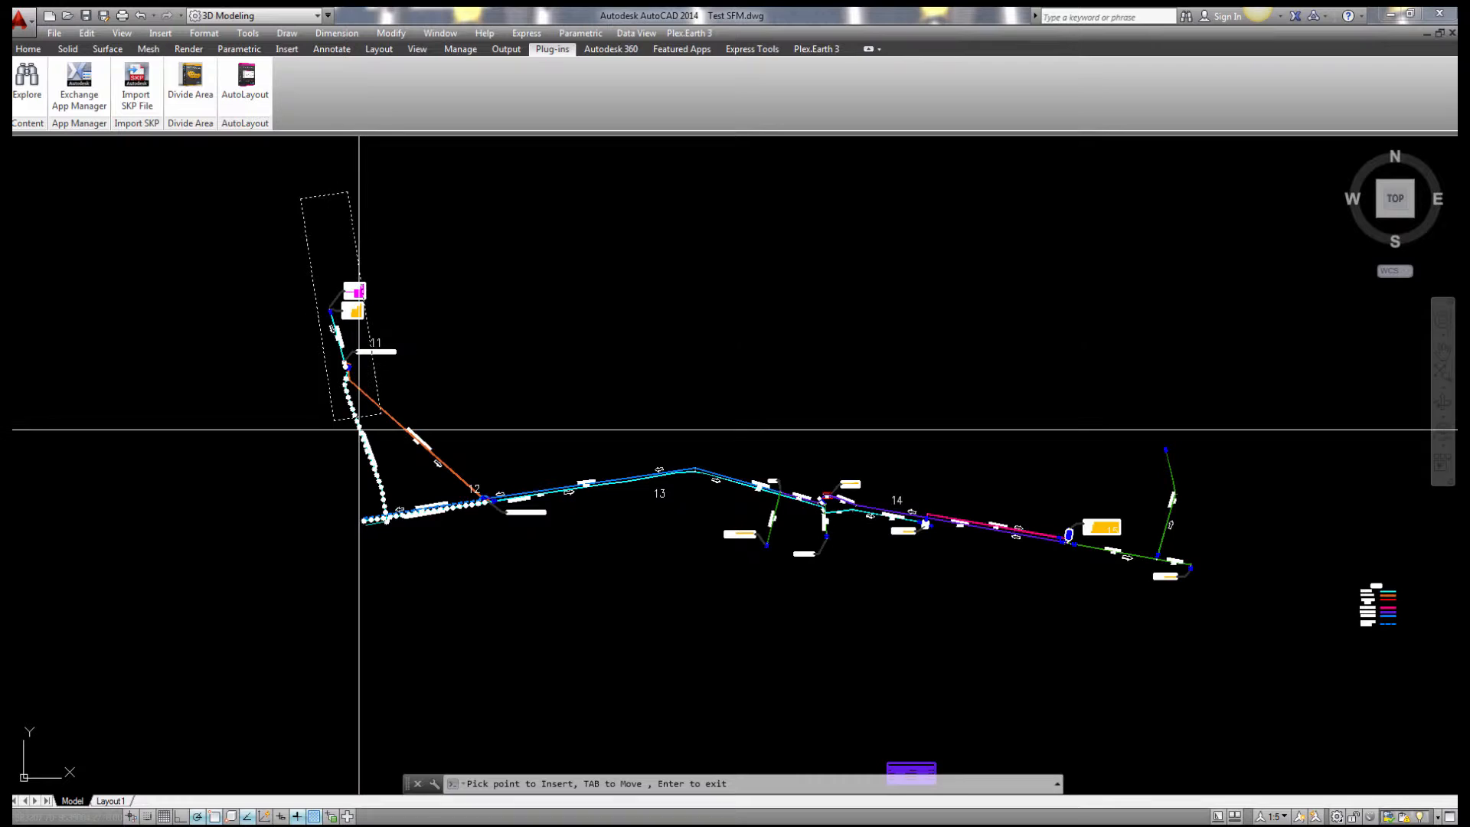
# Rotate and place sheet frames along the northern pipe leg and lower bend
pyautogui.press('Tab')
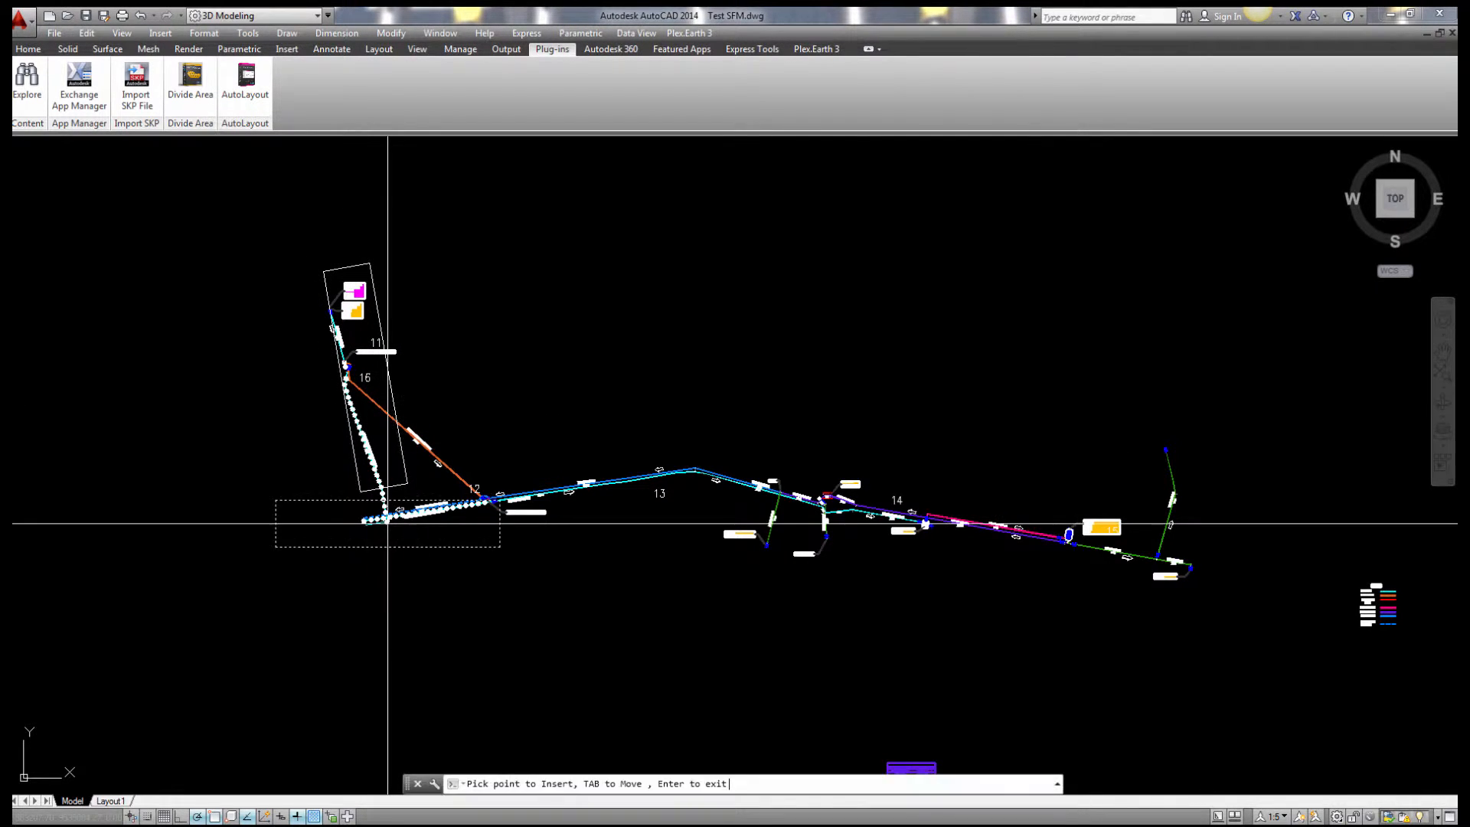
pyautogui.press('Tab')
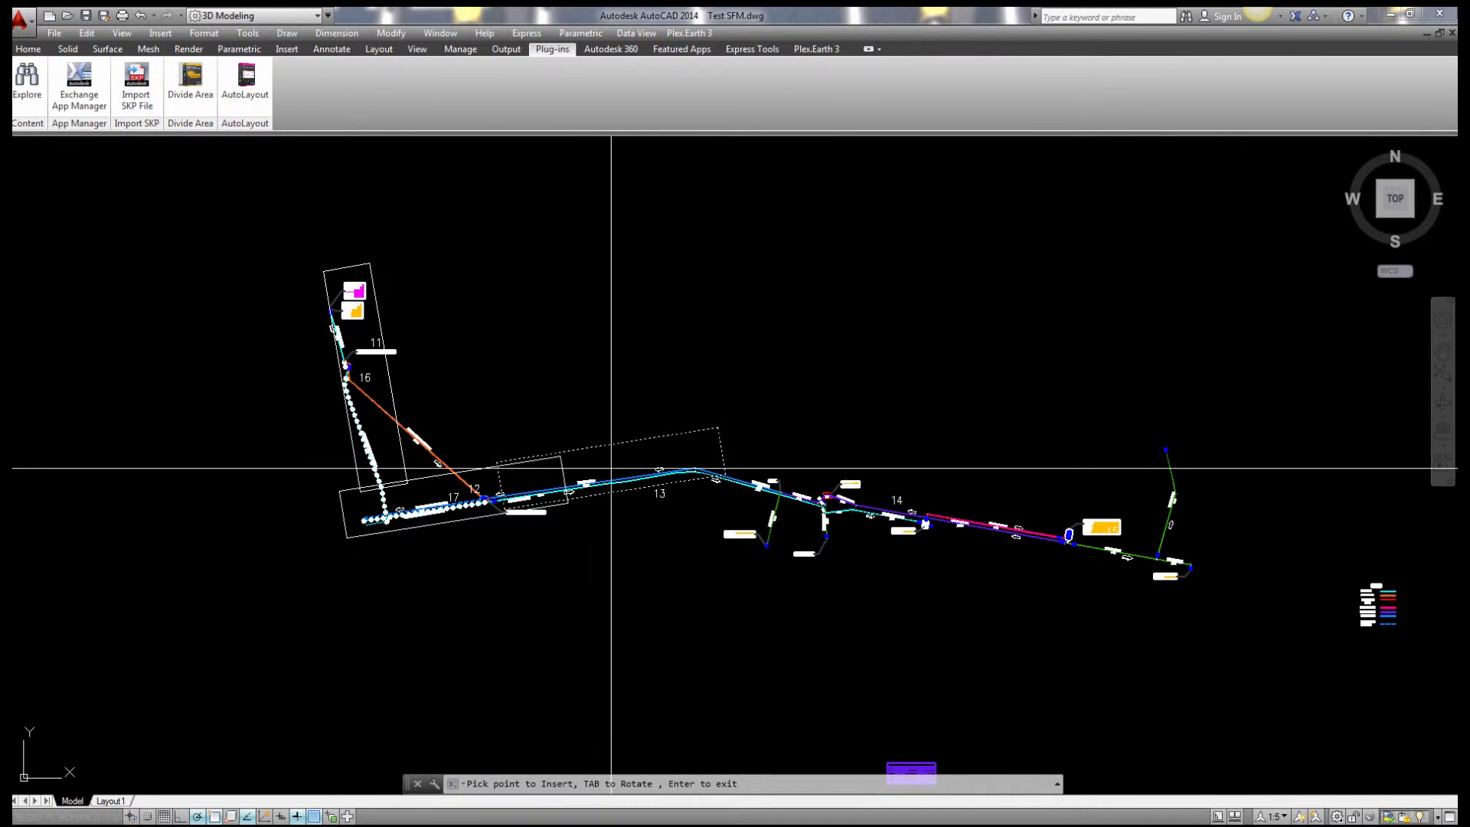
pyautogui.click(245, 84)
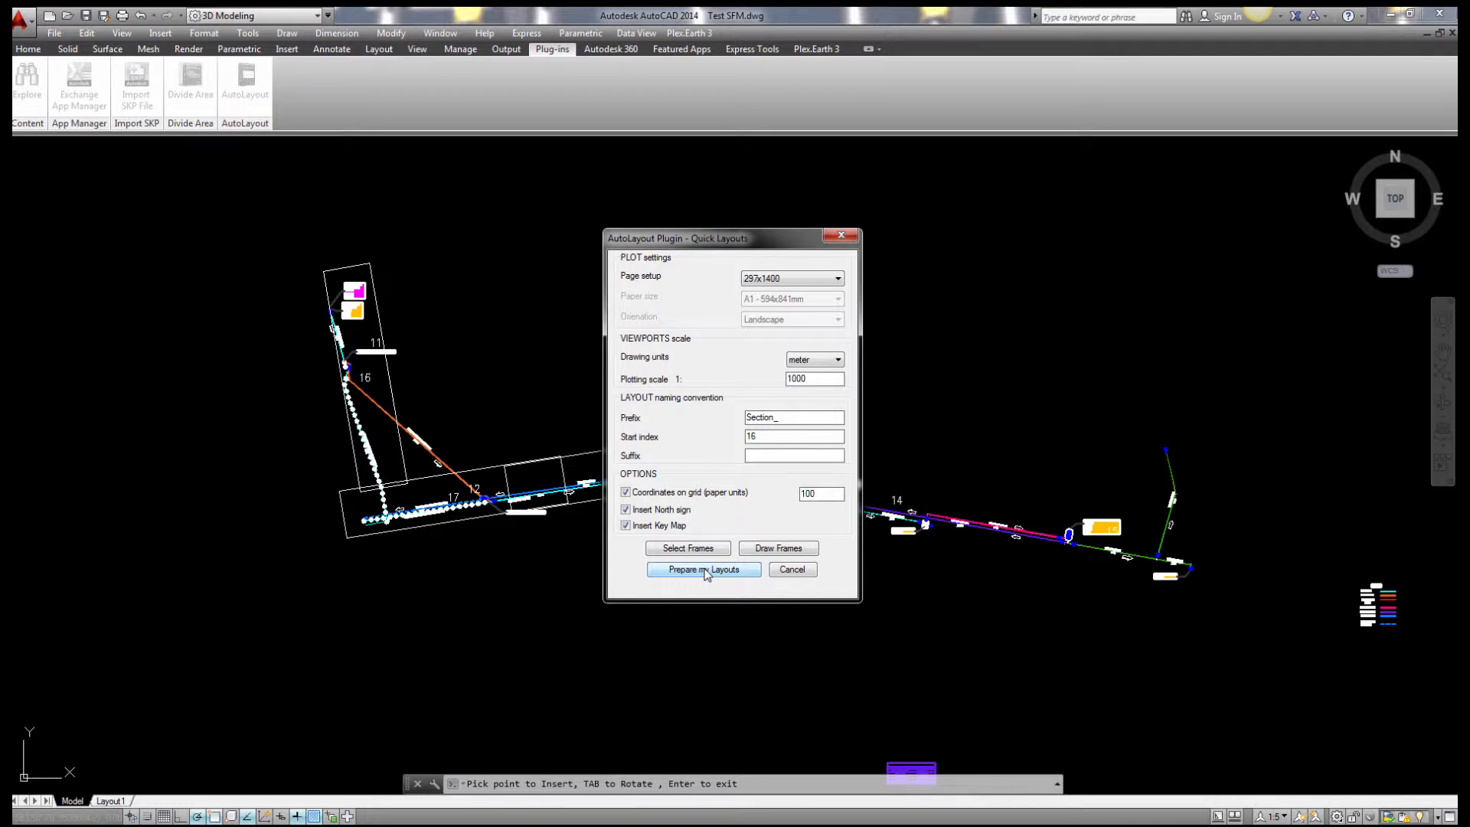
# Generate layouts Section_16 to Section_18, review them, and open Section_17
pyautogui.click(703, 568)
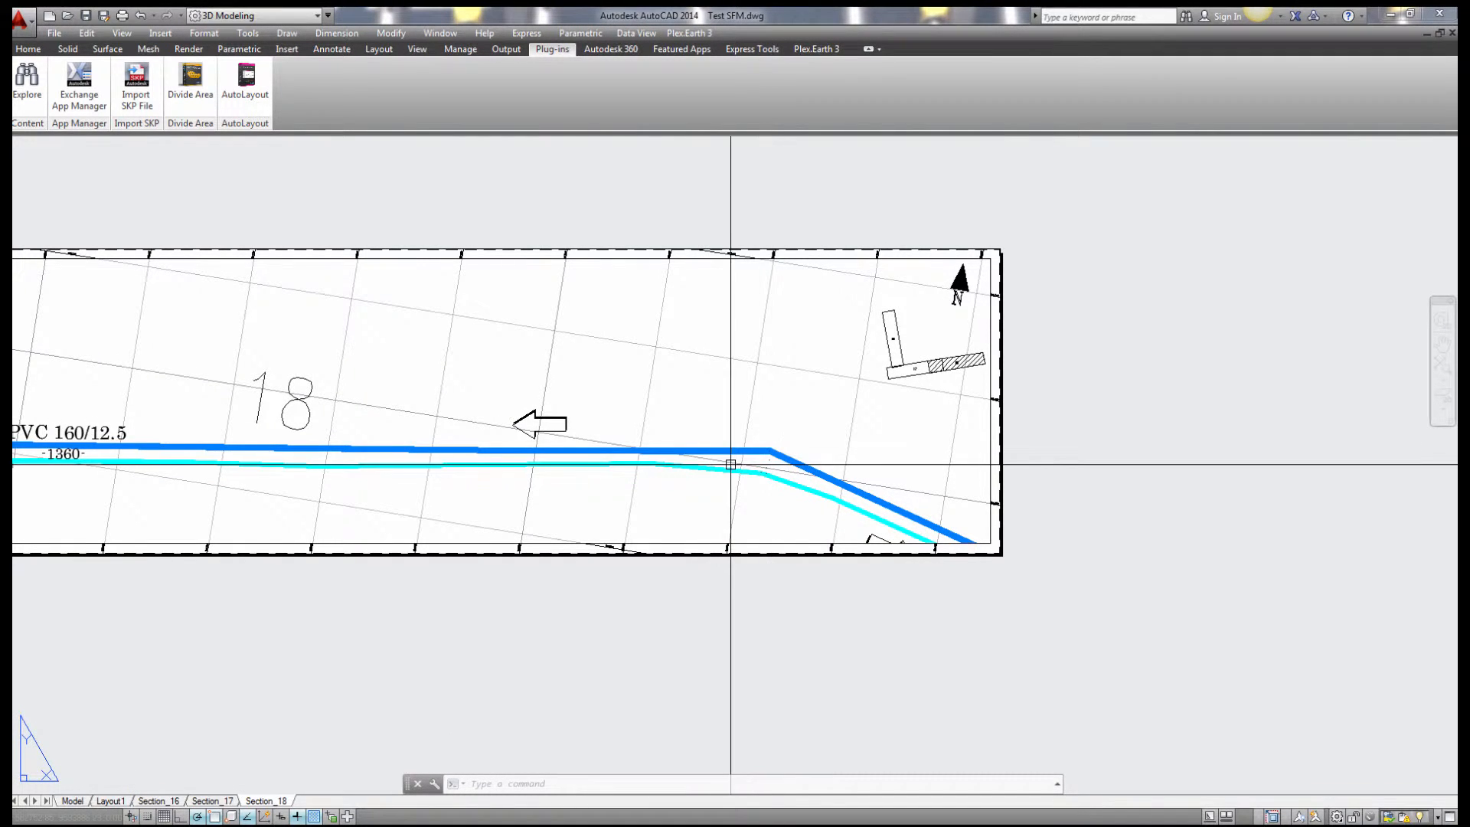
pyautogui.scroll(-3)
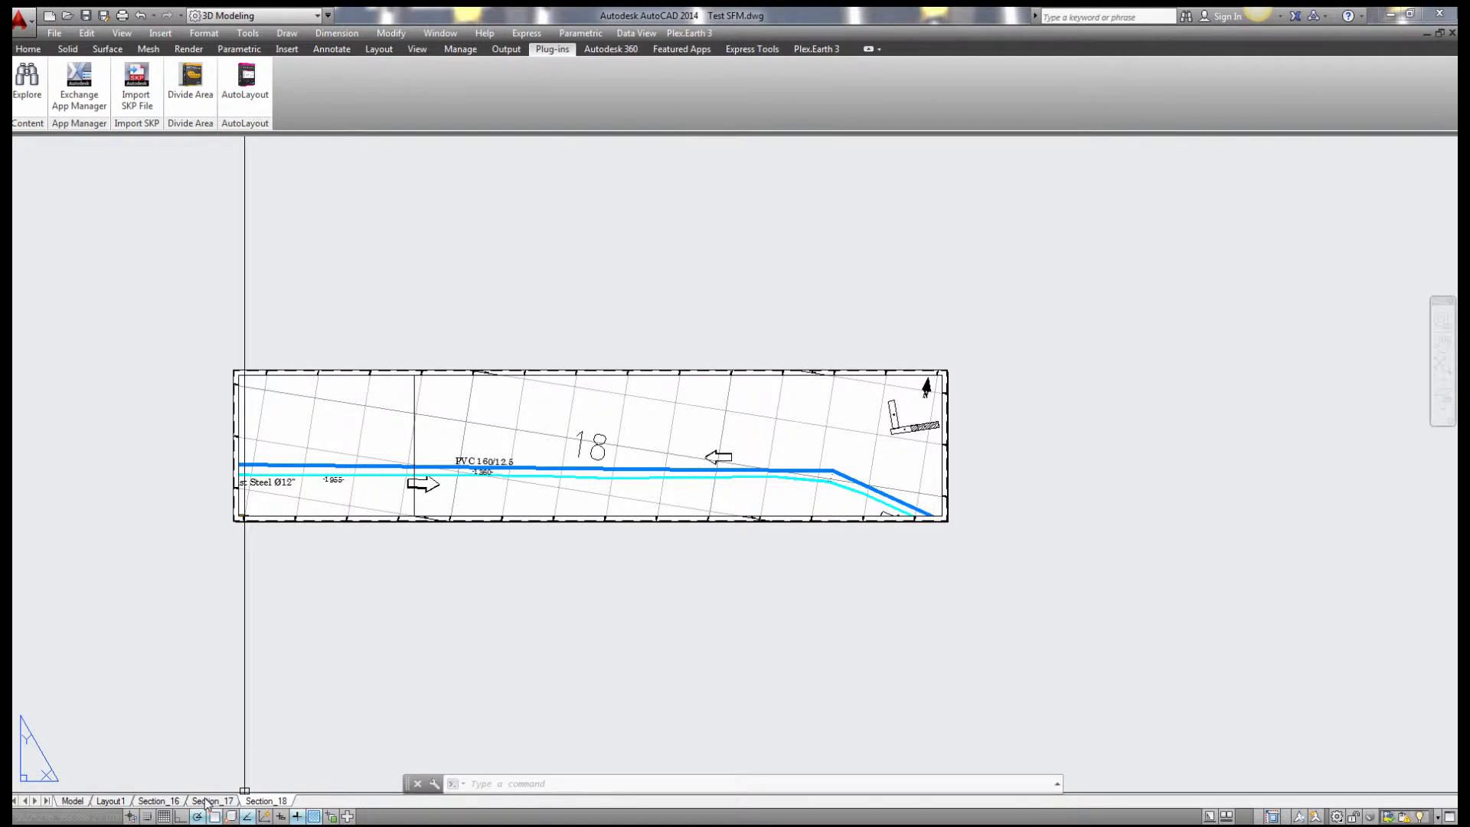
pyautogui.click(213, 801)
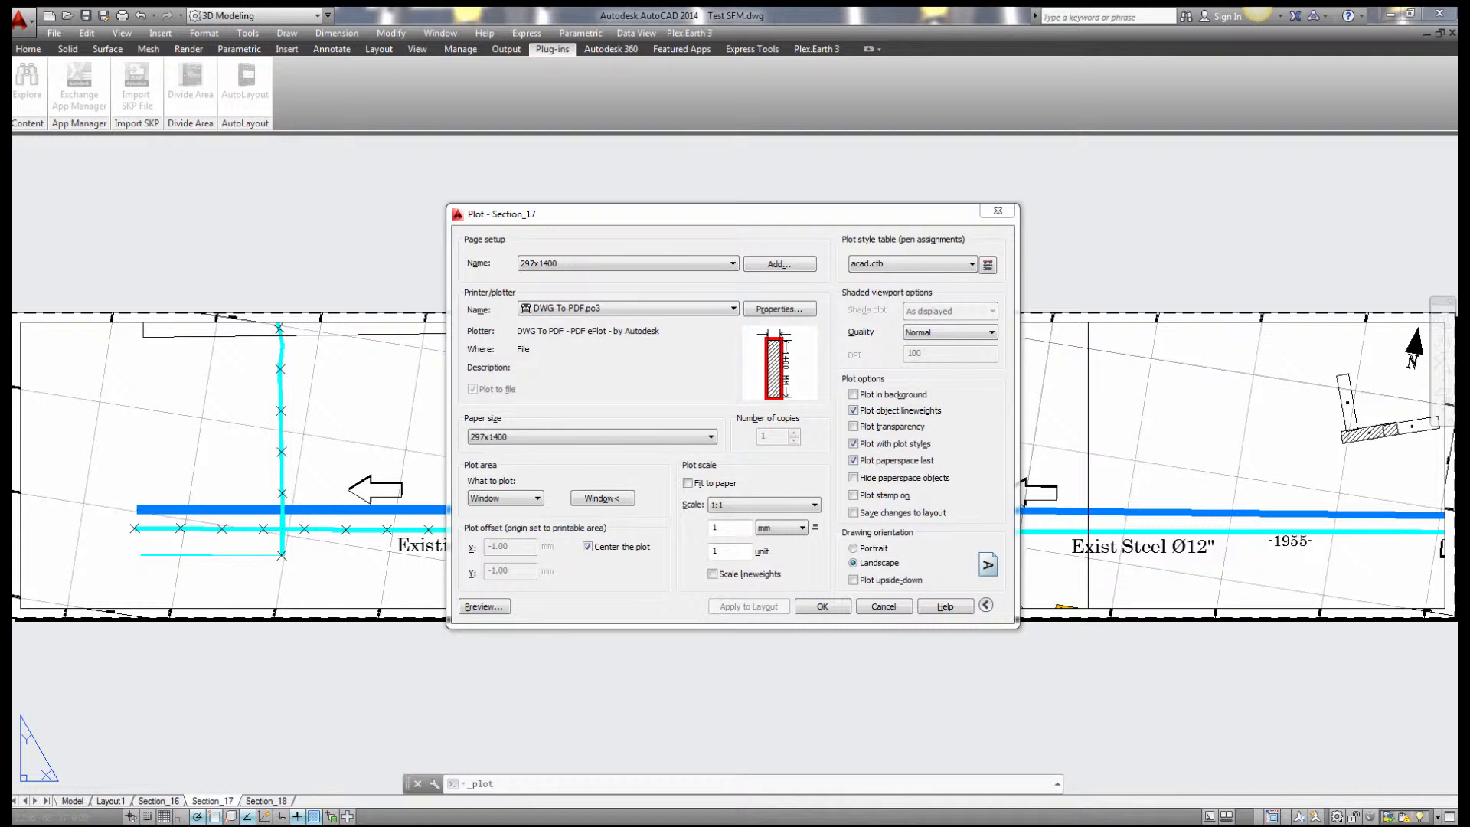
# Plot Section_17 to PDF with the 297x1400 page setup and DWG To PDF.pc3
pyautogui.click(881, 605)
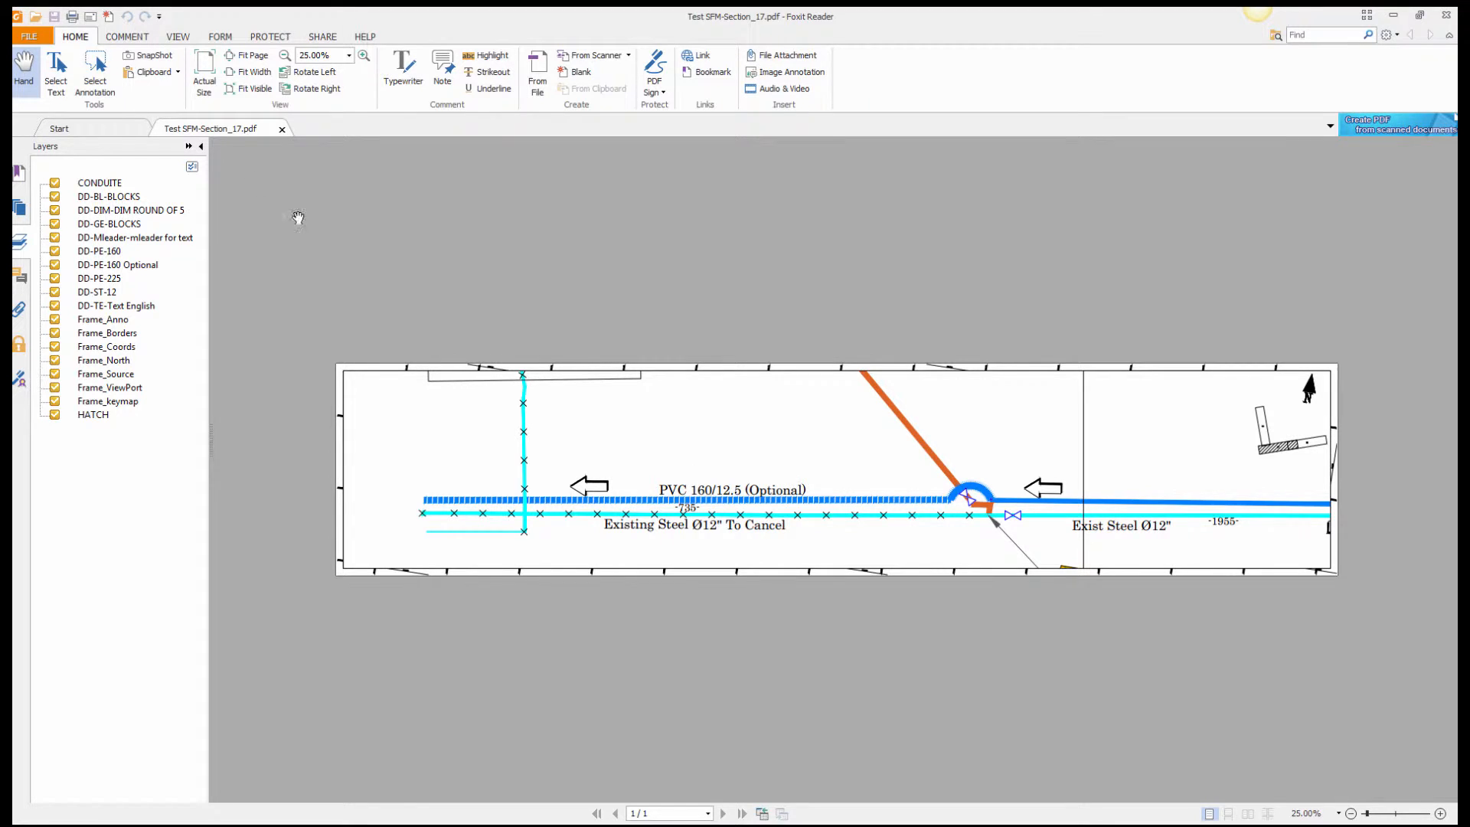
pyautogui.moveTo(281, 129)
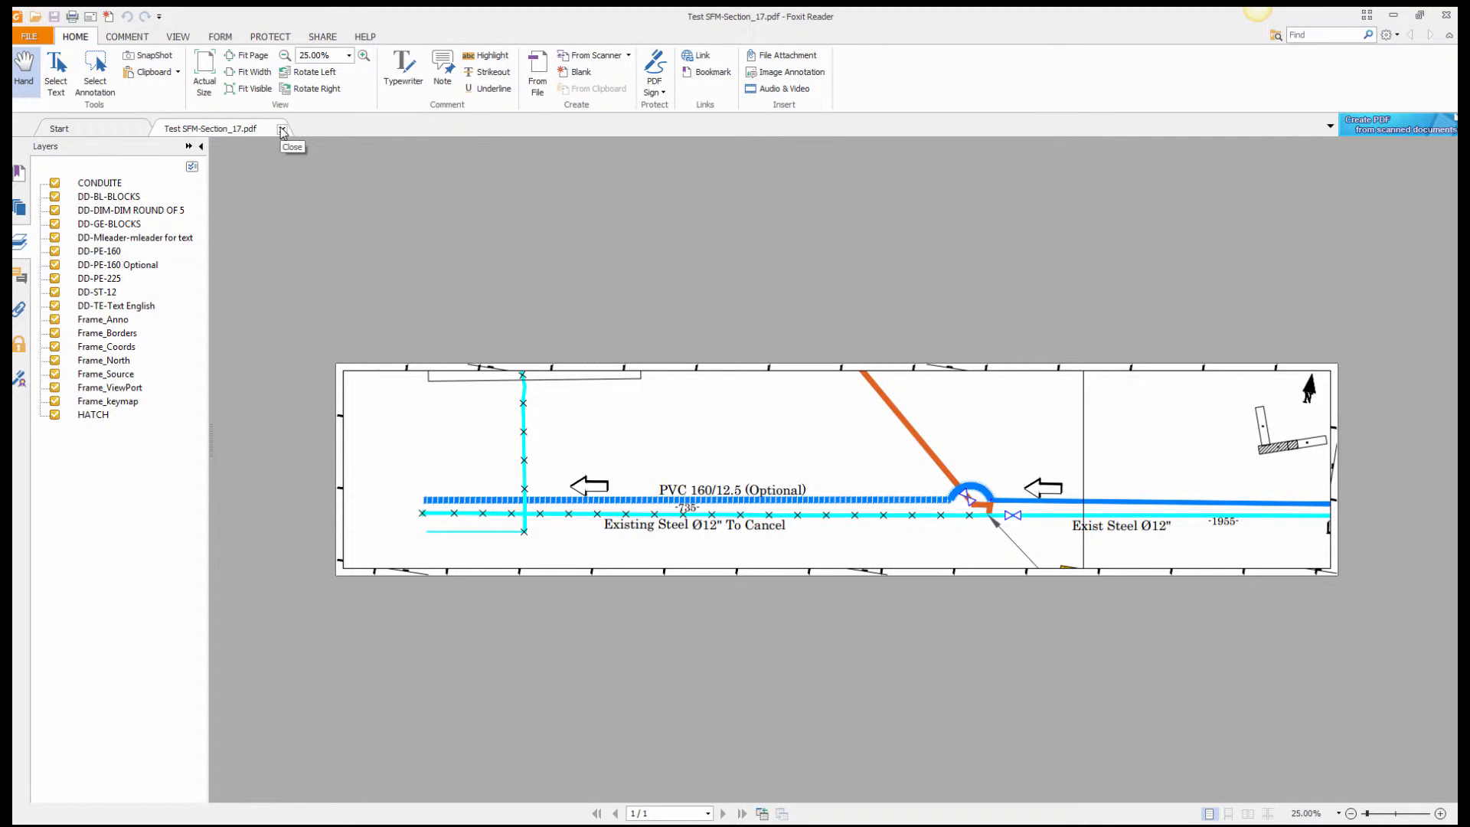
# Close the reviewed Test SFM-Section_17.pdf document in Foxit Reader
pyautogui.click(282, 129)
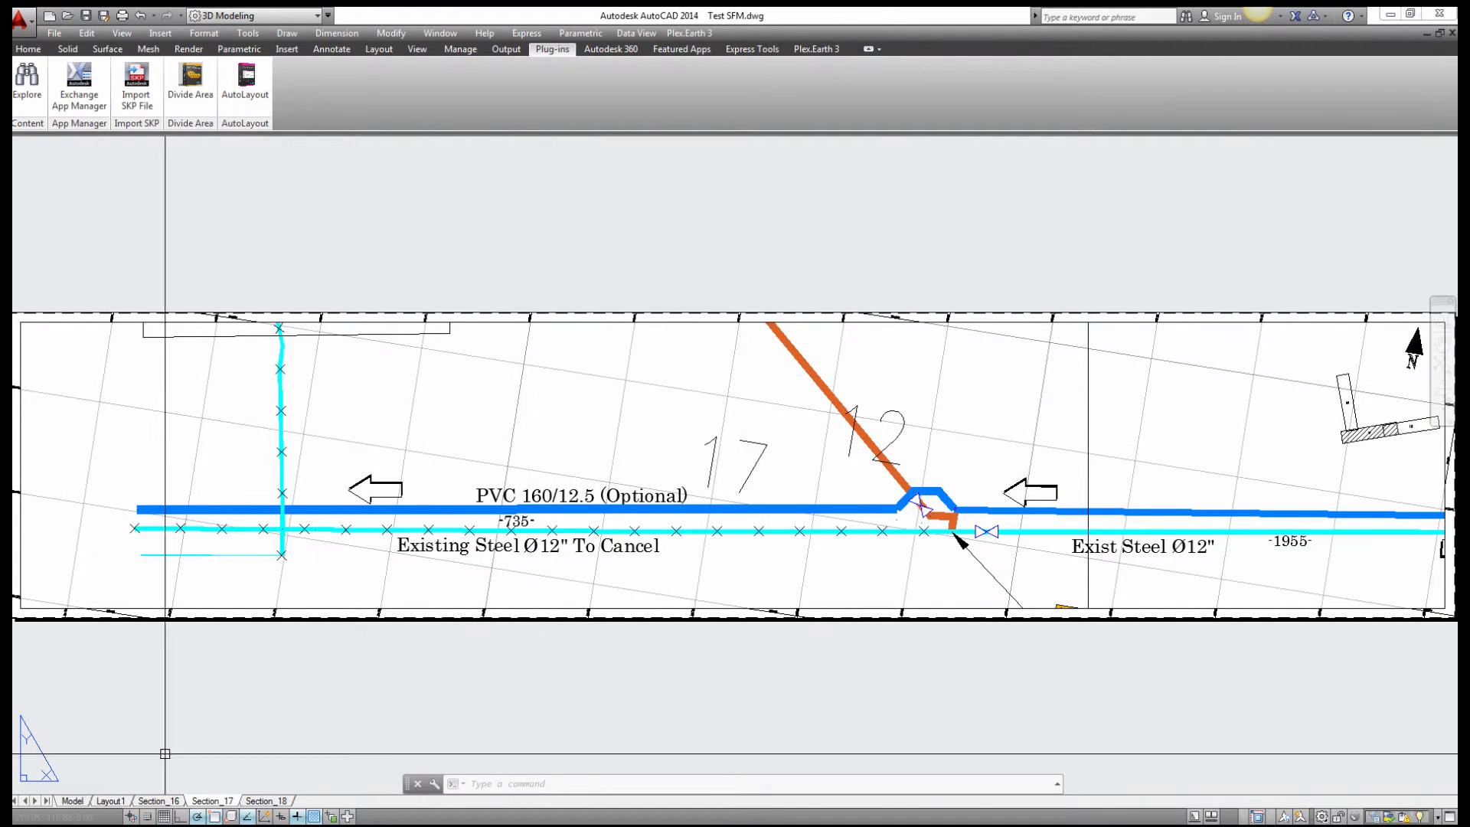
# Return to the Model tab of the pipeline drawing
pyautogui.click(71, 799)
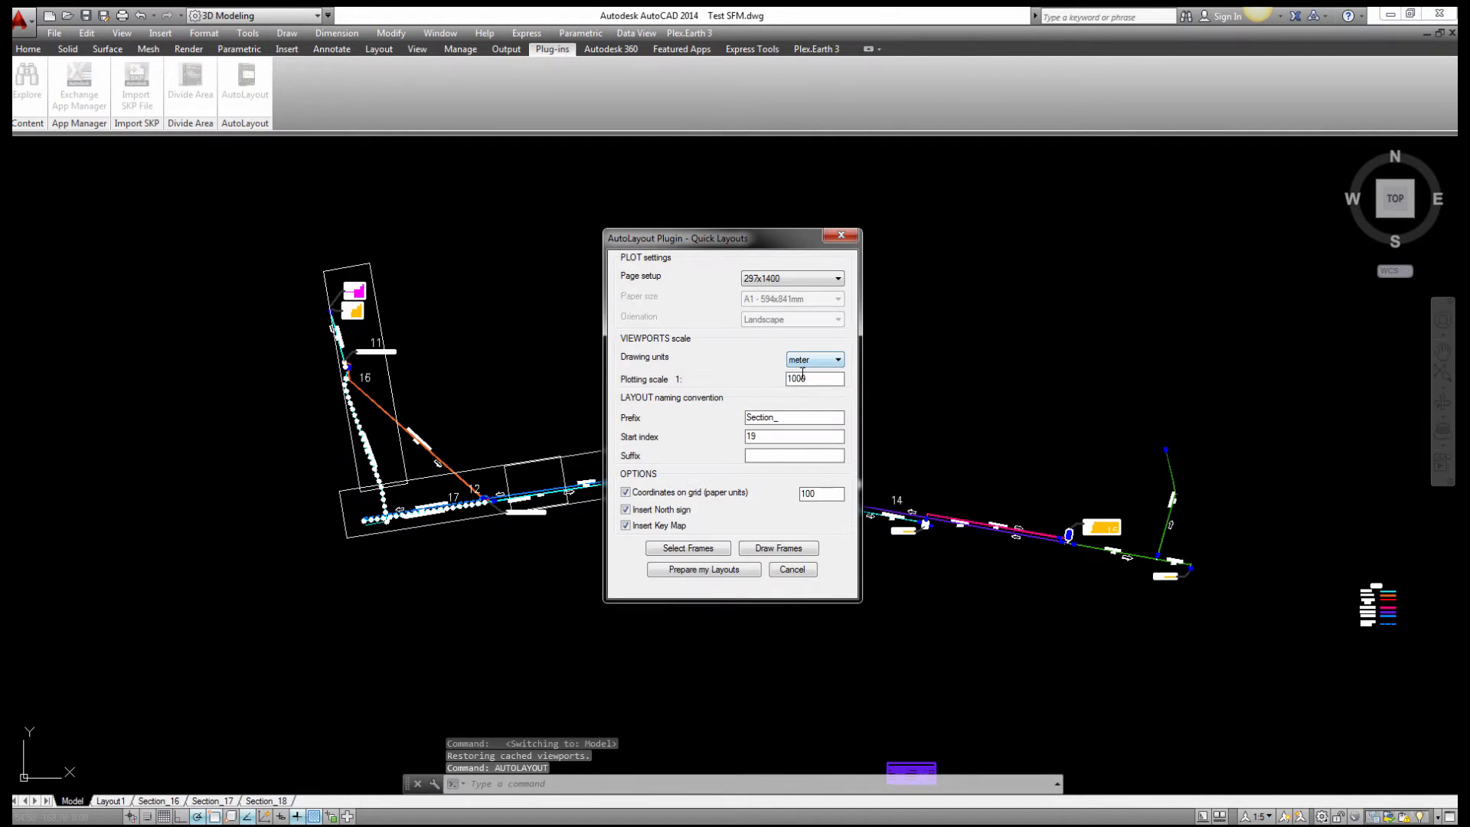
# Set Quick Layouts to plotting scale 2500, prefix Test, start index 1, and start drawing frames
pyautogui.tripleClick(811, 379)
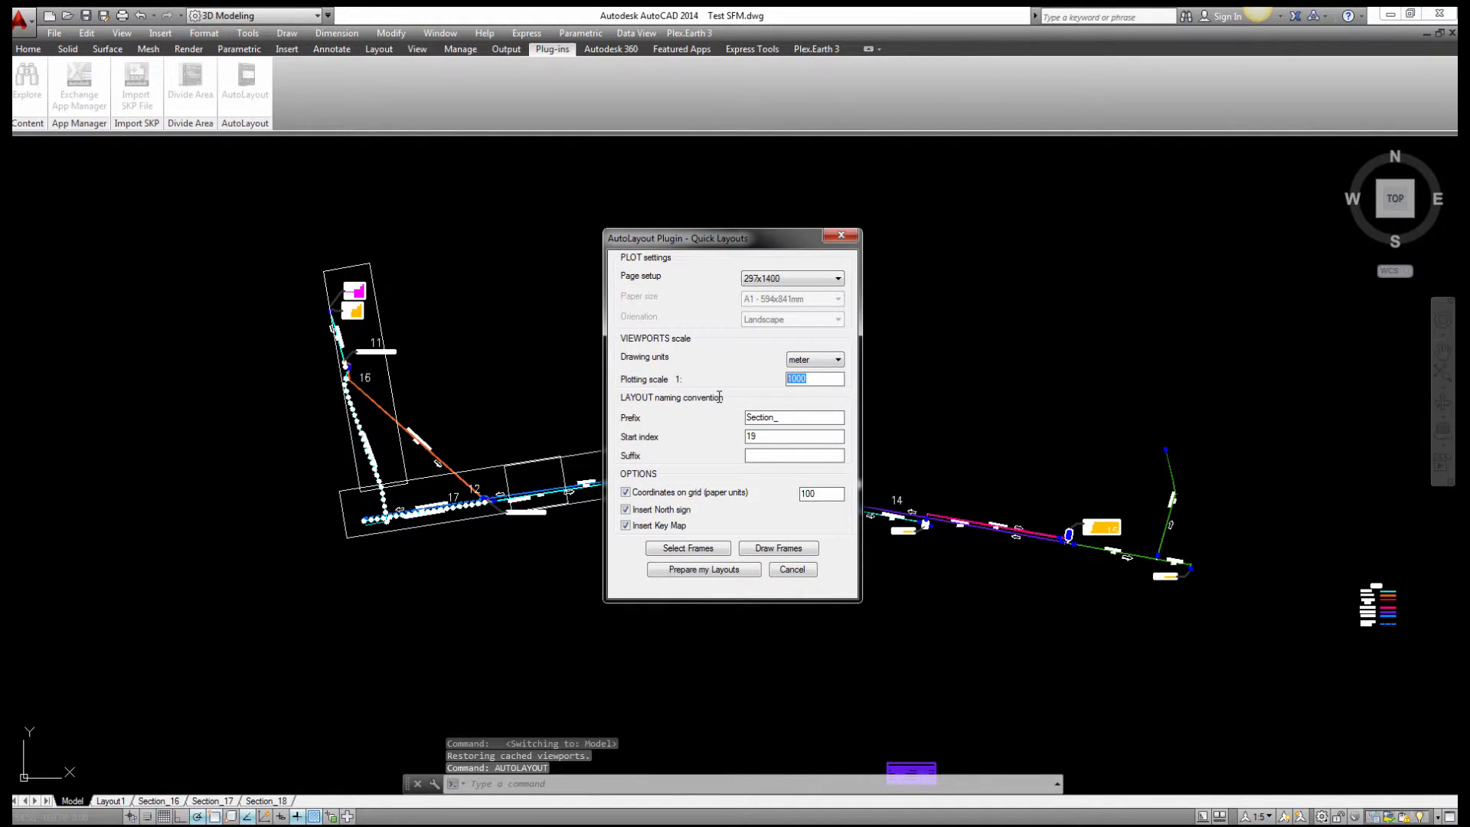
pyautogui.write('2500')
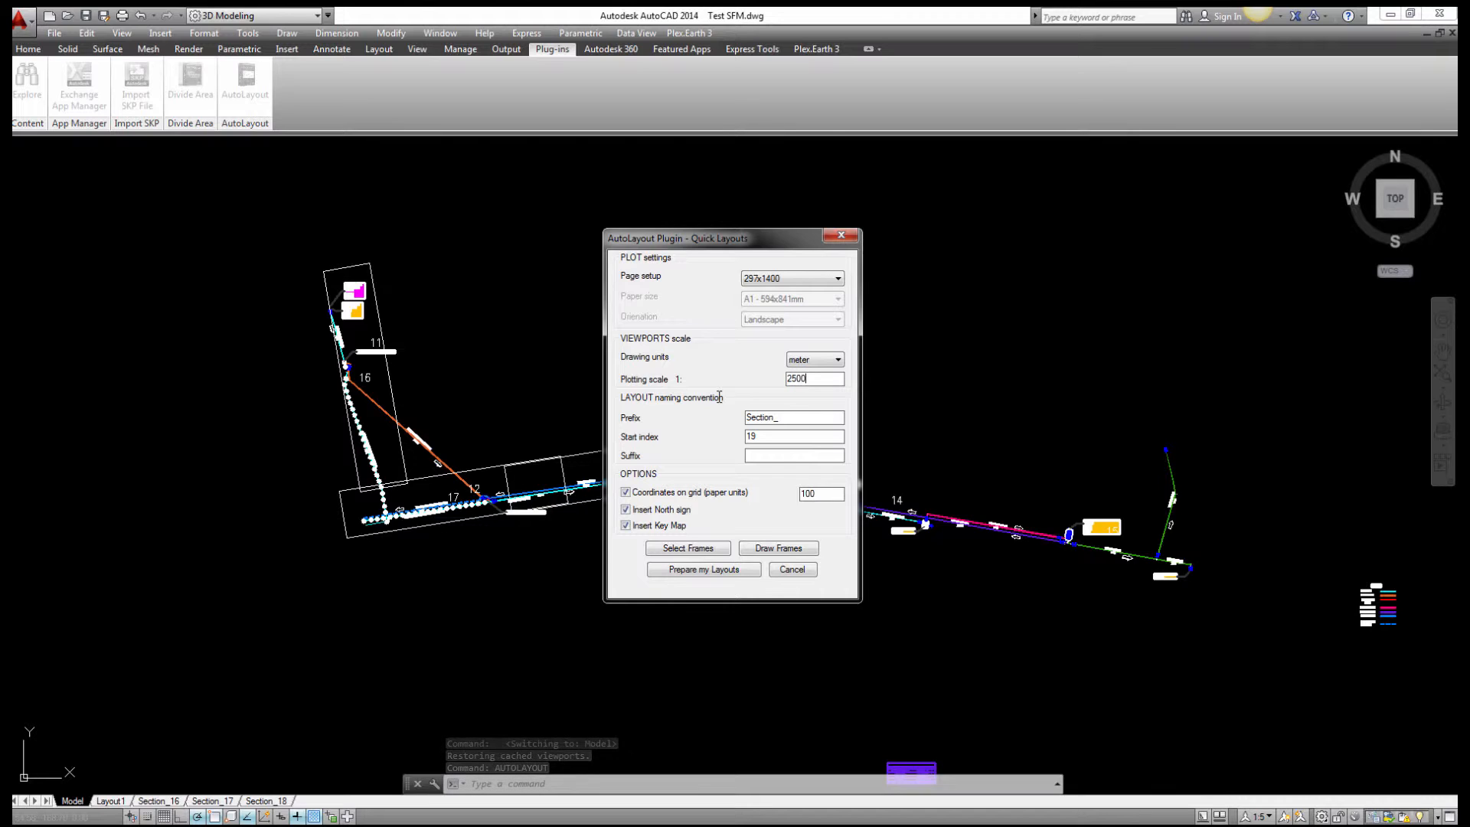
pyautogui.tripleClick(793, 417)
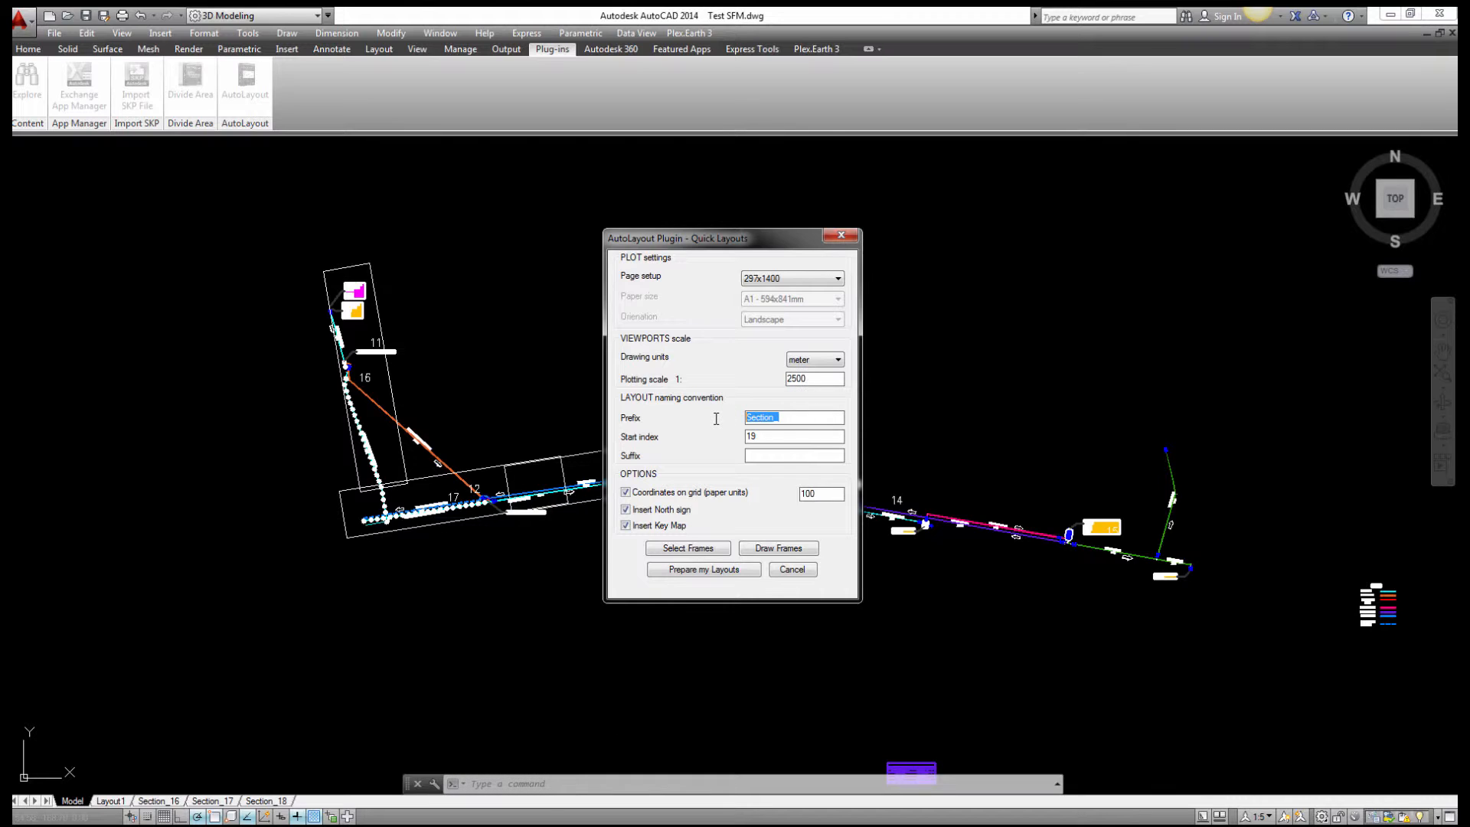
pyautogui.write('Test')
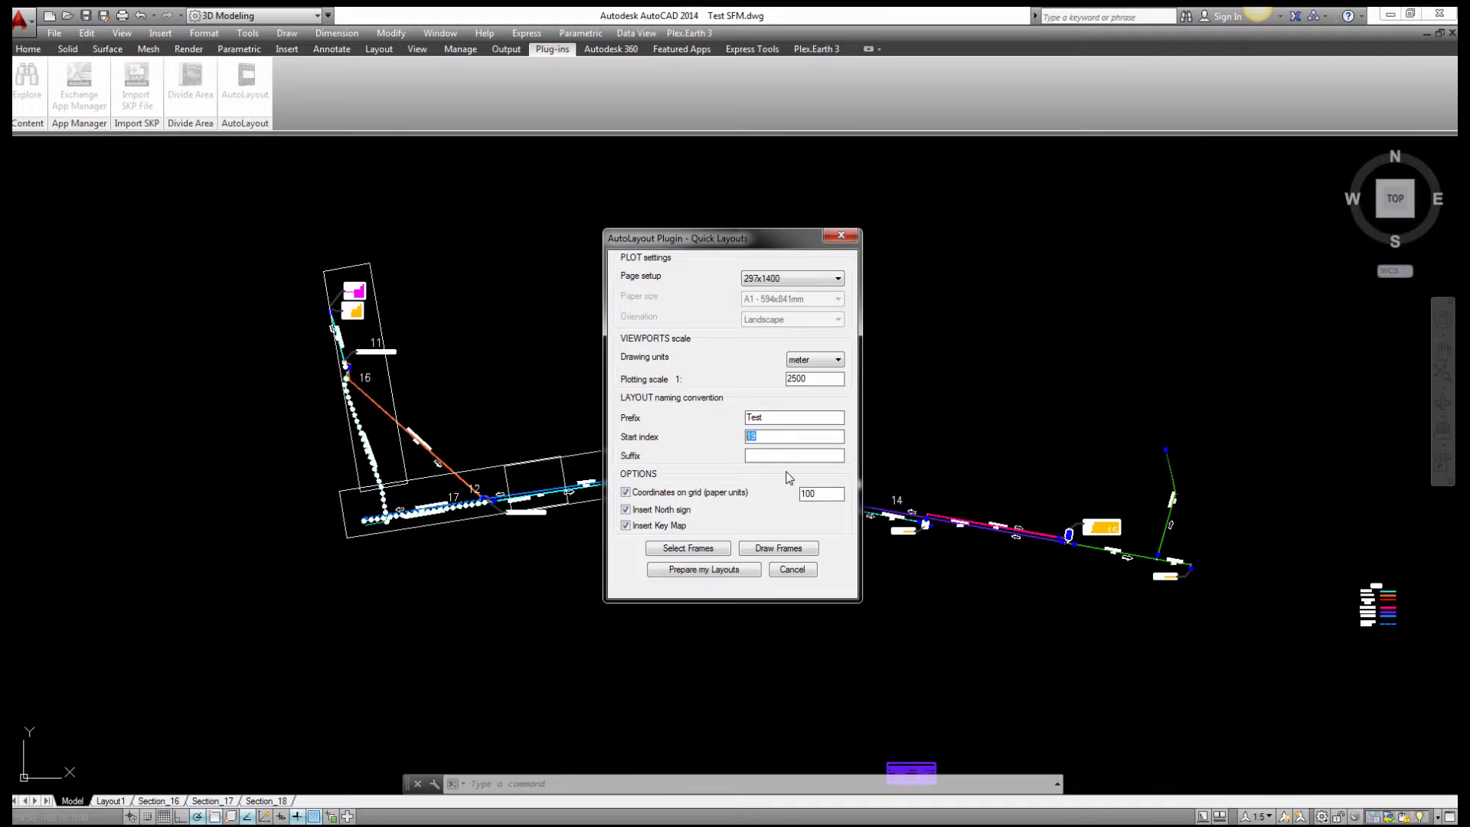
pyautogui.click(793, 455)
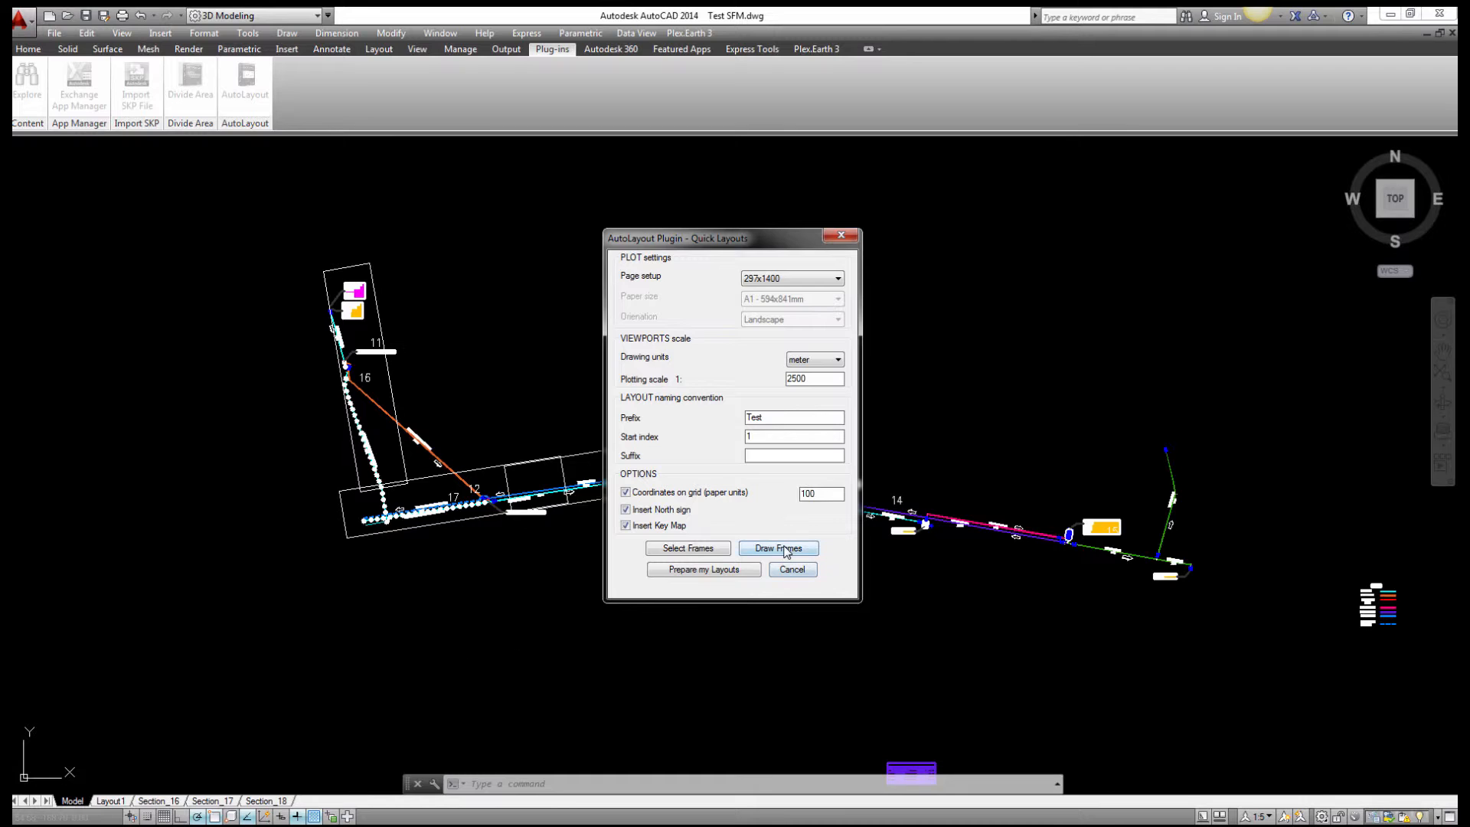
pyautogui.click(778, 548)
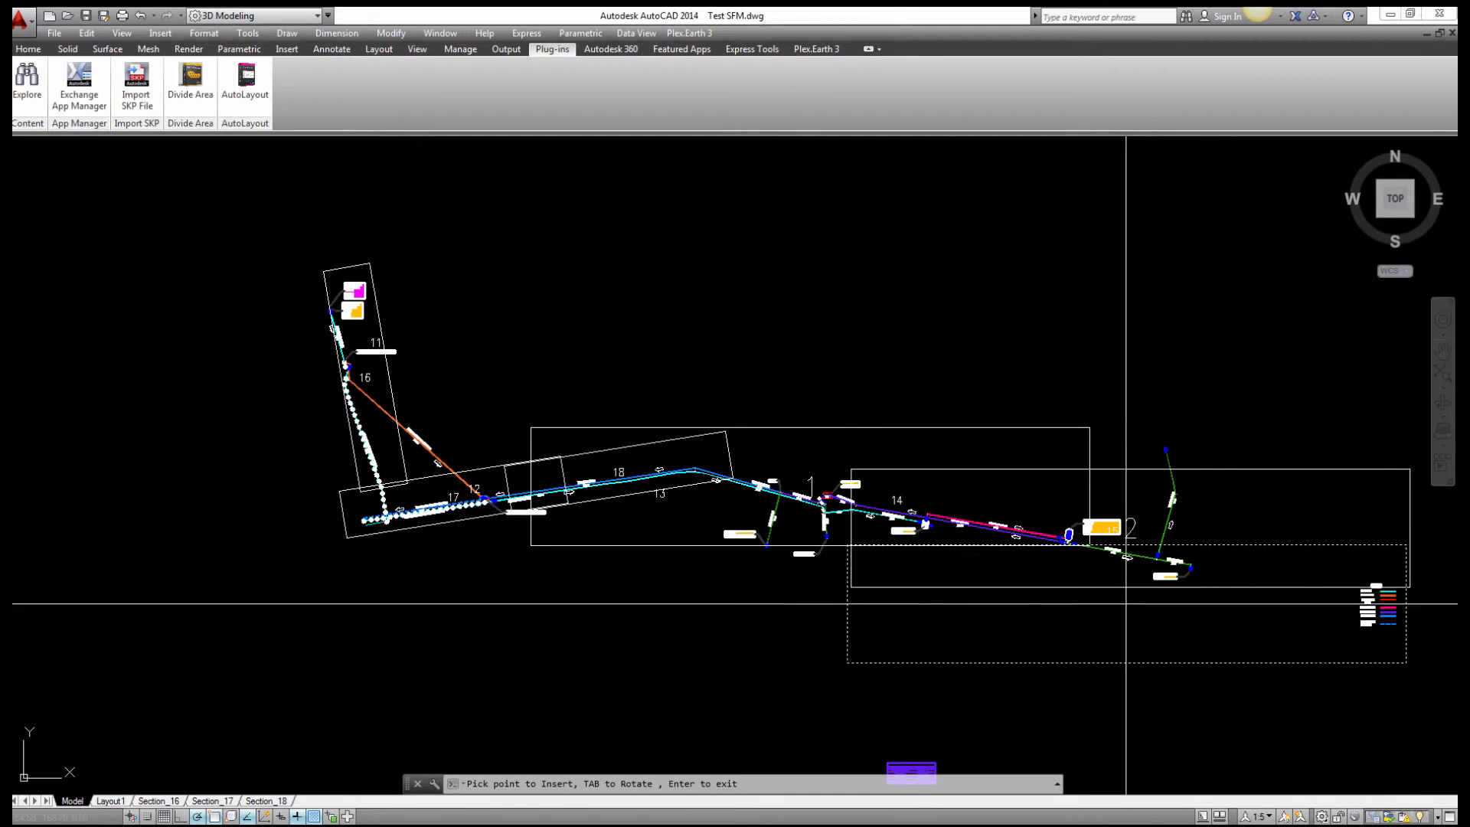
# Finish placing frames 1 and 2 along the eastern pipeline and return to the settings
pyautogui.click(245, 84)
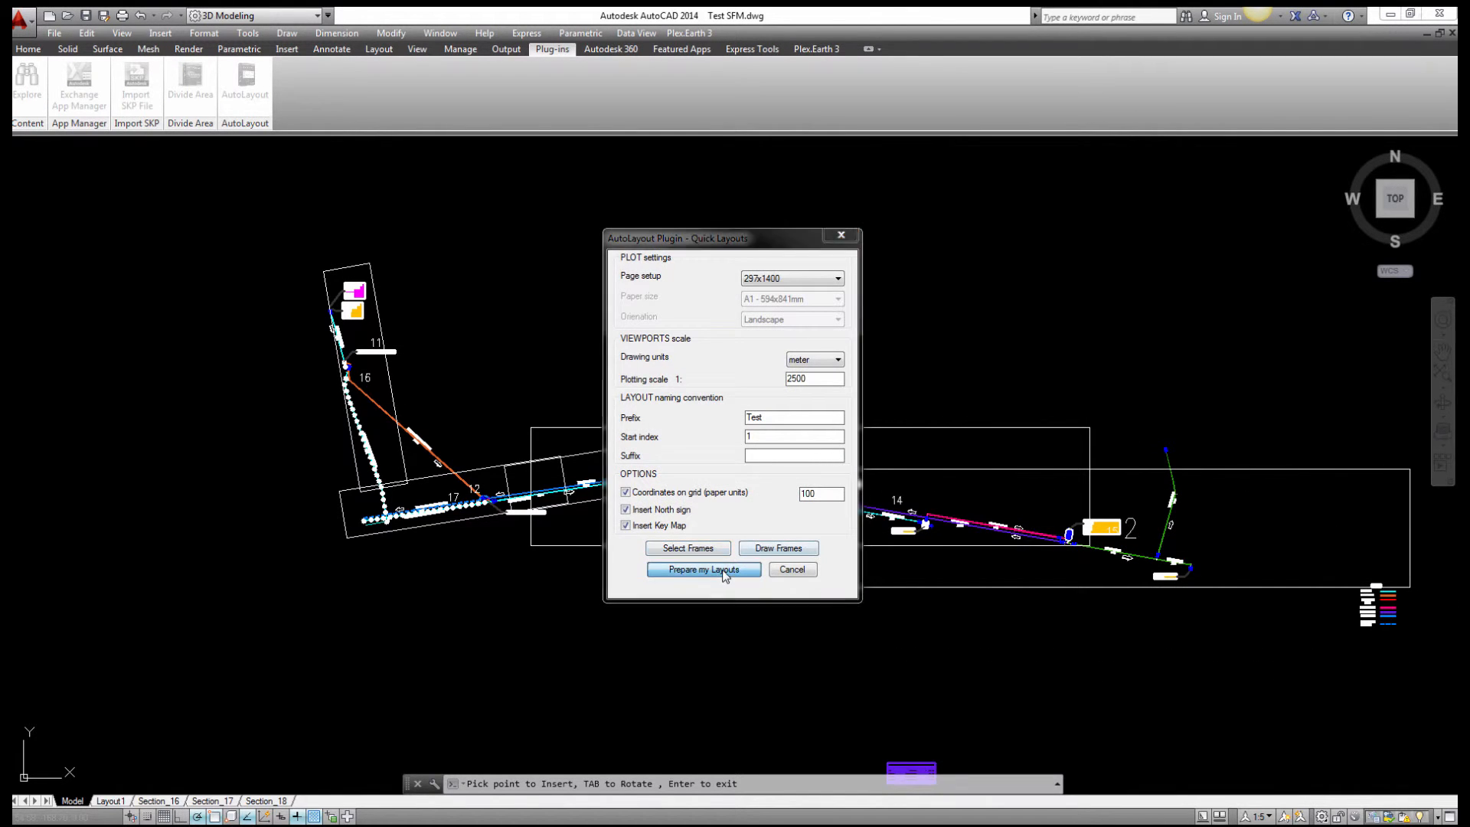
# Generate layouts Test1 and Test2 from frames 1 and 2, each with north sign and key map
pyautogui.click(702, 569)
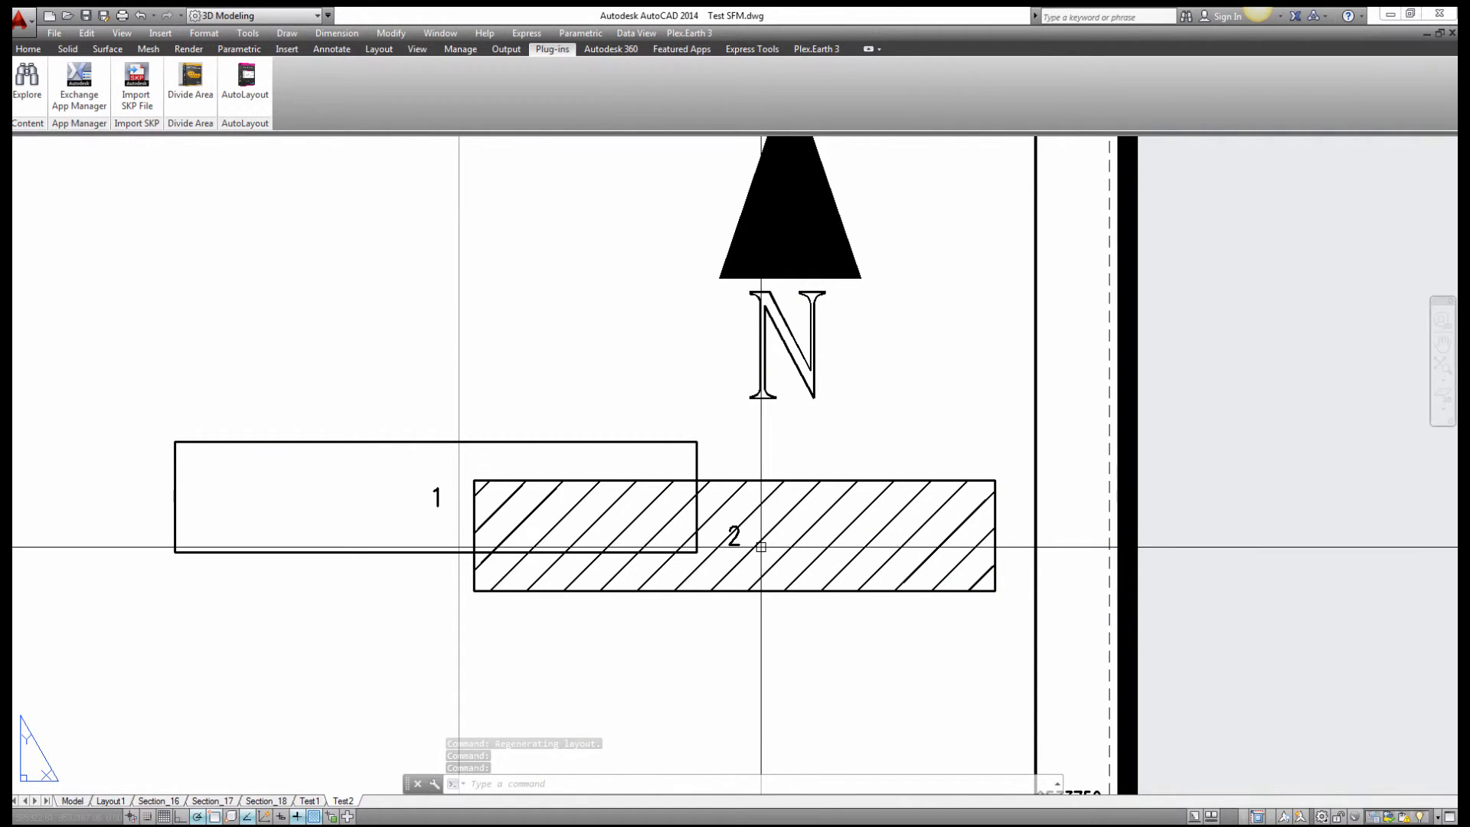
pyautogui.moveTo(761, 547)
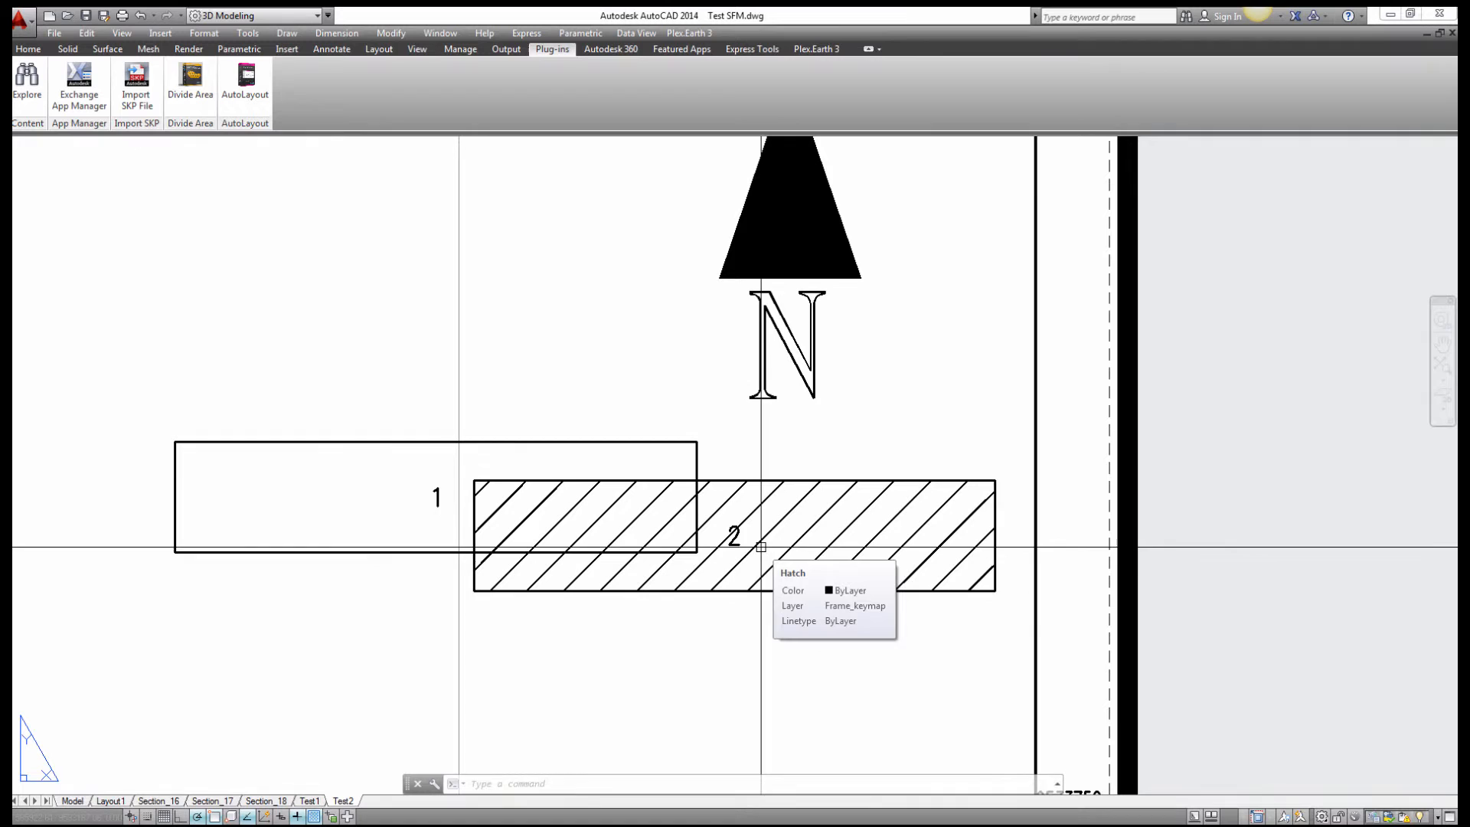
pyautogui.moveTo(495, 433)
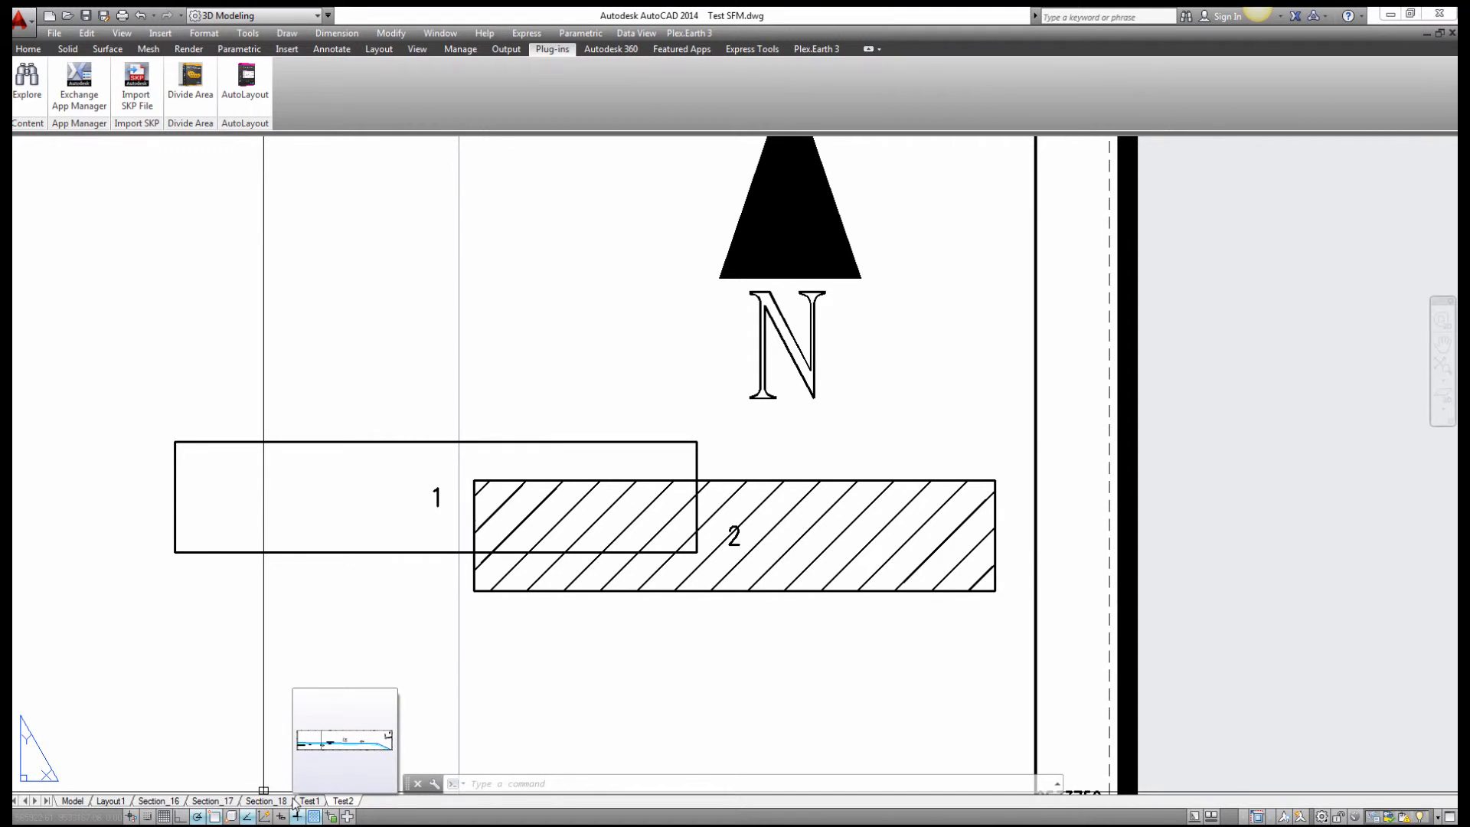
pyautogui.click(342, 800)
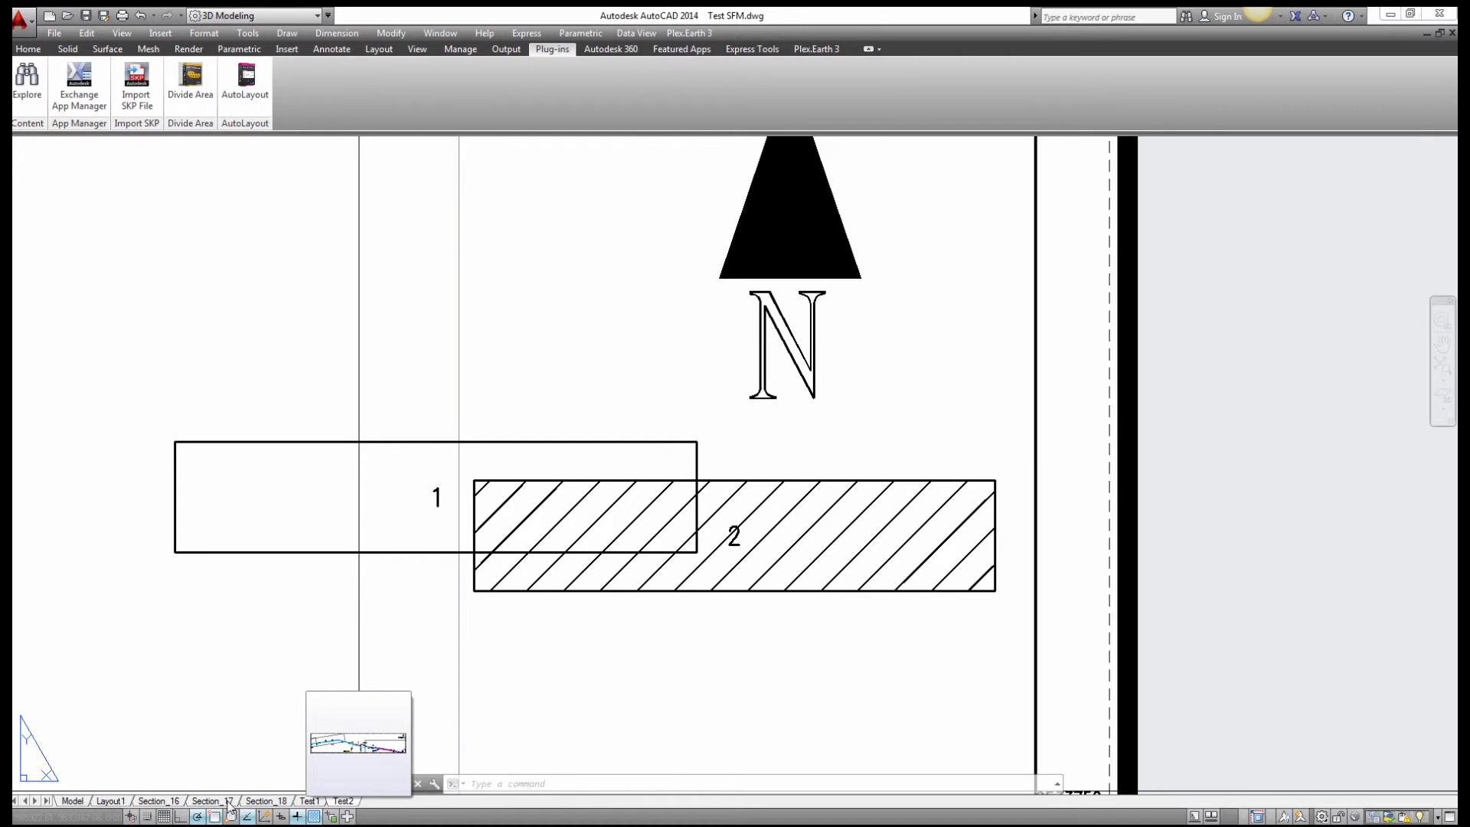
pyautogui.click(212, 801)
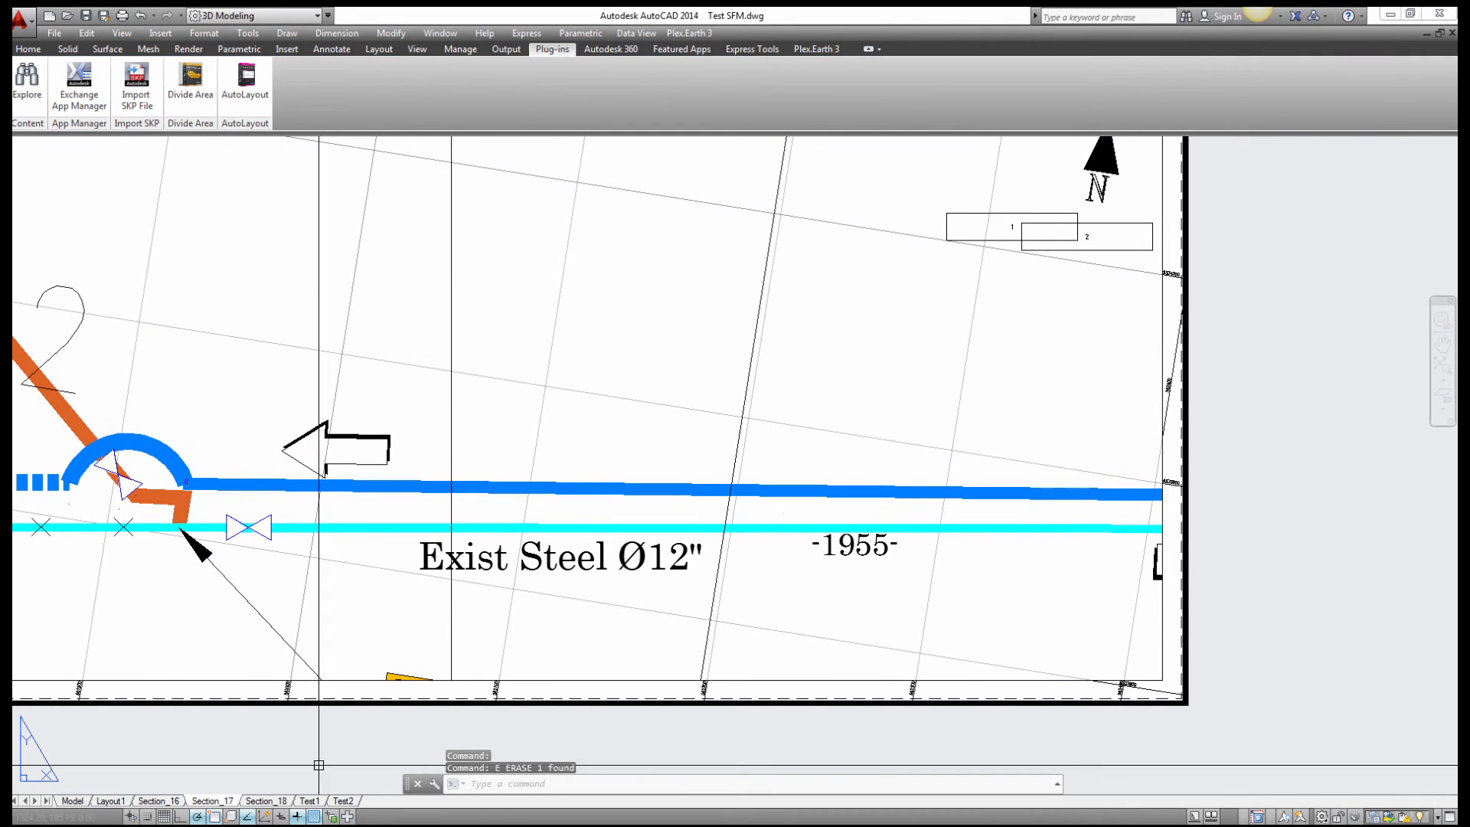
pyautogui.click(343, 805)
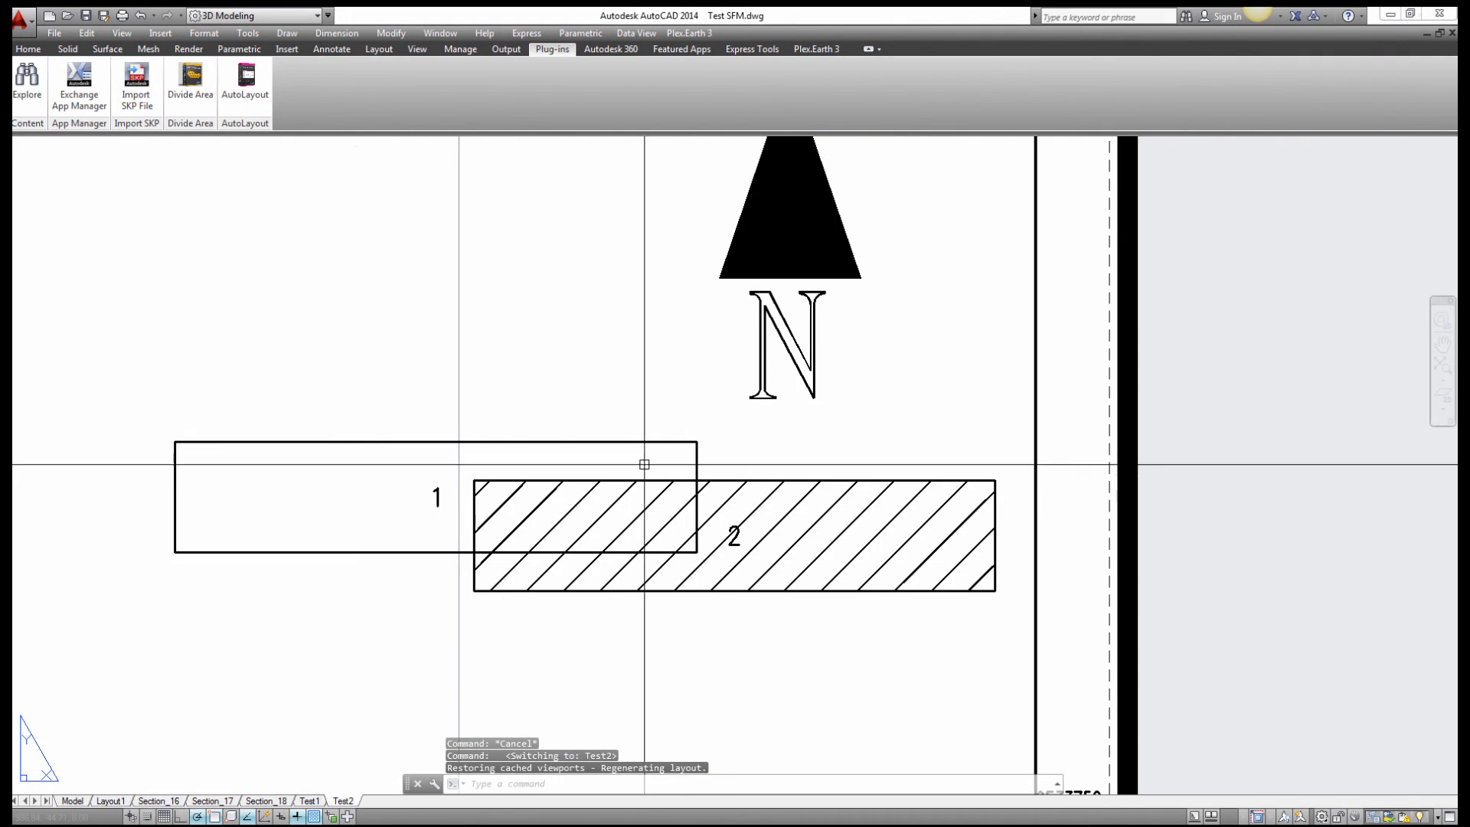